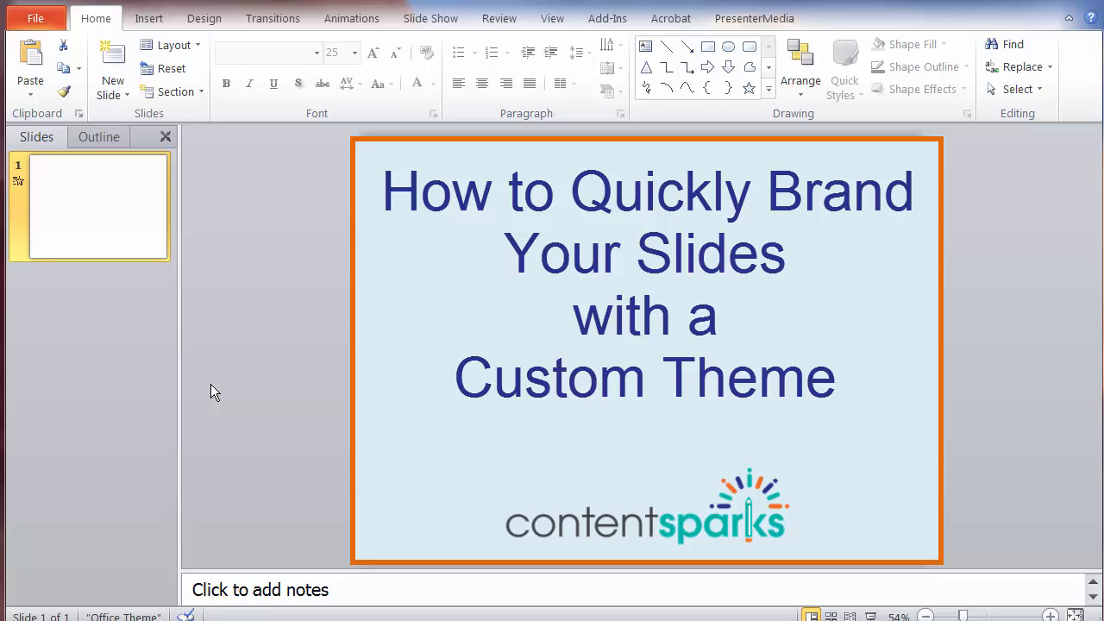
pyautogui.moveTo(290, 314)
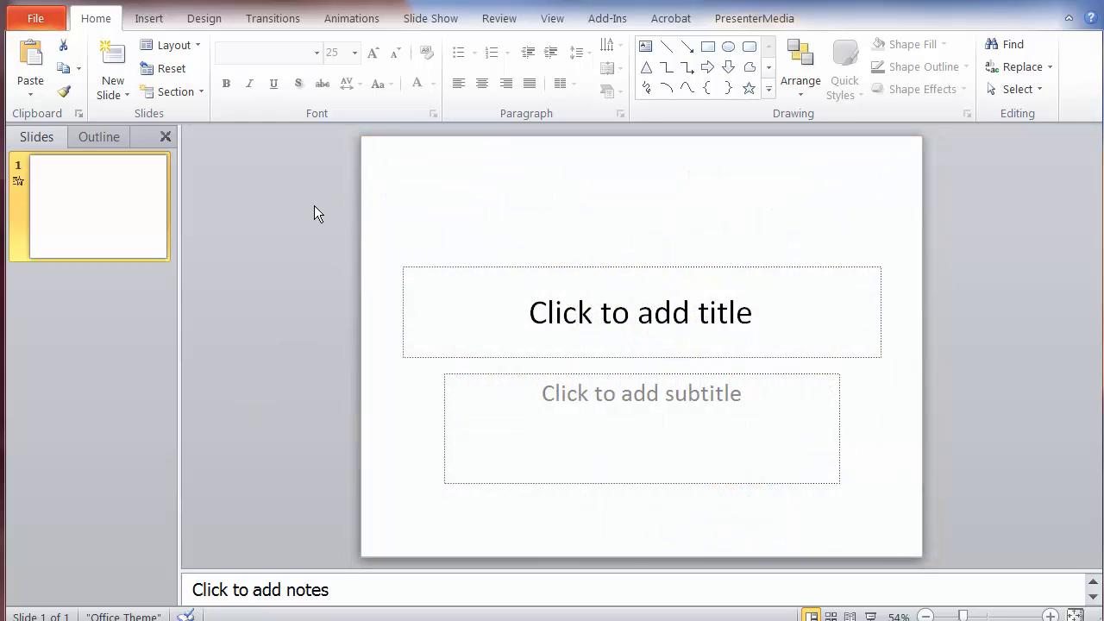
pyautogui.moveTo(307, 217)
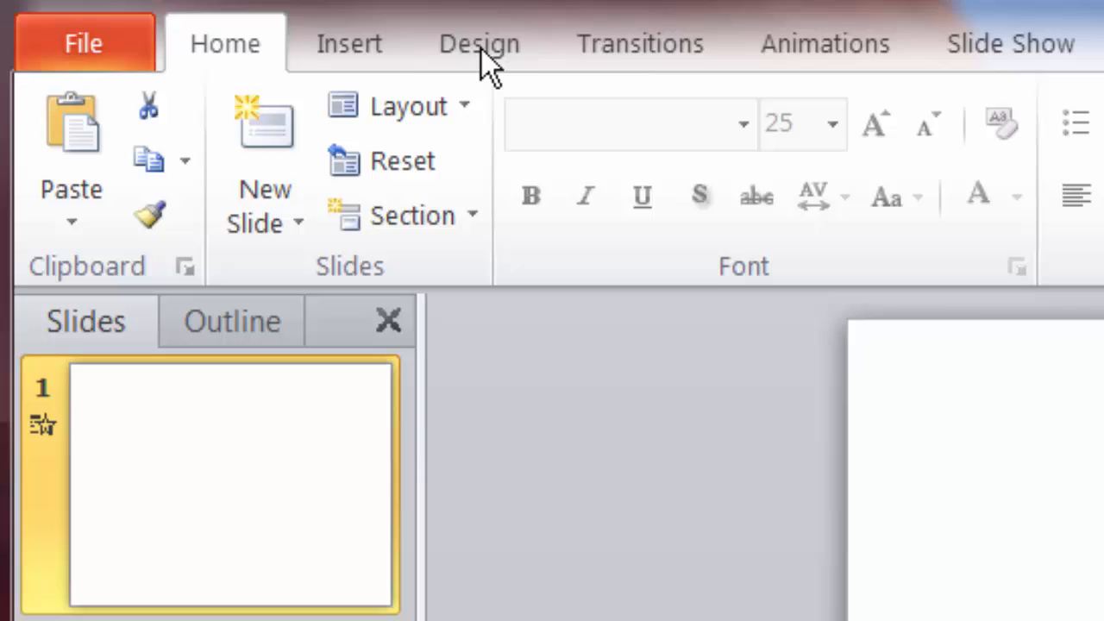
# Expand the full Themes gallery from the Design ribbon, showing custom and built-in themes
pyautogui.click(480, 43)
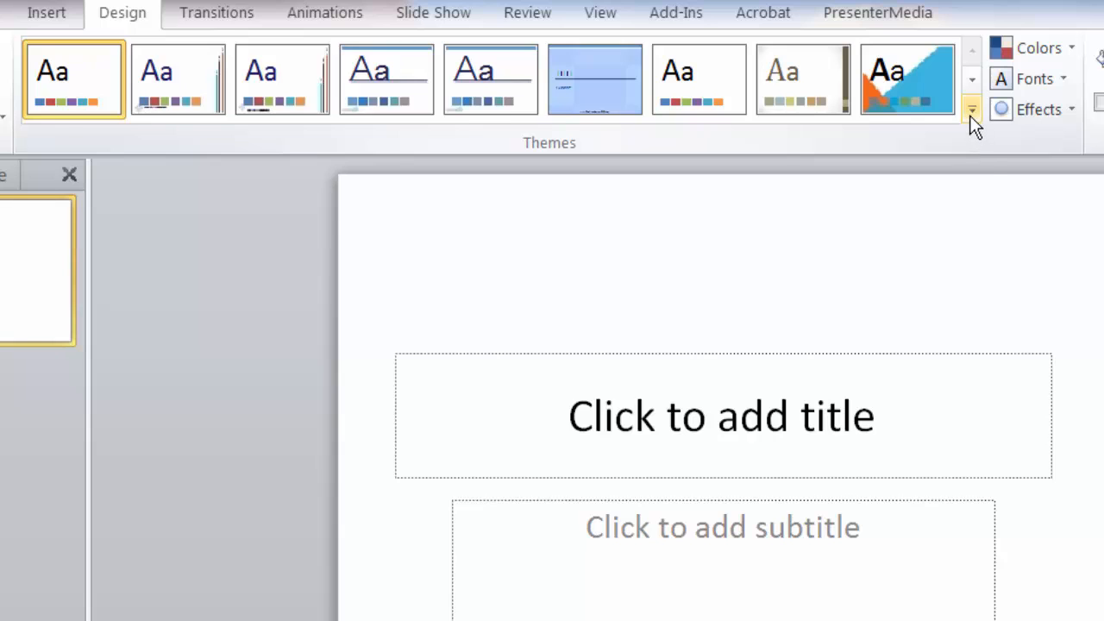
pyautogui.click(973, 110)
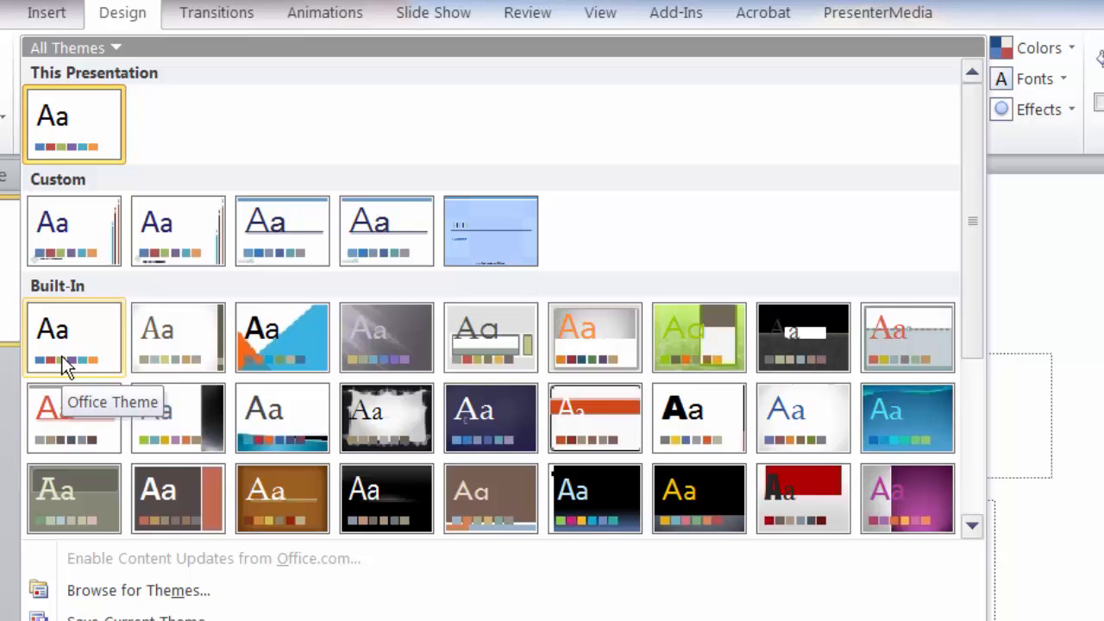
pyautogui.moveTo(72, 415)
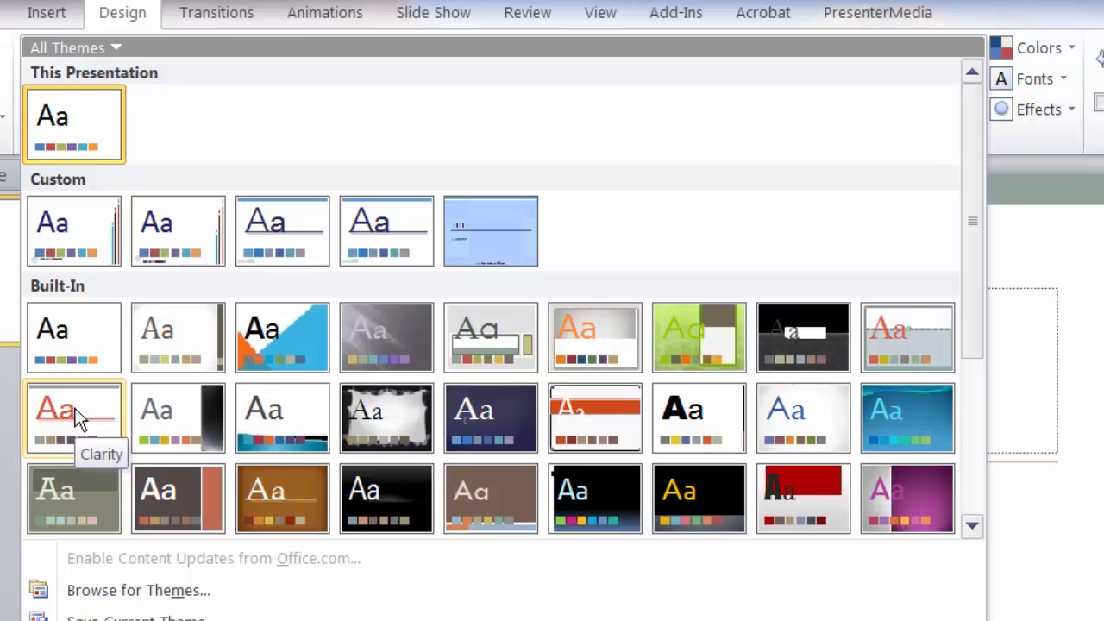
# Apply the built-in Clarity theme to the presentation
pyautogui.click(73, 420)
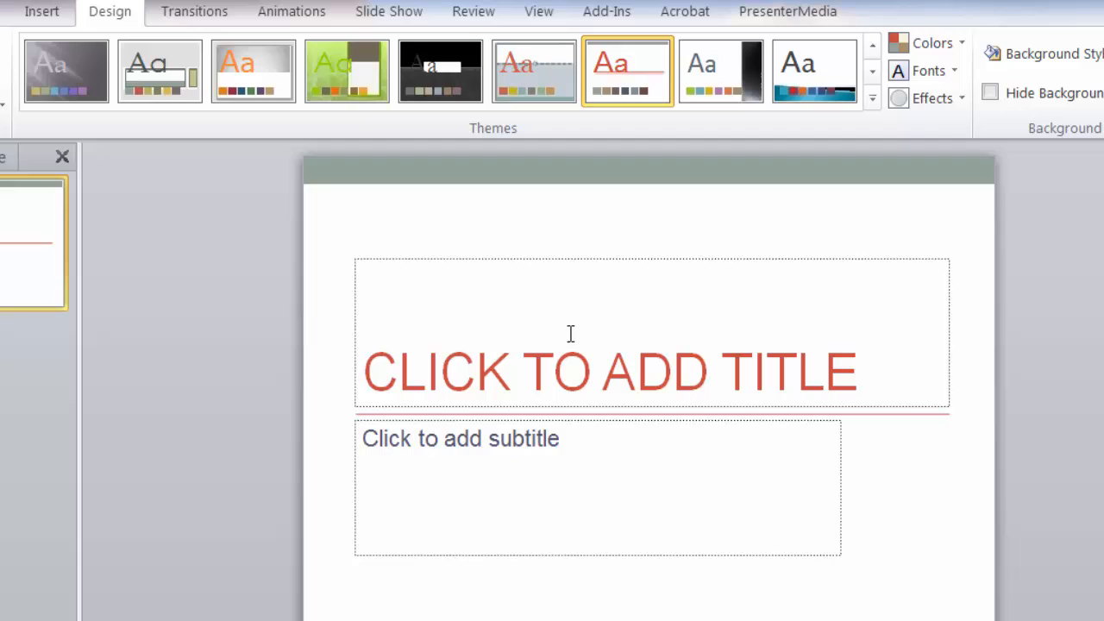
pyautogui.moveTo(464, 428)
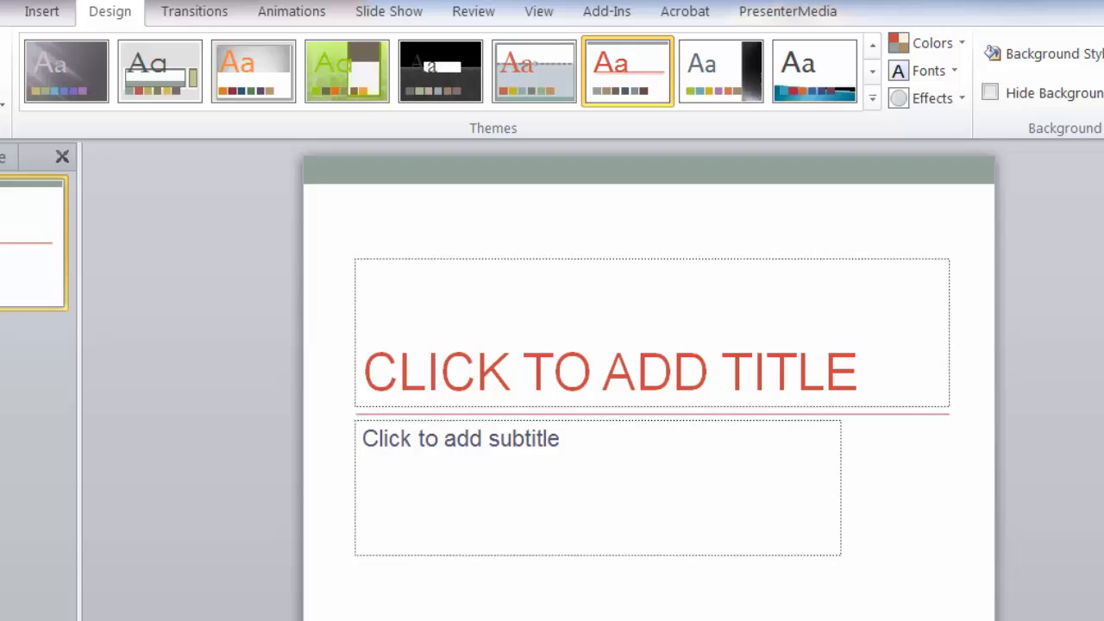
pyautogui.moveTo(241, 361)
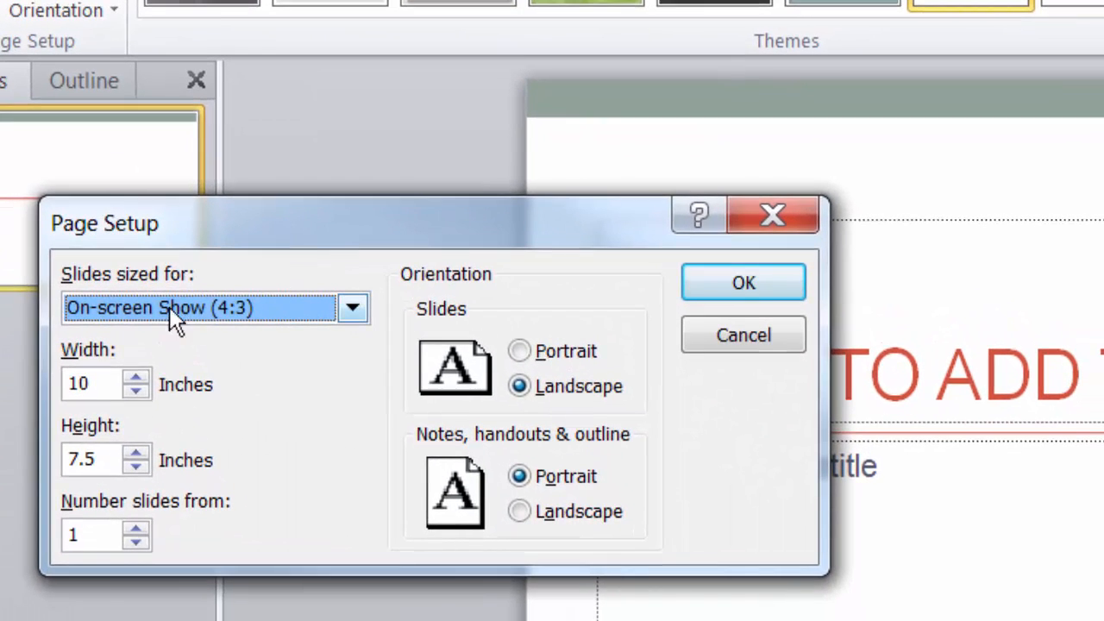
pyautogui.moveTo(104, 345)
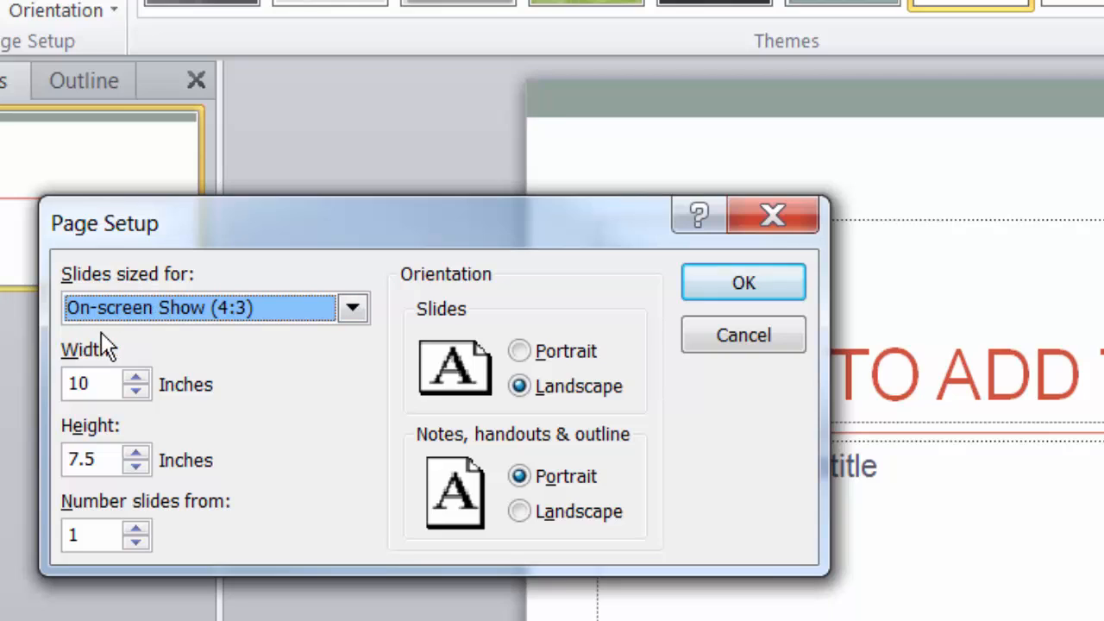
pyautogui.moveTo(73, 345)
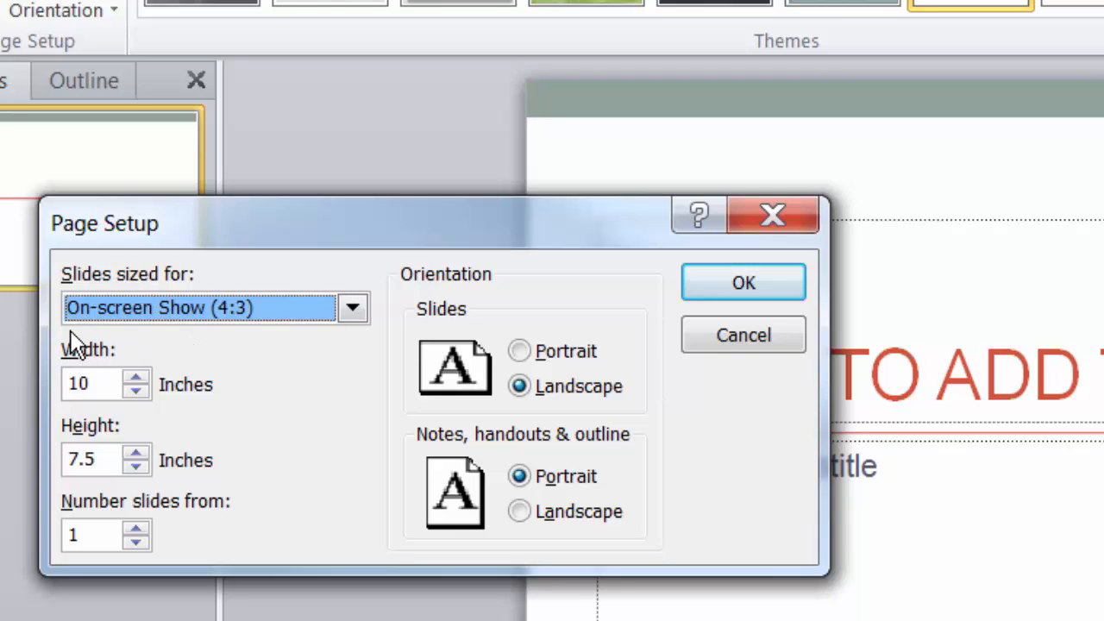
pyautogui.moveTo(138, 345)
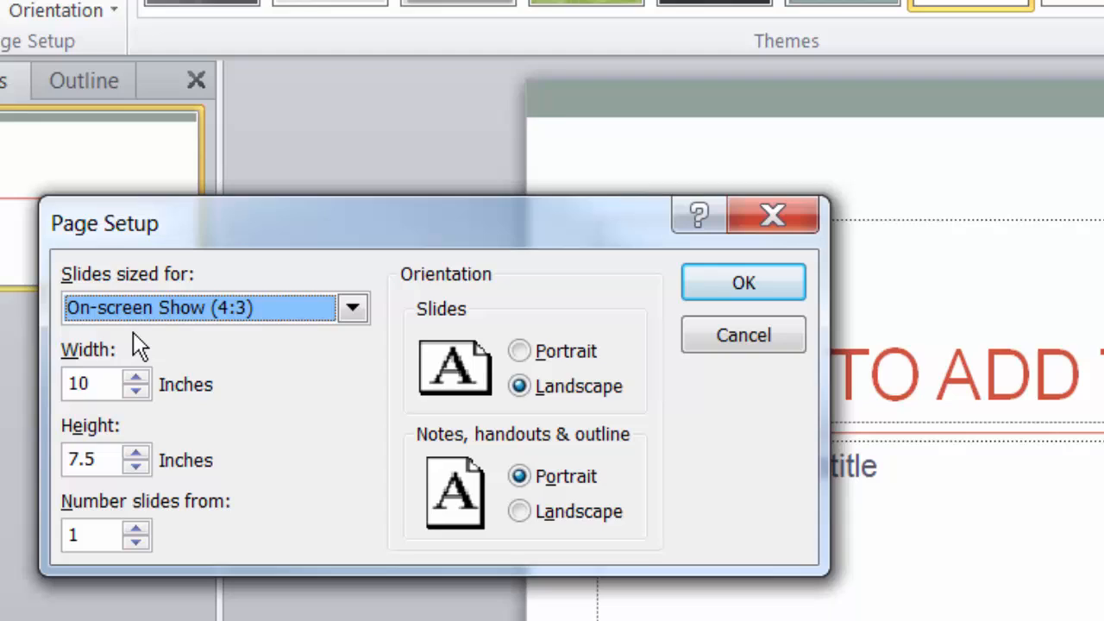
pyautogui.moveTo(239, 345)
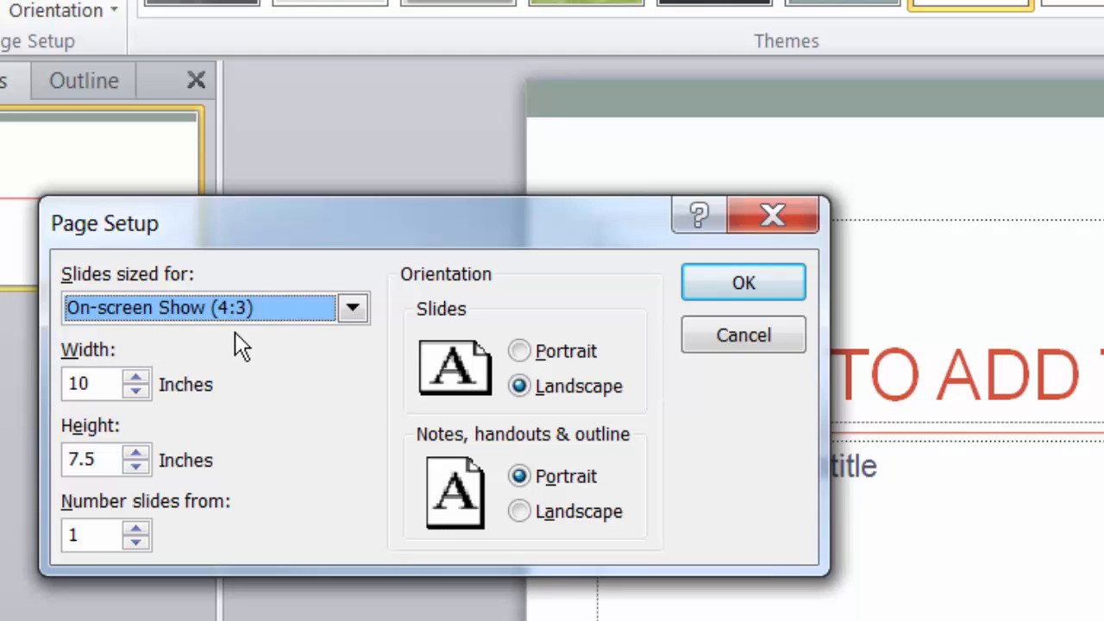
pyautogui.moveTo(263, 345)
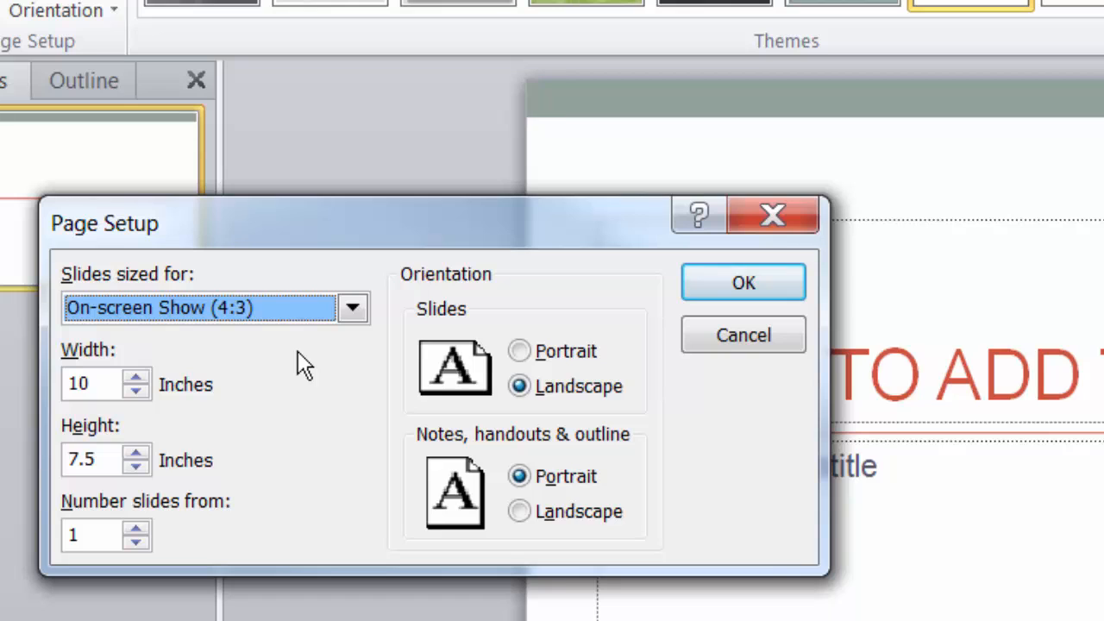
# Choose On-screen Show (16:9) as the slide size, 10 by 5.63 inches
pyautogui.click(352, 307)
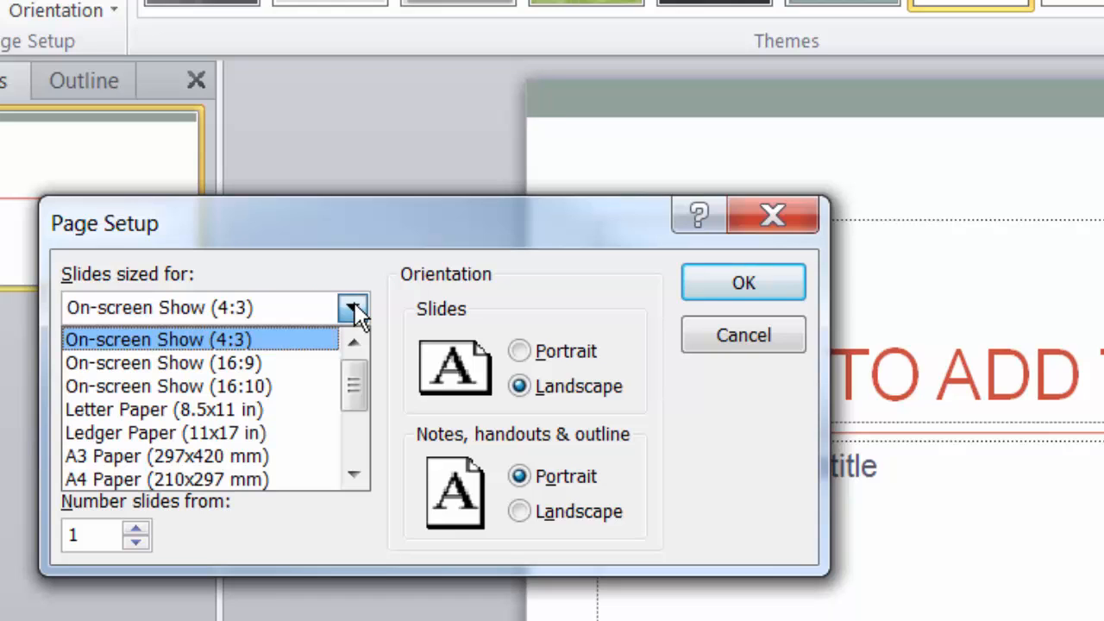
pyautogui.moveTo(272, 349)
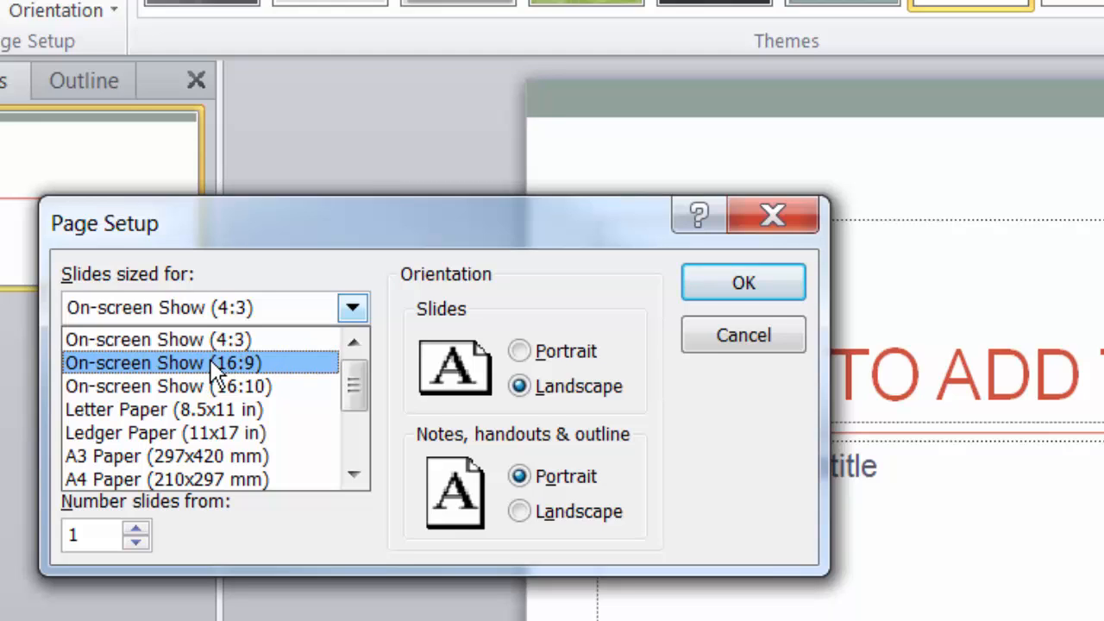
pyautogui.click(159, 363)
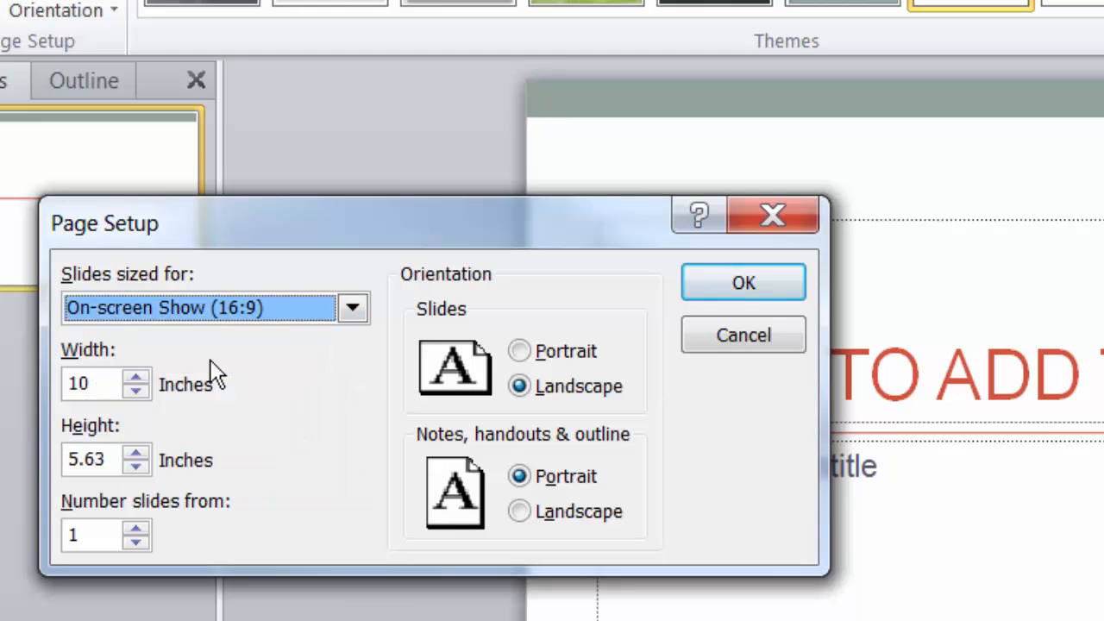
pyautogui.moveTo(742, 283)
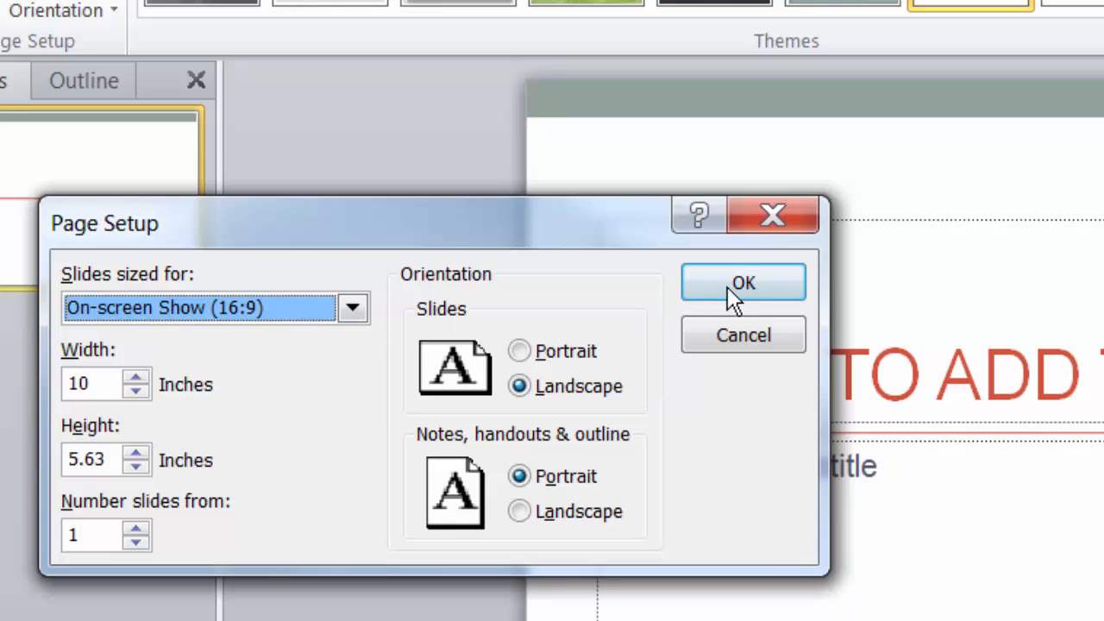
# Confirm the 16:9 slide size in Page Setup so the slides become widescreen
pyautogui.click(742, 283)
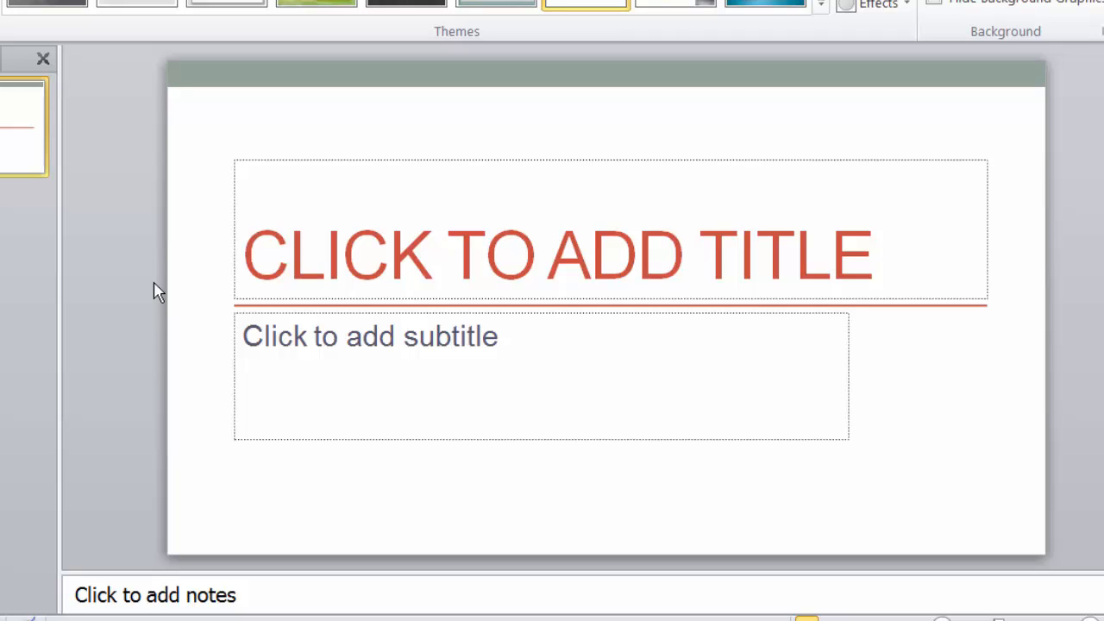
pyautogui.moveTo(138, 369)
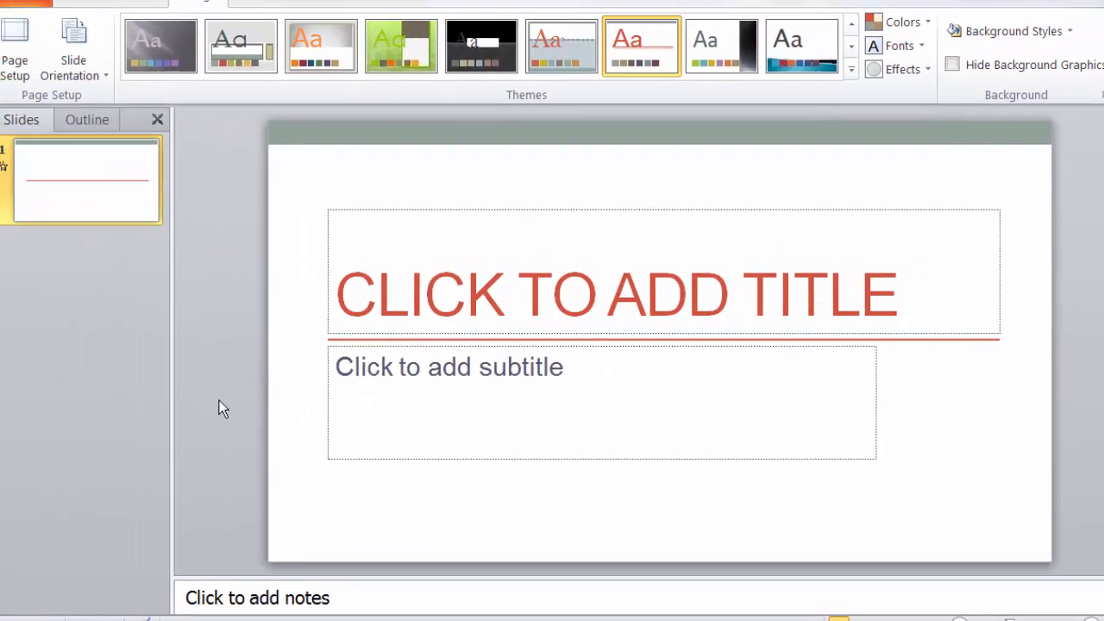
pyautogui.moveTo(680, 202)
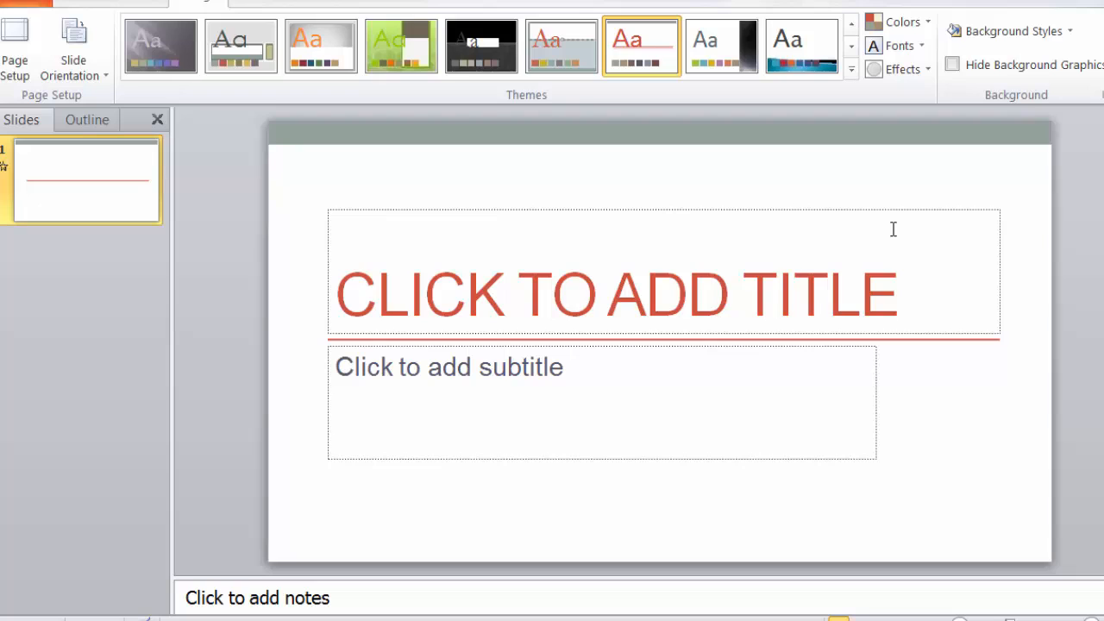
pyautogui.moveTo(899, 21)
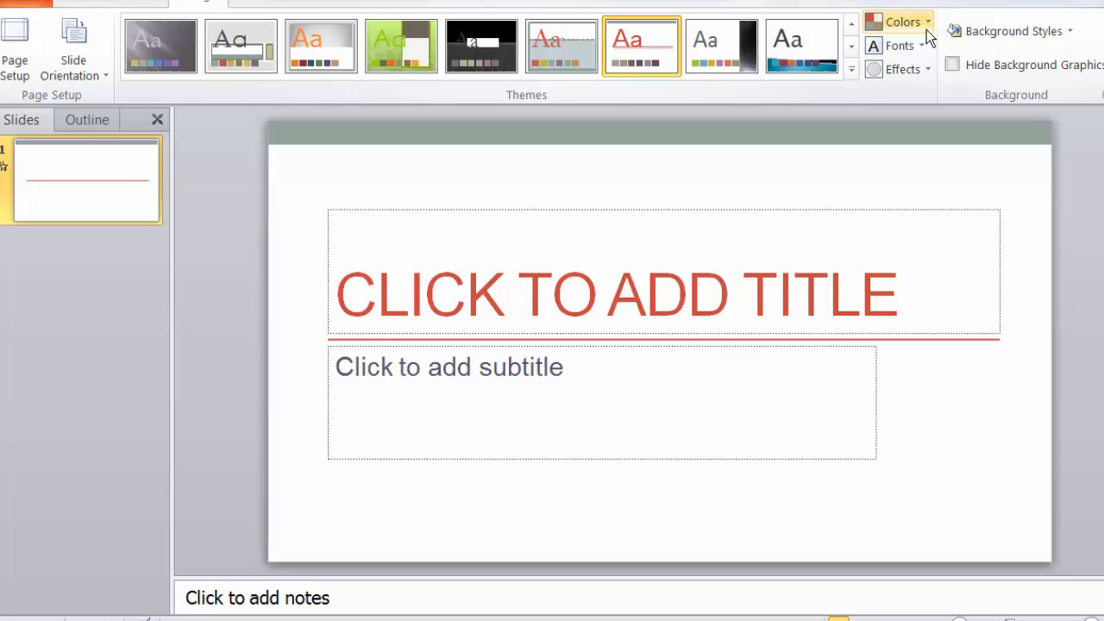
# Start creating a new custom theme colour set (Custom 16) from the Colors list
pyautogui.click(897, 21)
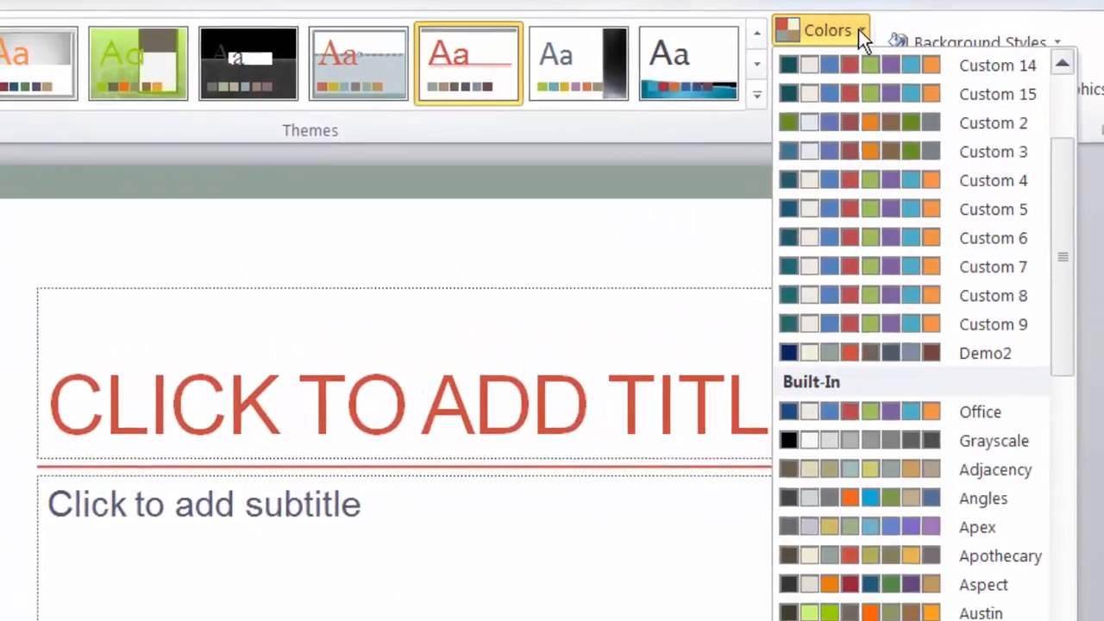
pyautogui.click(873, 494)
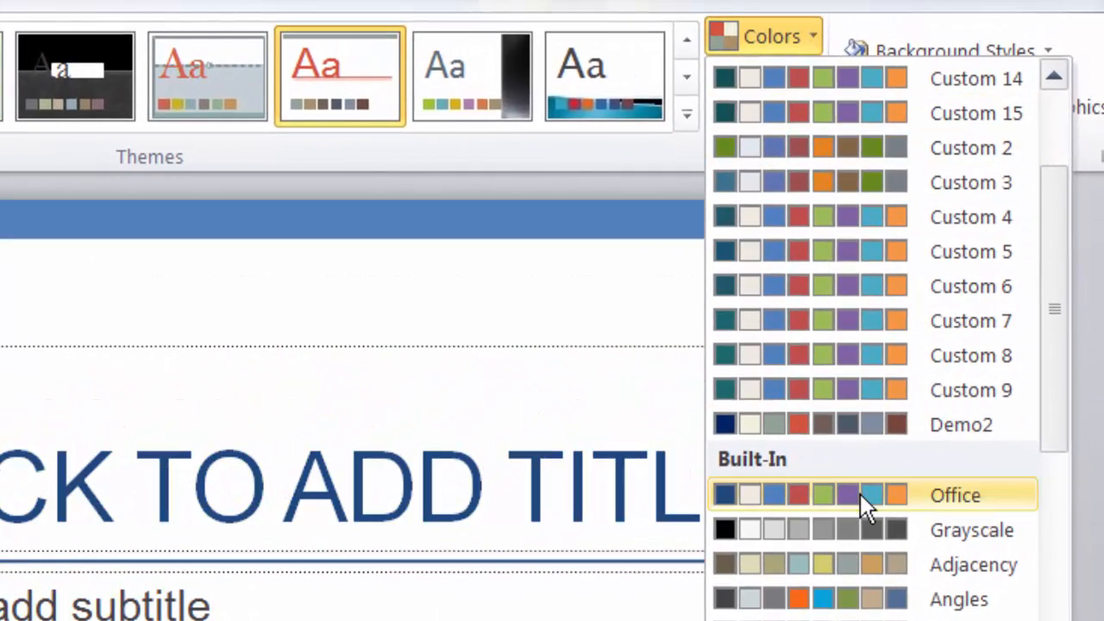
pyautogui.click(956, 495)
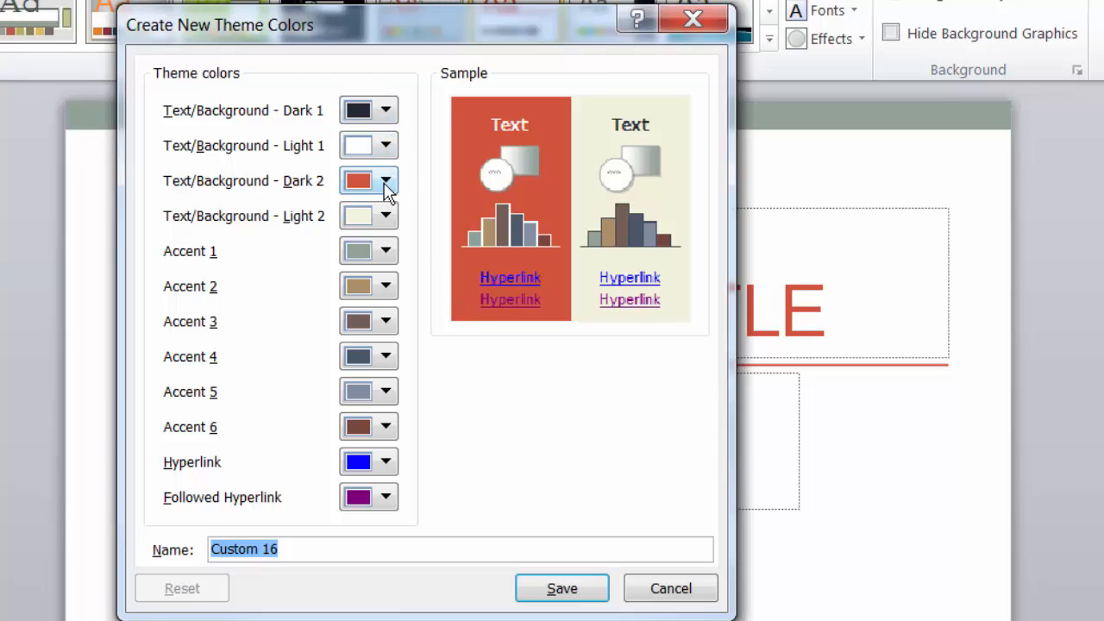
pyautogui.moveTo(697, 120)
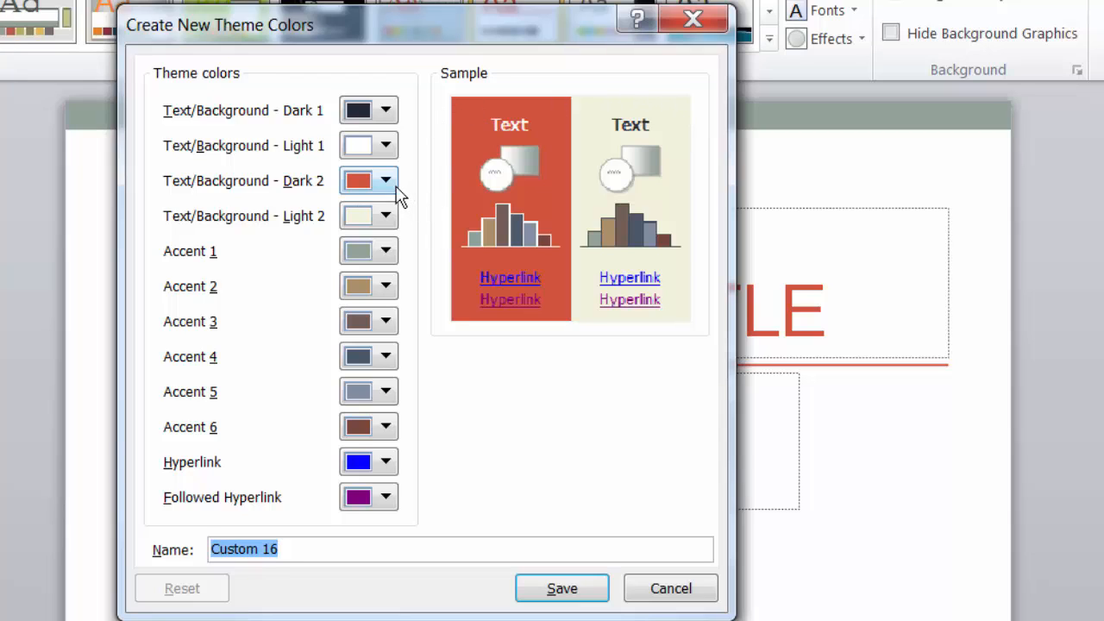
# Make Text/Background - Dark 2 a darker blue and bring up More Colors for it
pyautogui.click(387, 181)
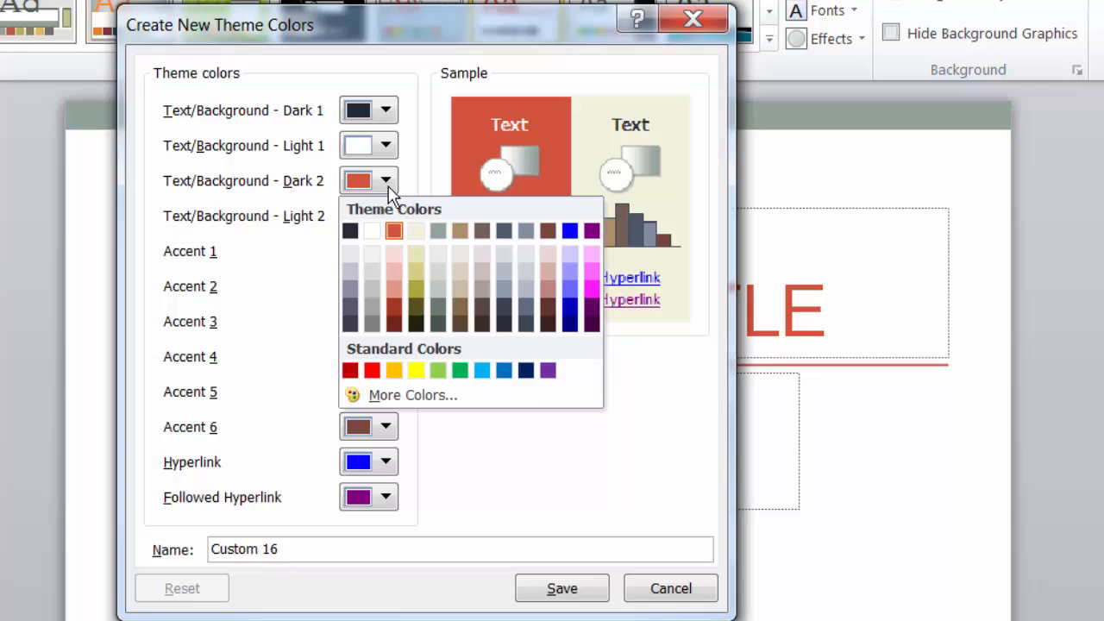
pyautogui.moveTo(458, 231)
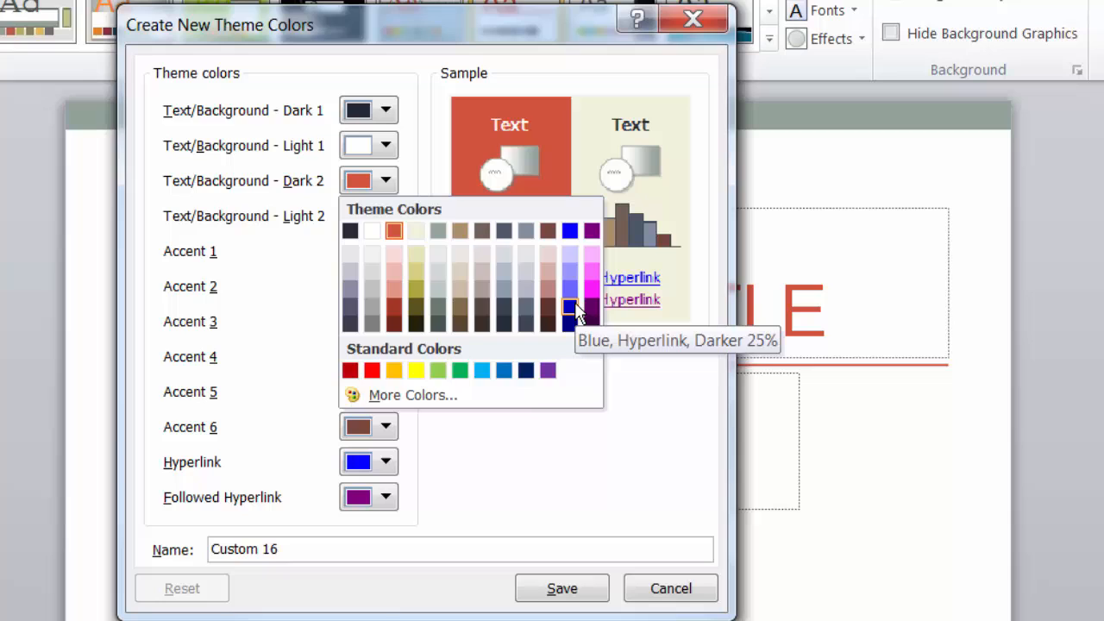
pyautogui.click(569, 307)
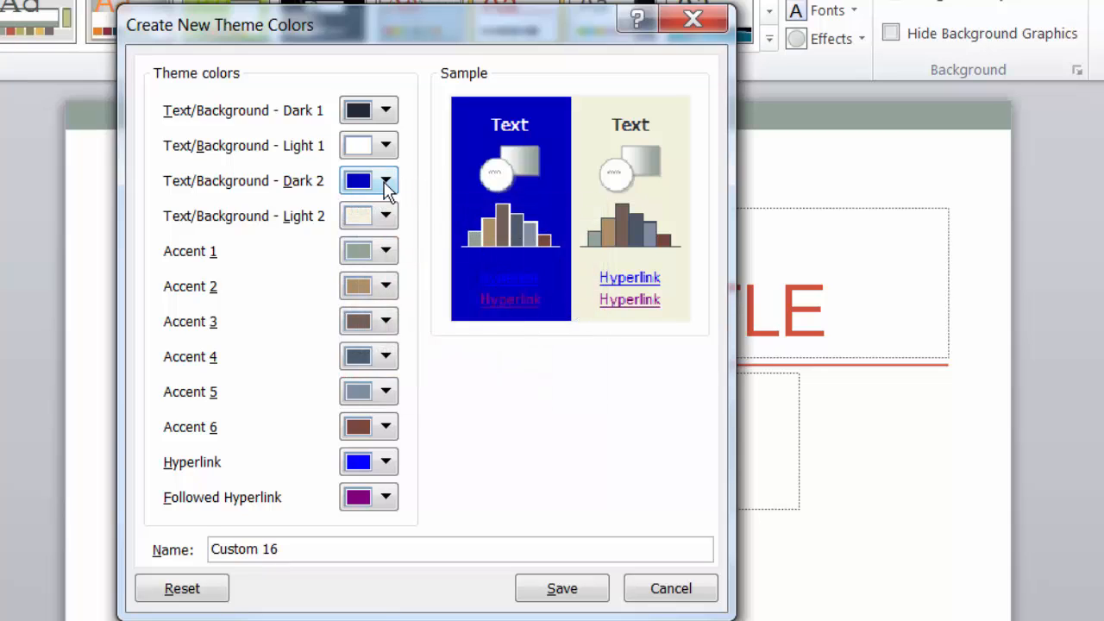
pyautogui.click(387, 181)
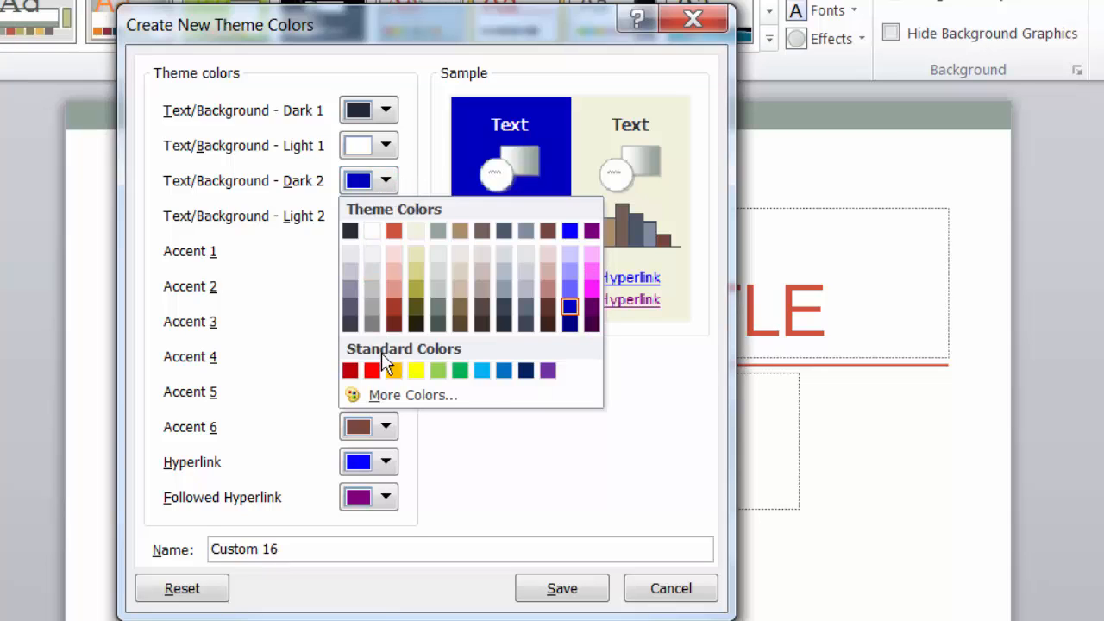
pyautogui.click(413, 395)
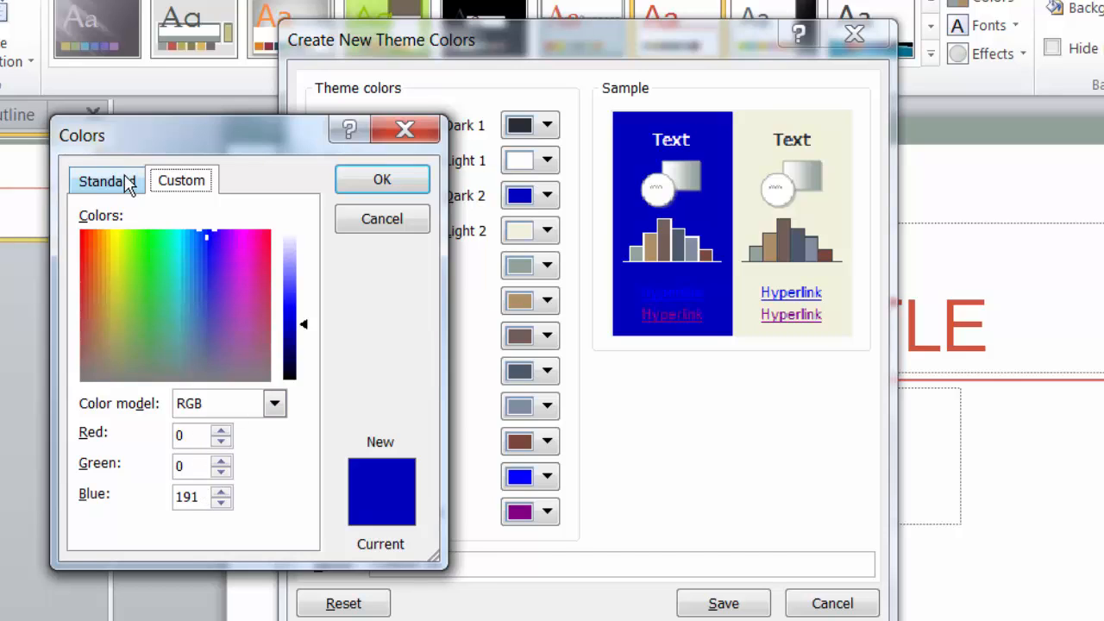
# Pick a darker blue from the Standard colour shades for Dark 2
pyautogui.click(105, 182)
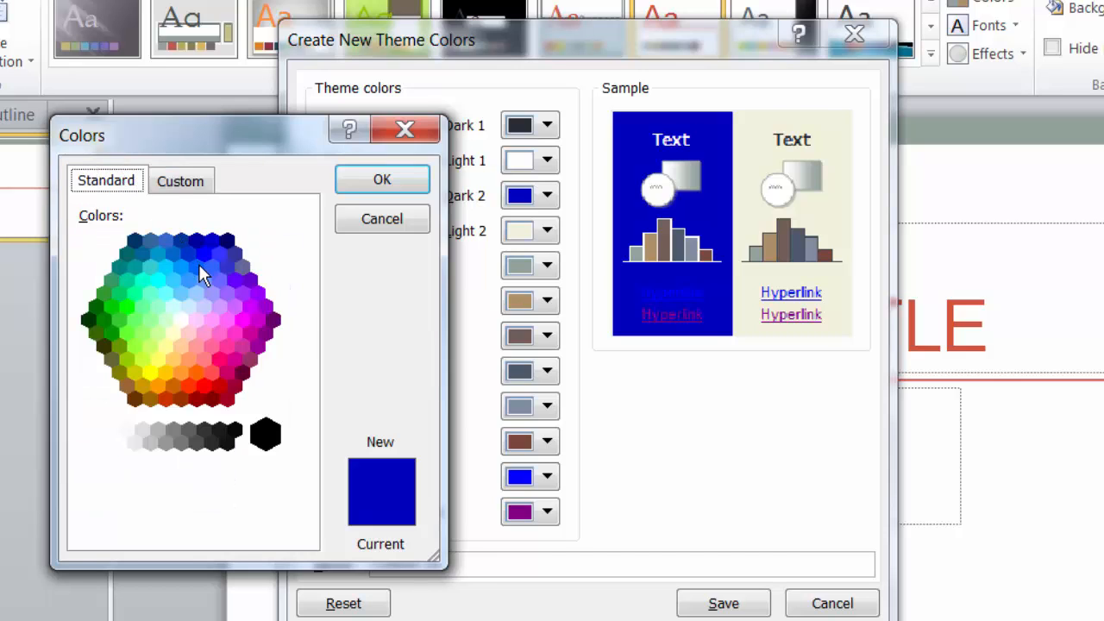
pyautogui.click(197, 265)
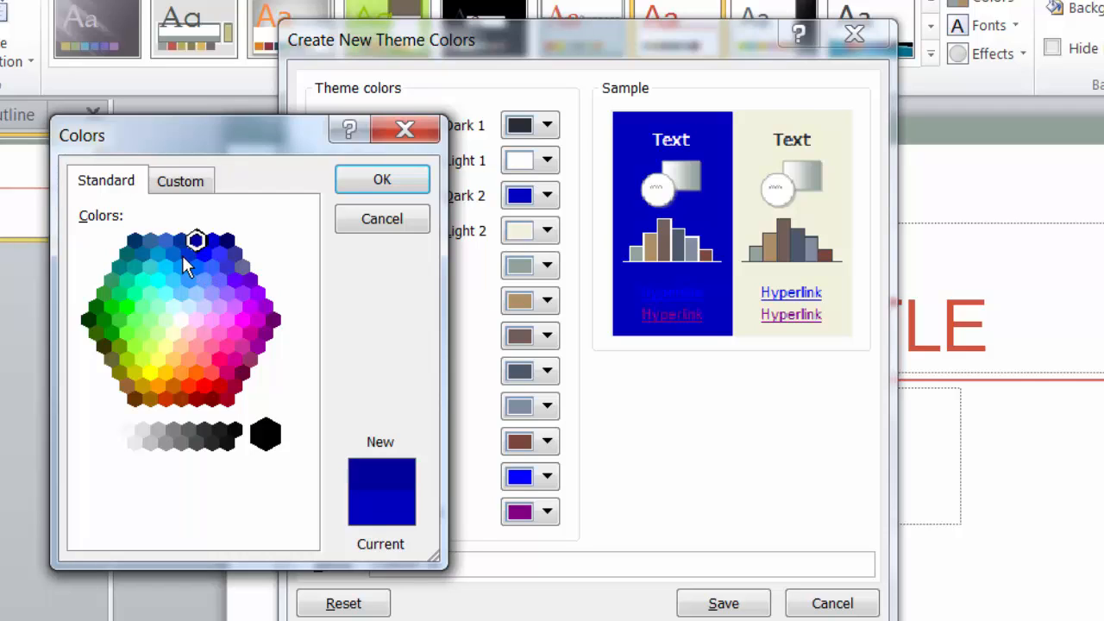
pyautogui.click(188, 252)
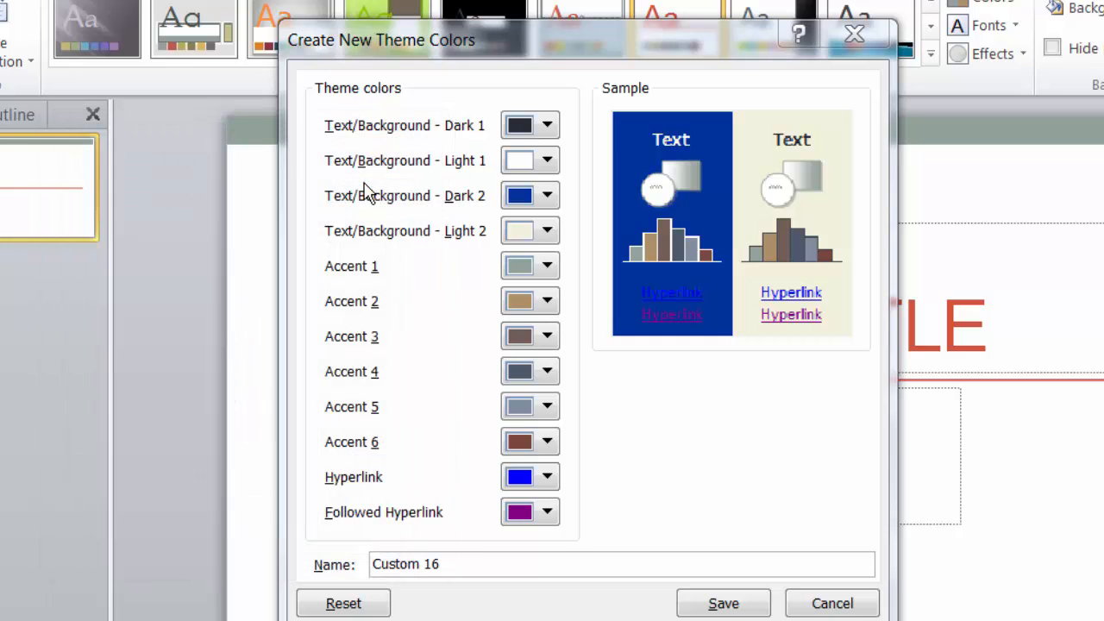
pyautogui.moveTo(659, 390)
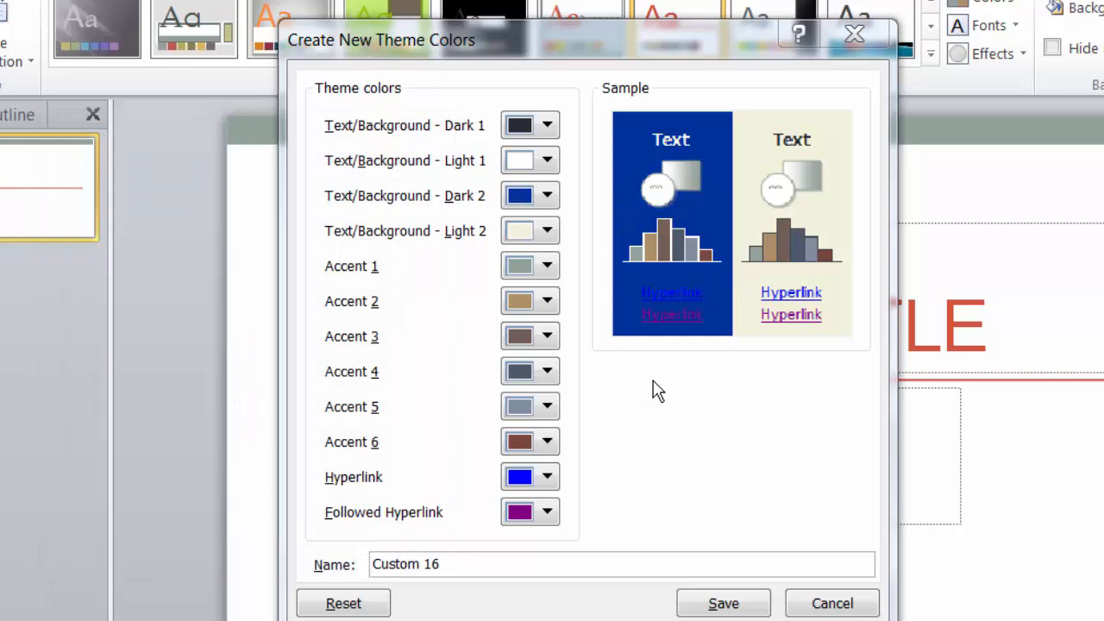
pyautogui.moveTo(723, 292)
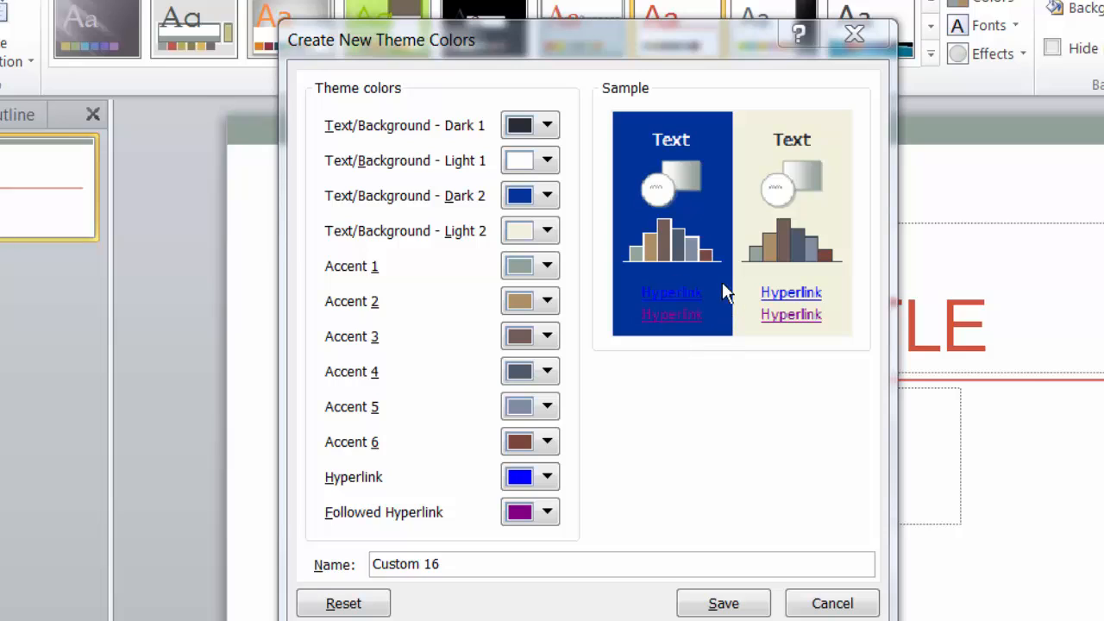
pyautogui.moveTo(670, 442)
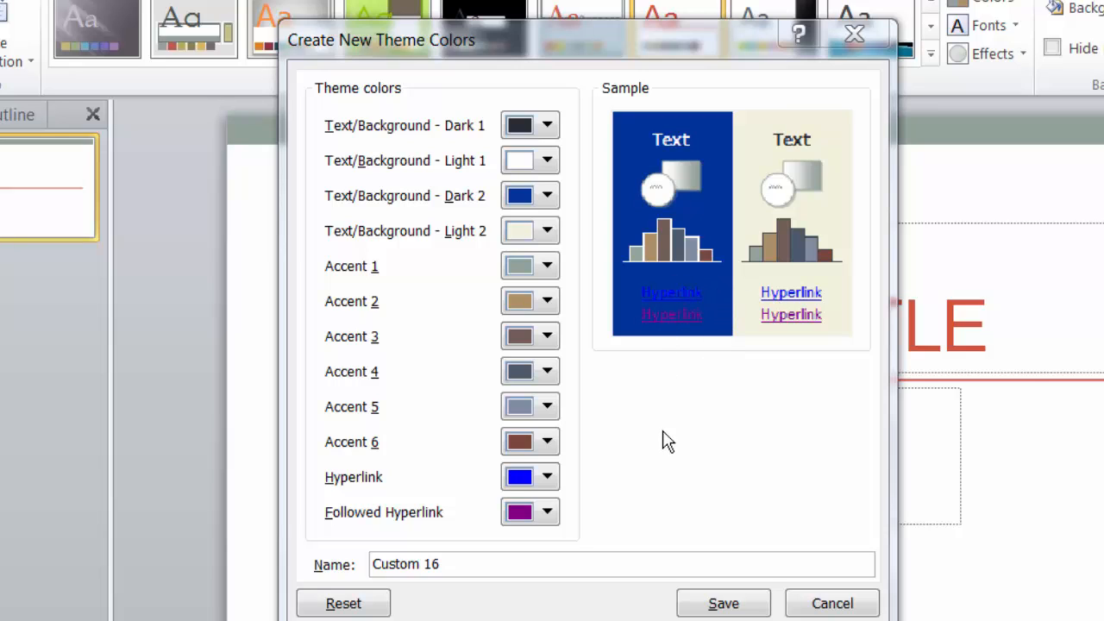
# Set hyperlinks to light lavender and save the colour set as Demo3
pyautogui.click(545, 476)
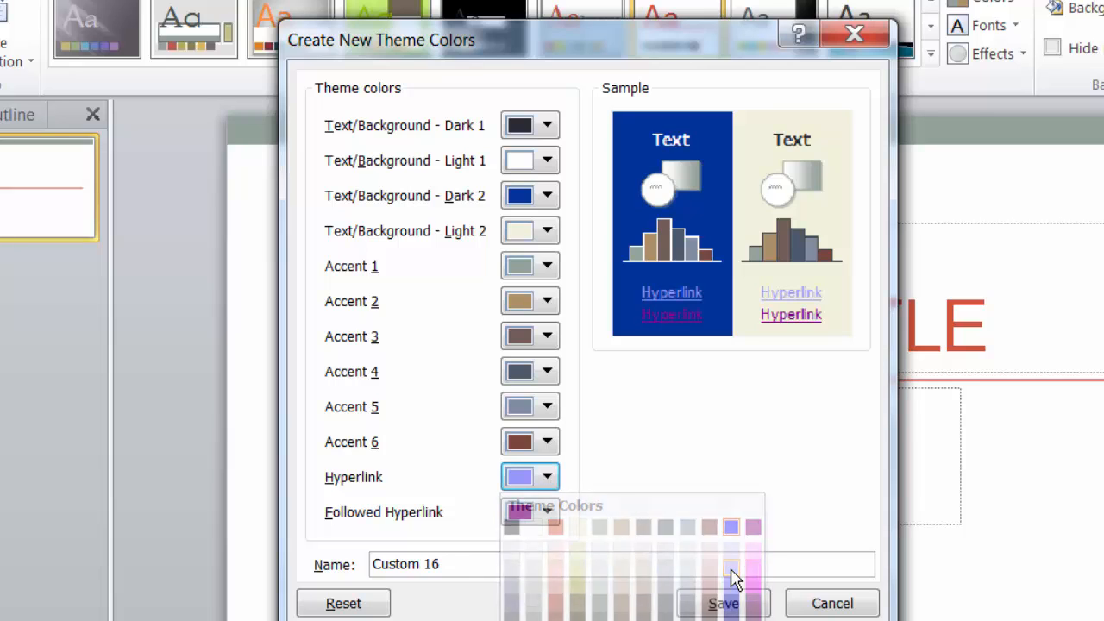
pyautogui.click(732, 577)
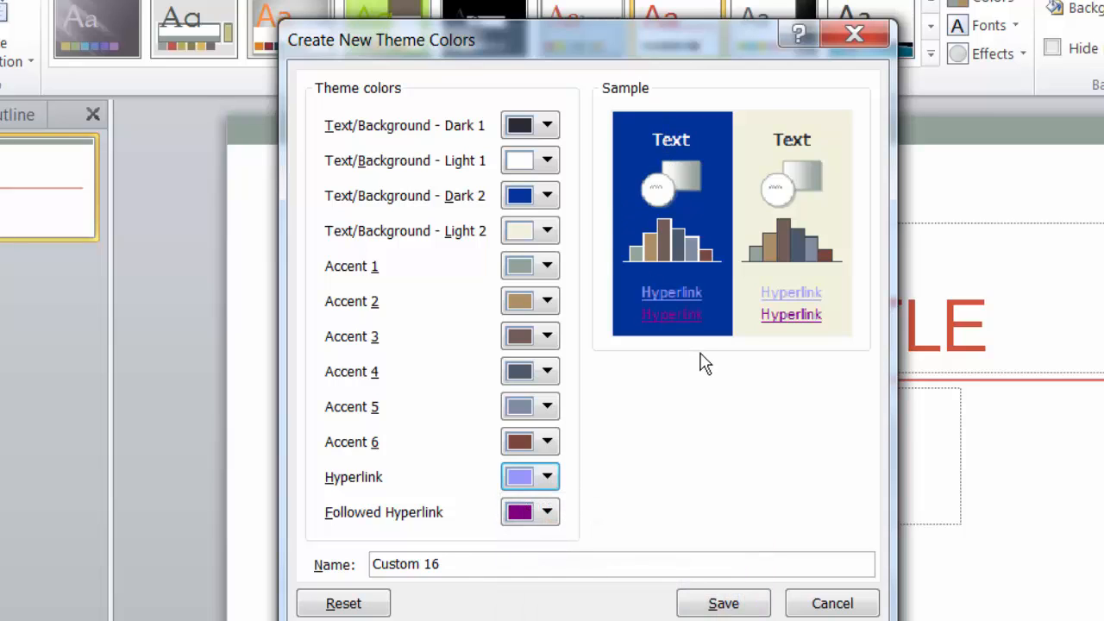
pyautogui.moveTo(494, 554)
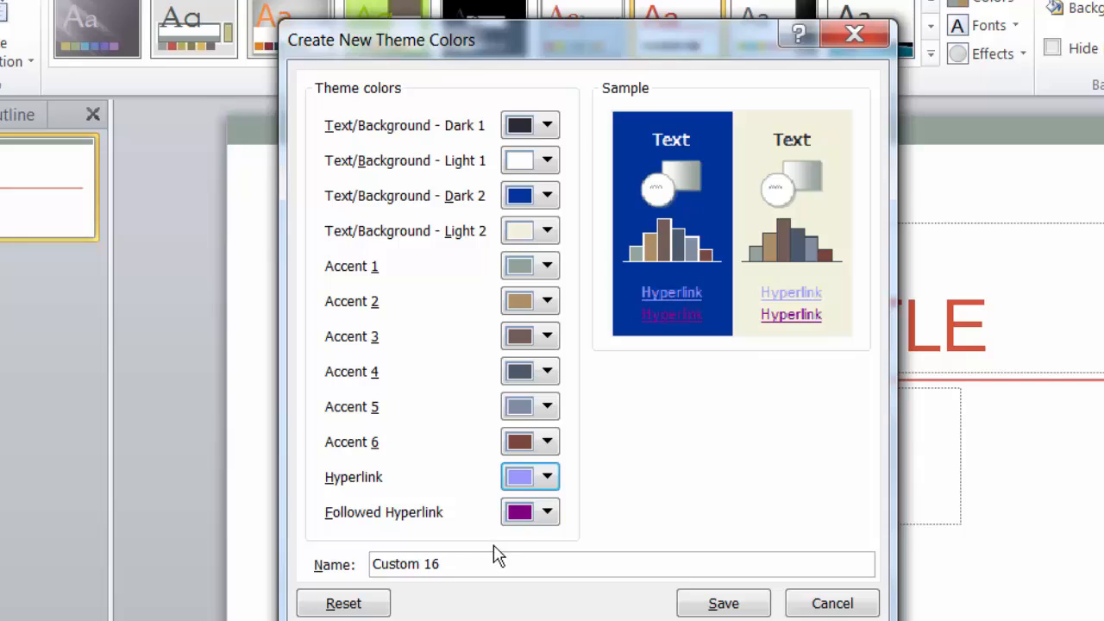
pyautogui.tripleClick(406, 563)
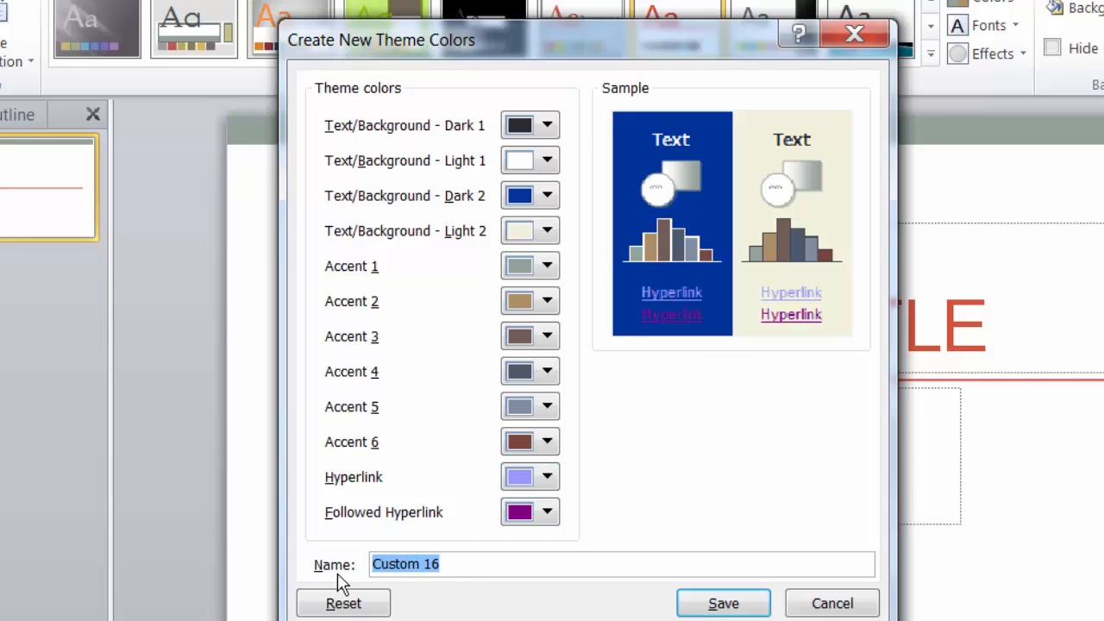
pyautogui.write('Demo3')
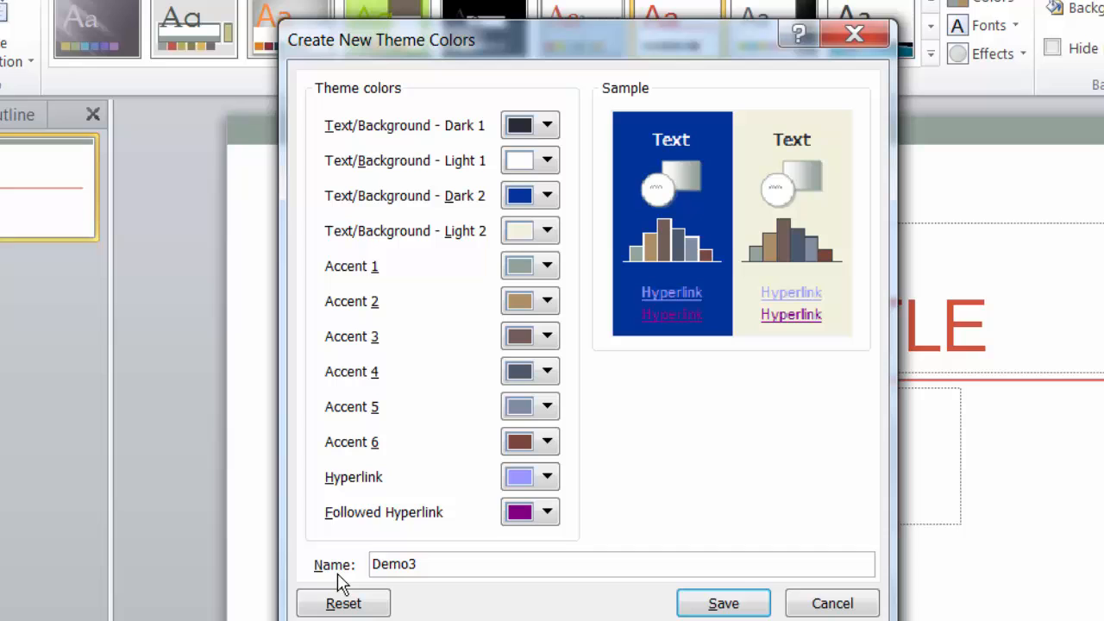
pyautogui.moveTo(780, 593)
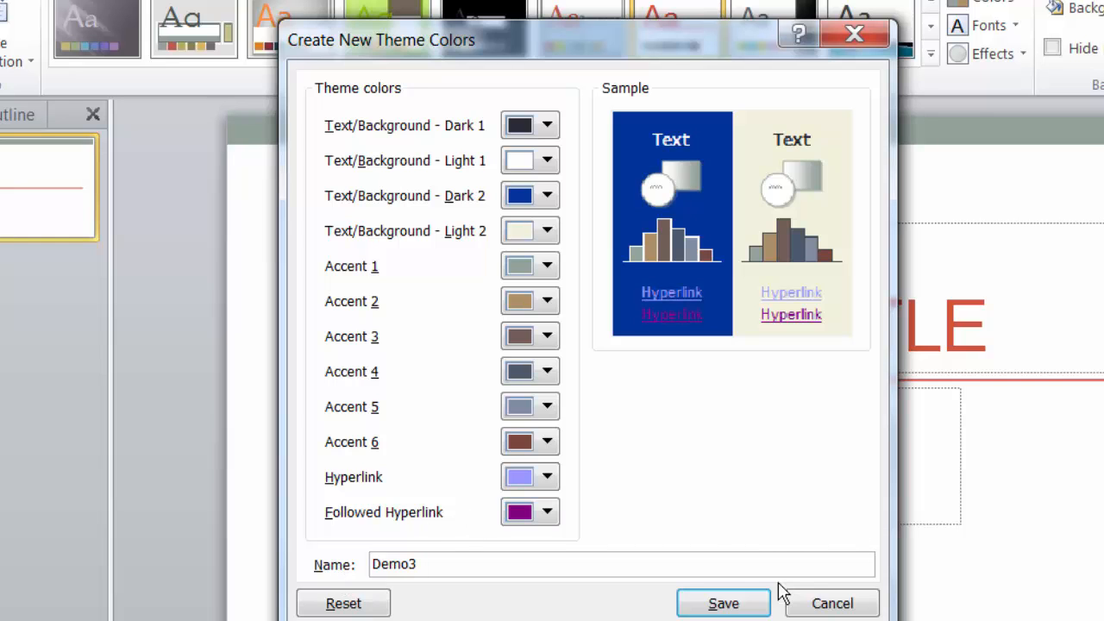
pyautogui.click(723, 604)
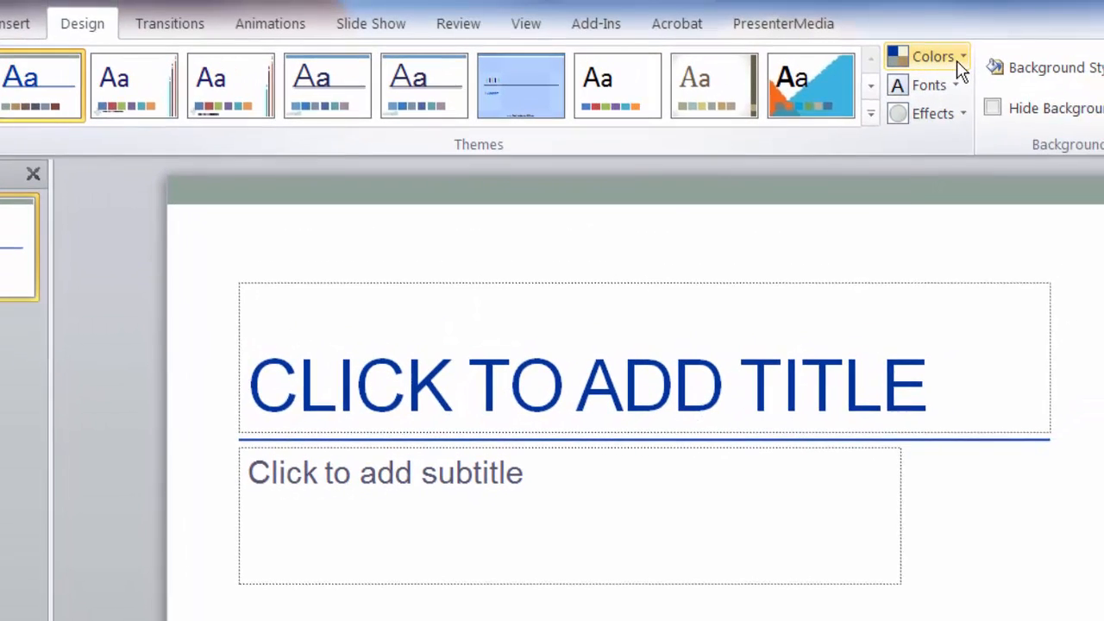
# Review the colour sets, then list the theme font sets down to Create New Theme Fonts
pyautogui.click(932, 55)
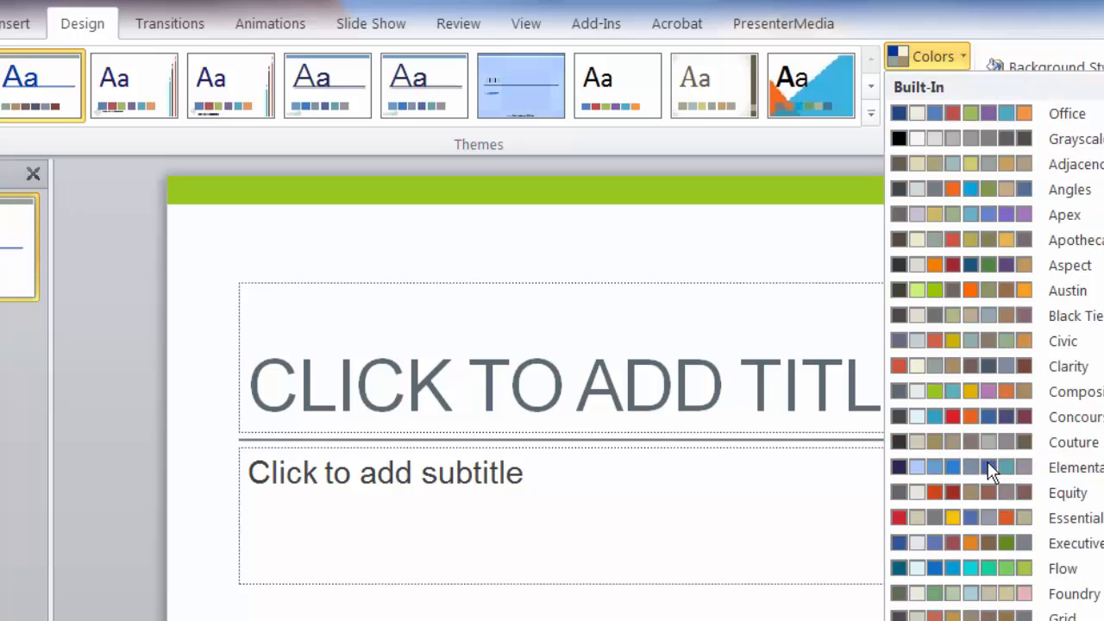
pyautogui.click(1070, 188)
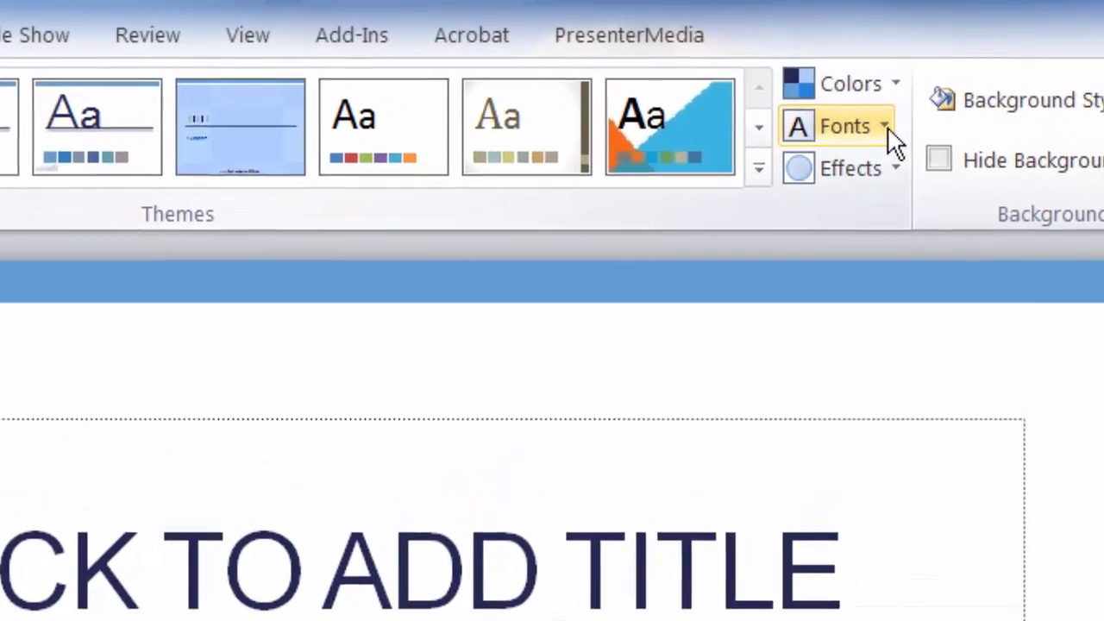
pyautogui.click(844, 126)
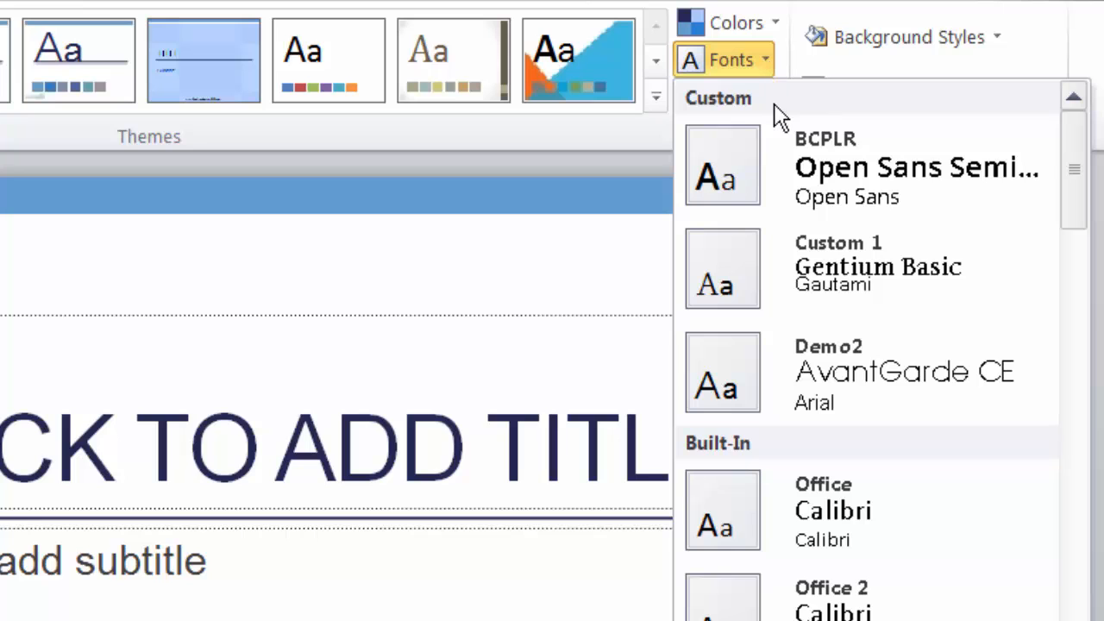
pyautogui.scroll(-3)
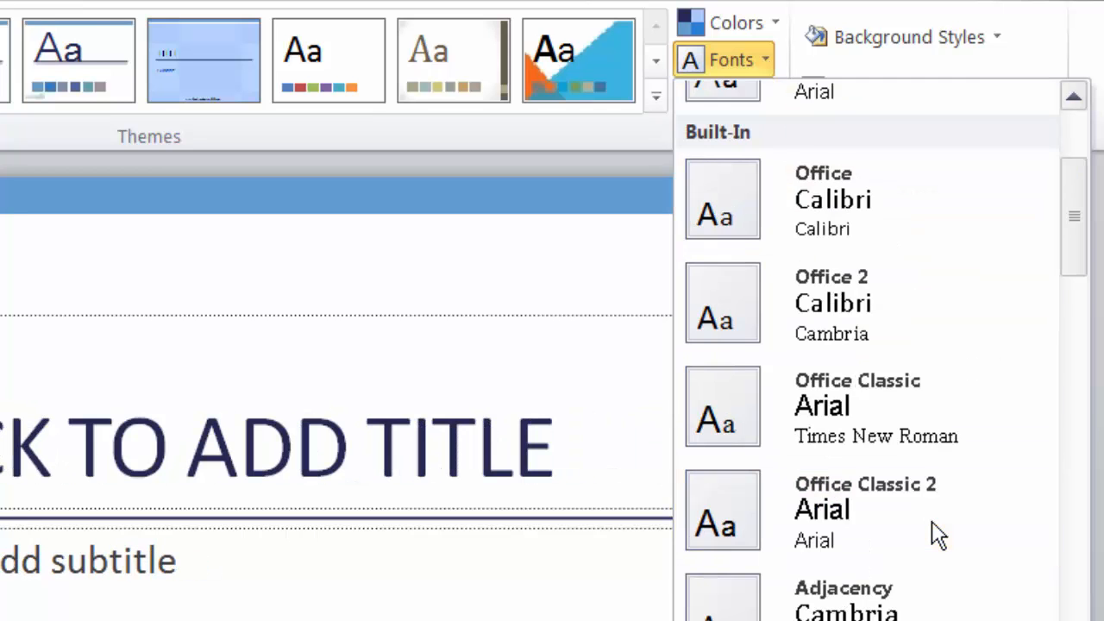
pyautogui.scroll(-3)
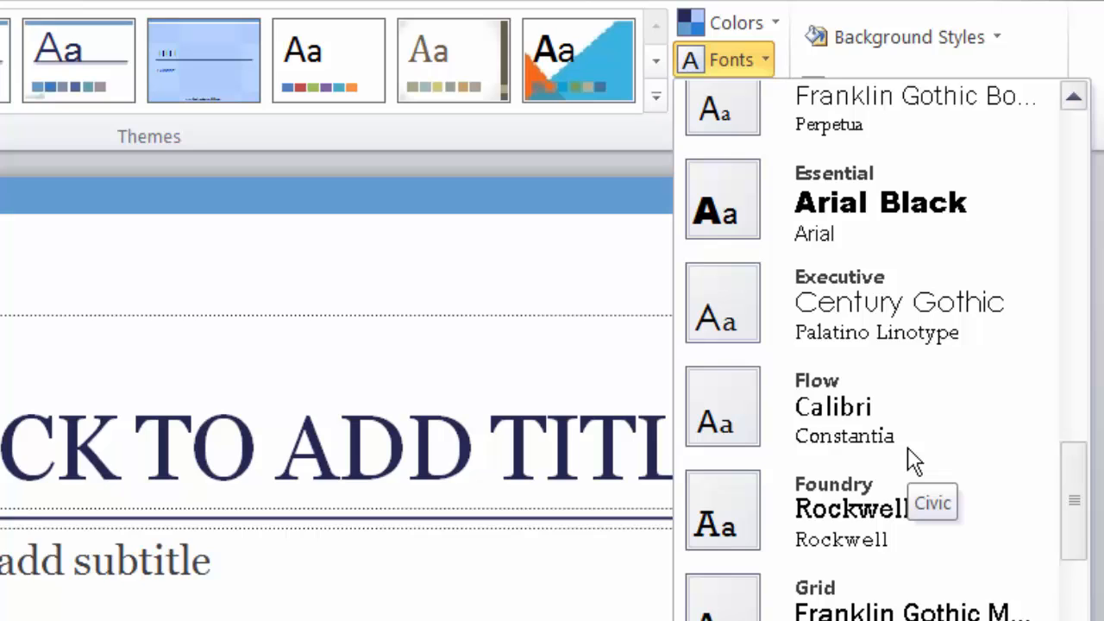
pyautogui.scroll(-3)
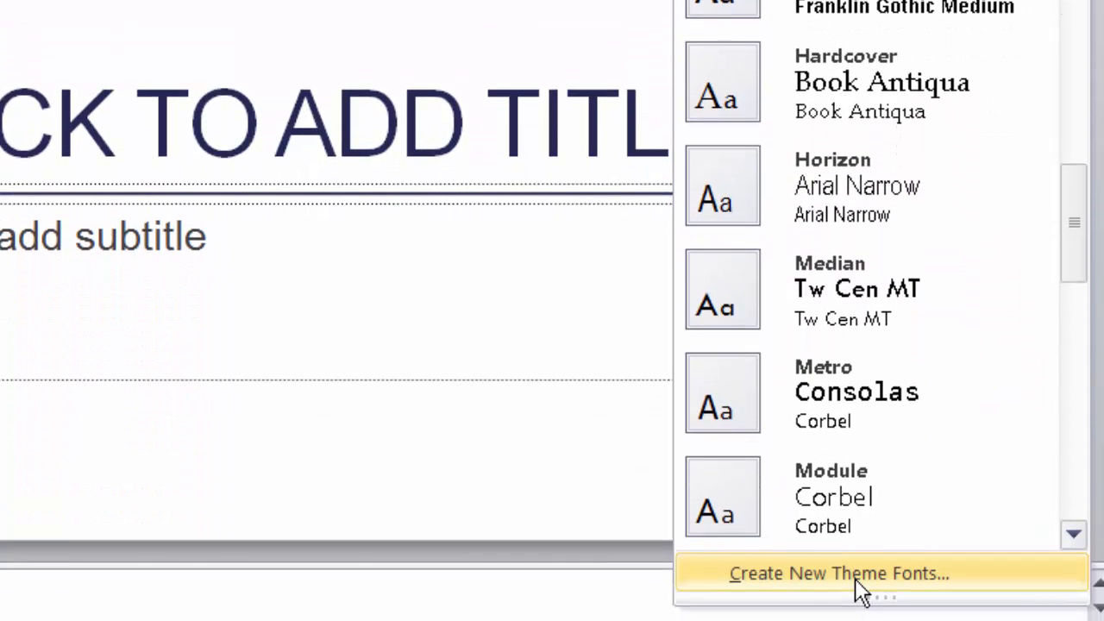
# Save a new theme font set named Demo3 with AvantGarde CE headings and Arial body
pyautogui.click(835, 573)
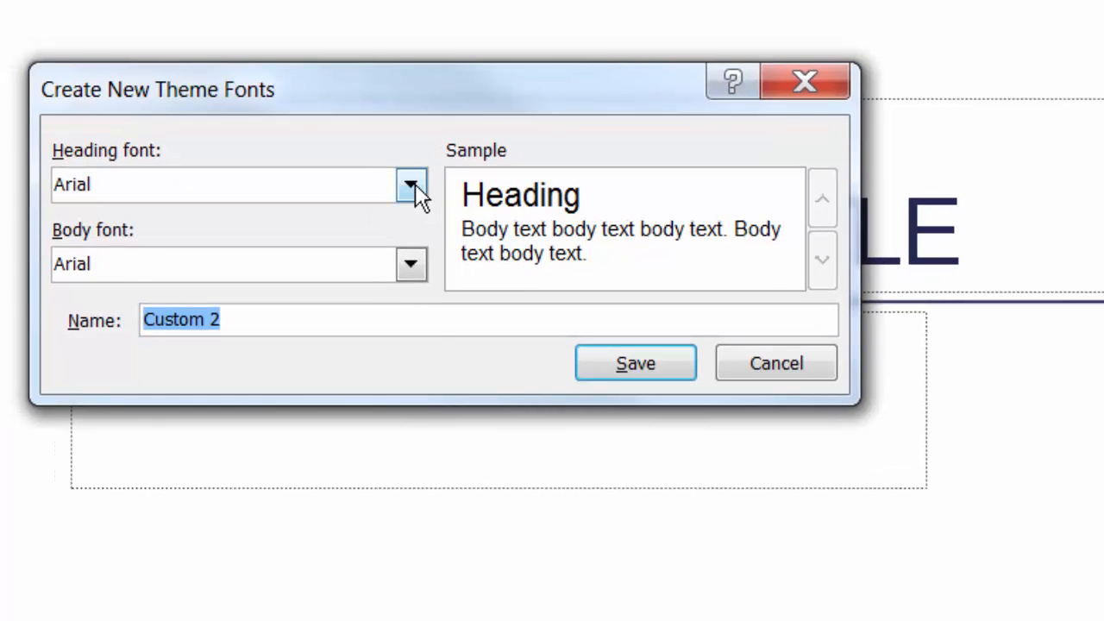
pyautogui.click(410, 185)
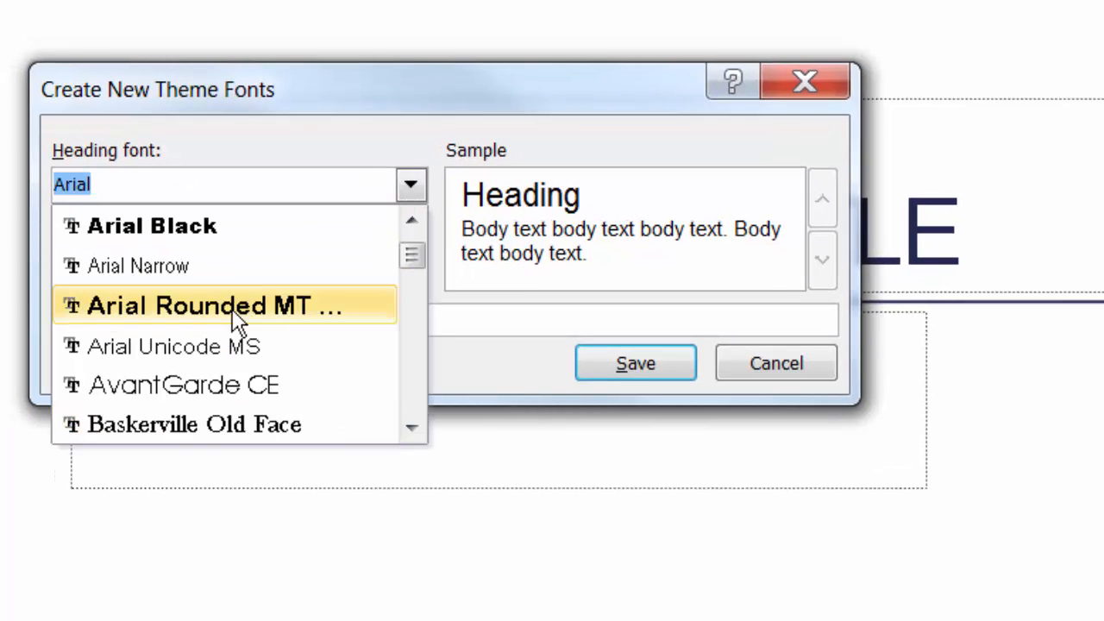
pyautogui.click(183, 384)
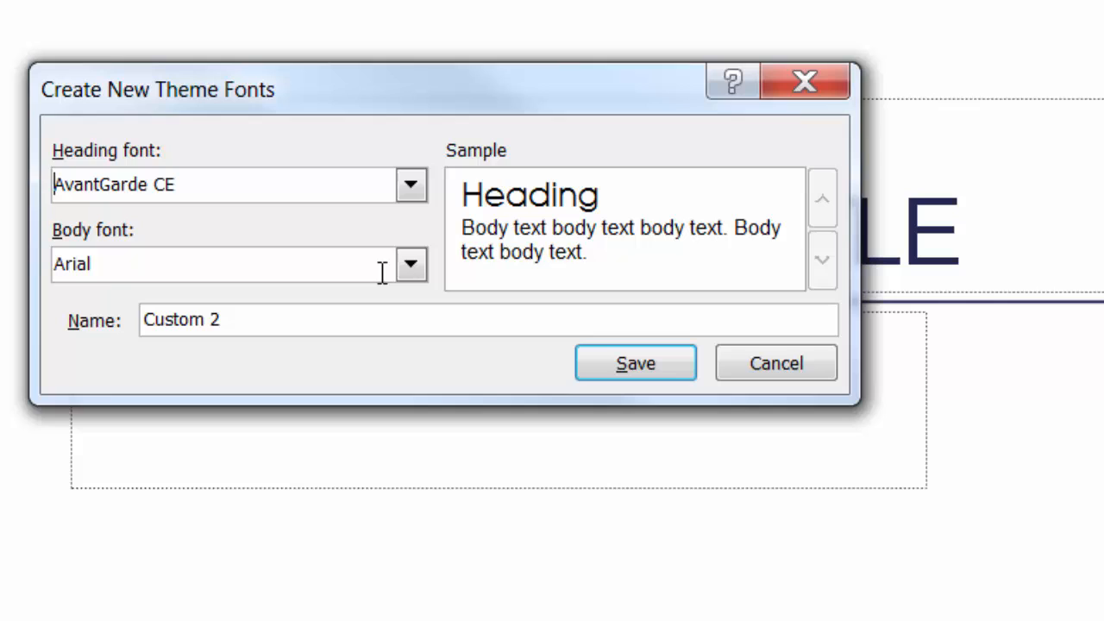
pyautogui.moveTo(290, 304)
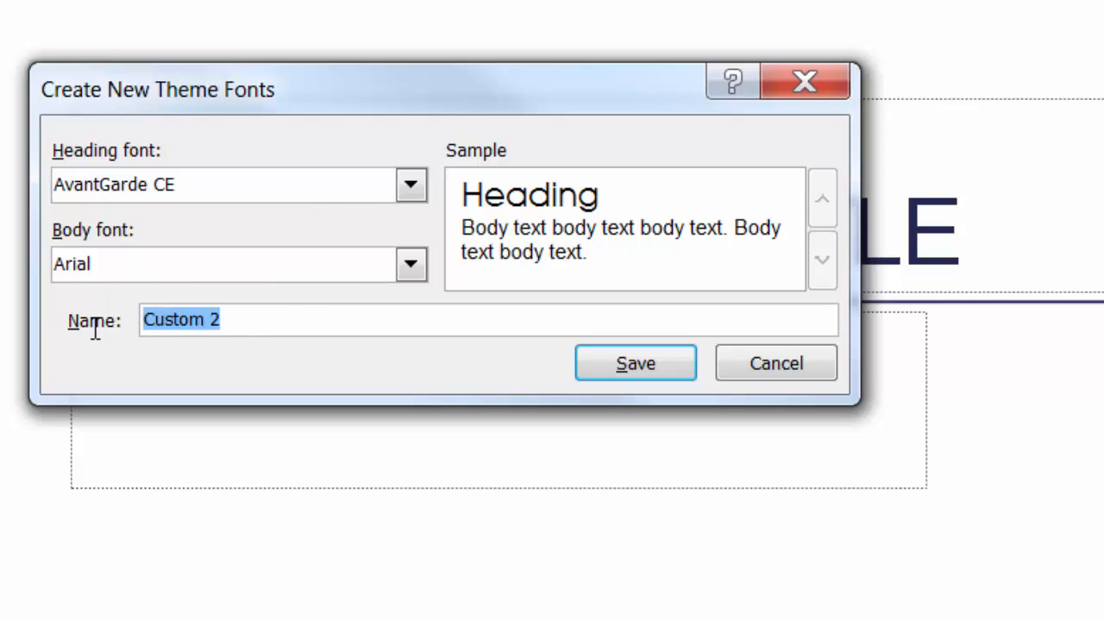
pyautogui.write('Demo3')
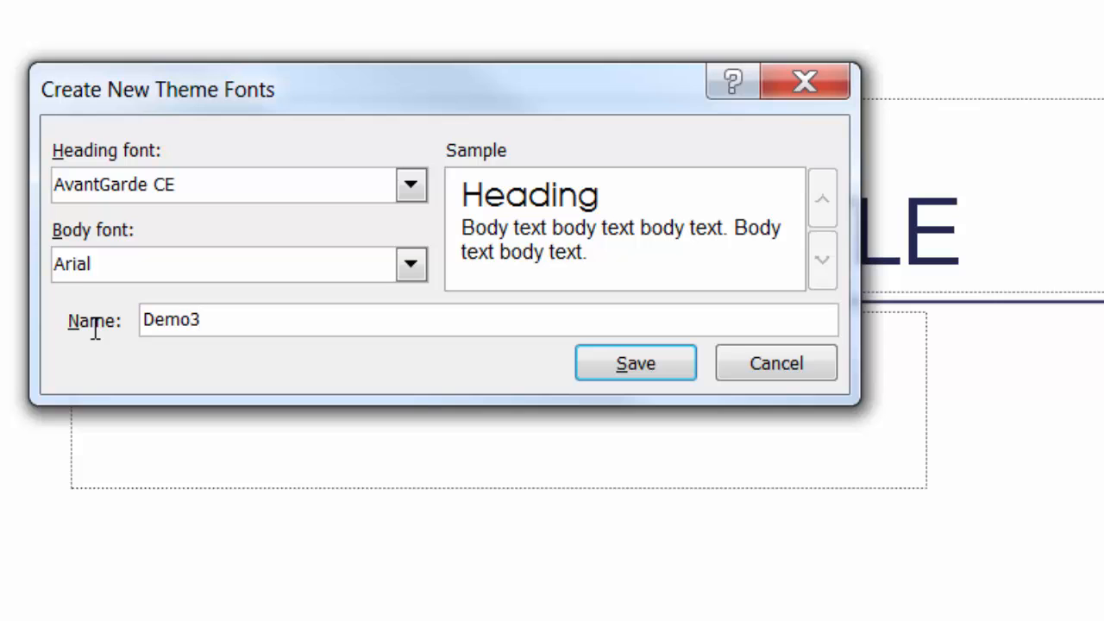
pyautogui.click(635, 363)
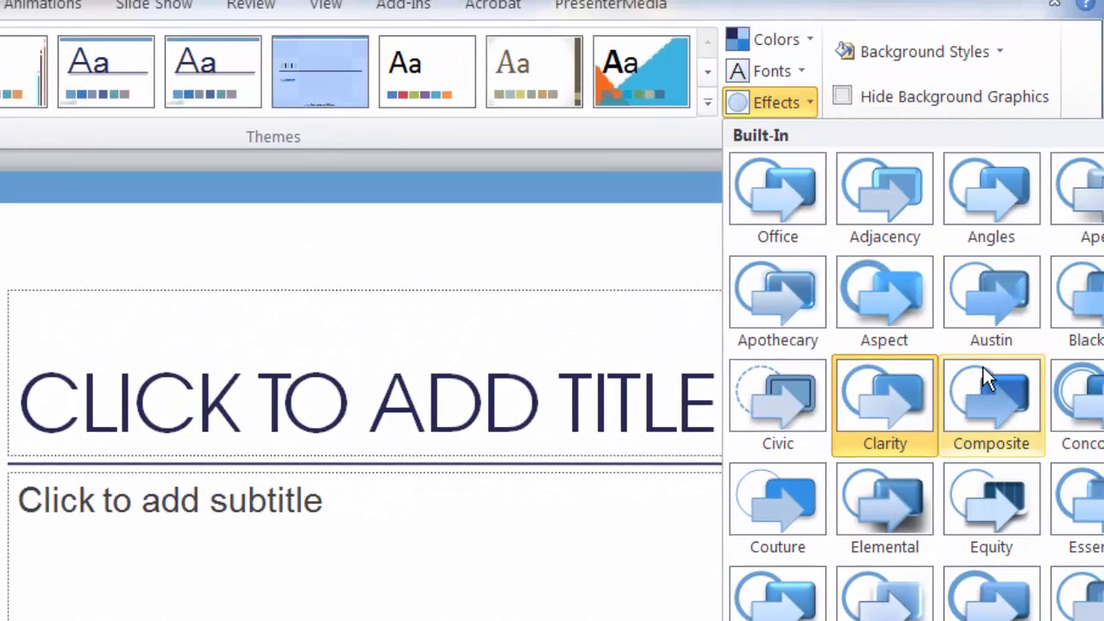
pyautogui.moveTo(991, 396)
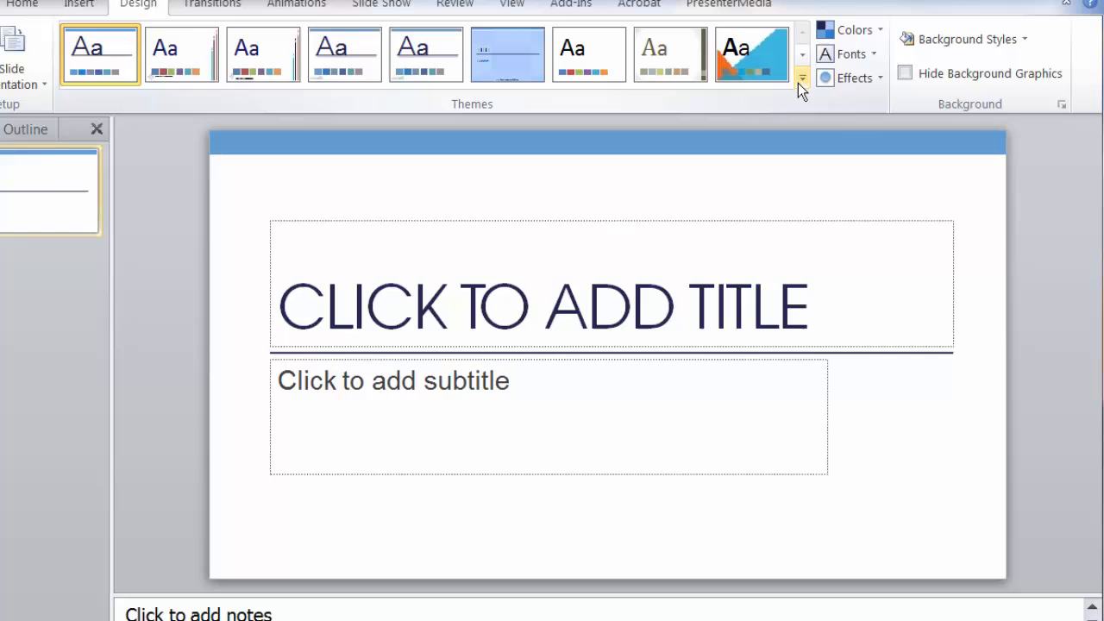
# Save the current theme as Demo2_wide, replacing the existing theme file
pyautogui.click(800, 78)
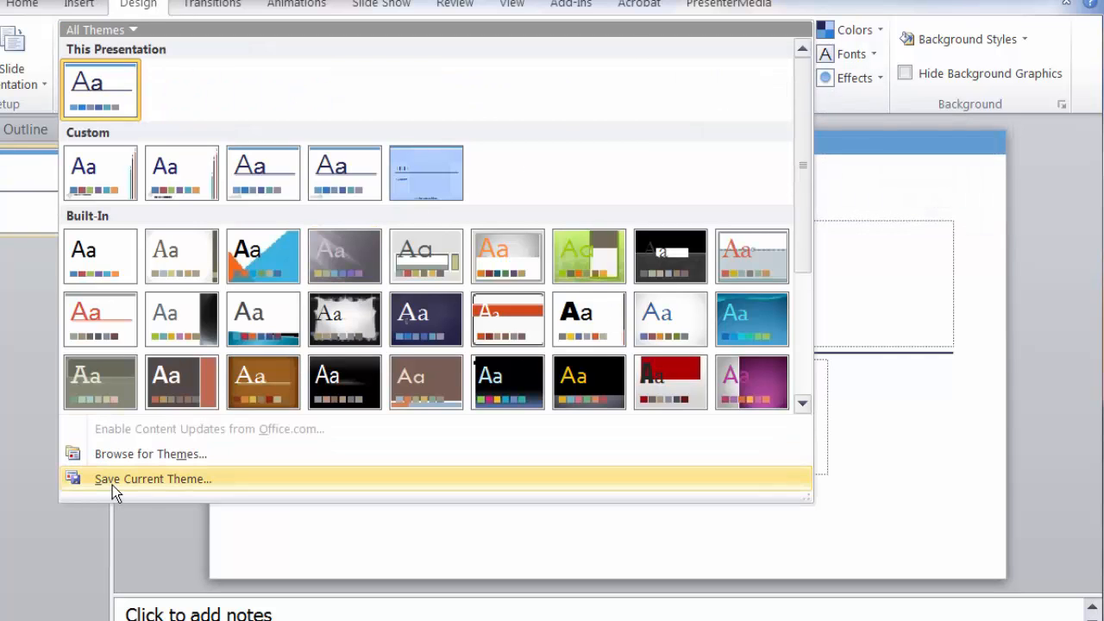
pyautogui.click(152, 480)
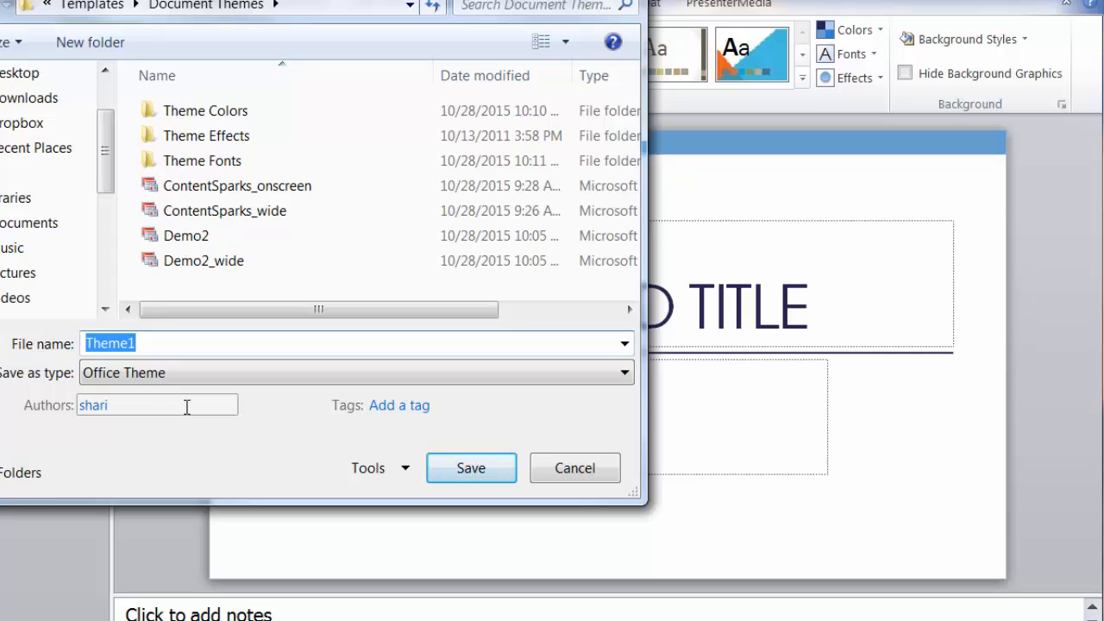
pyautogui.write('Demo2')
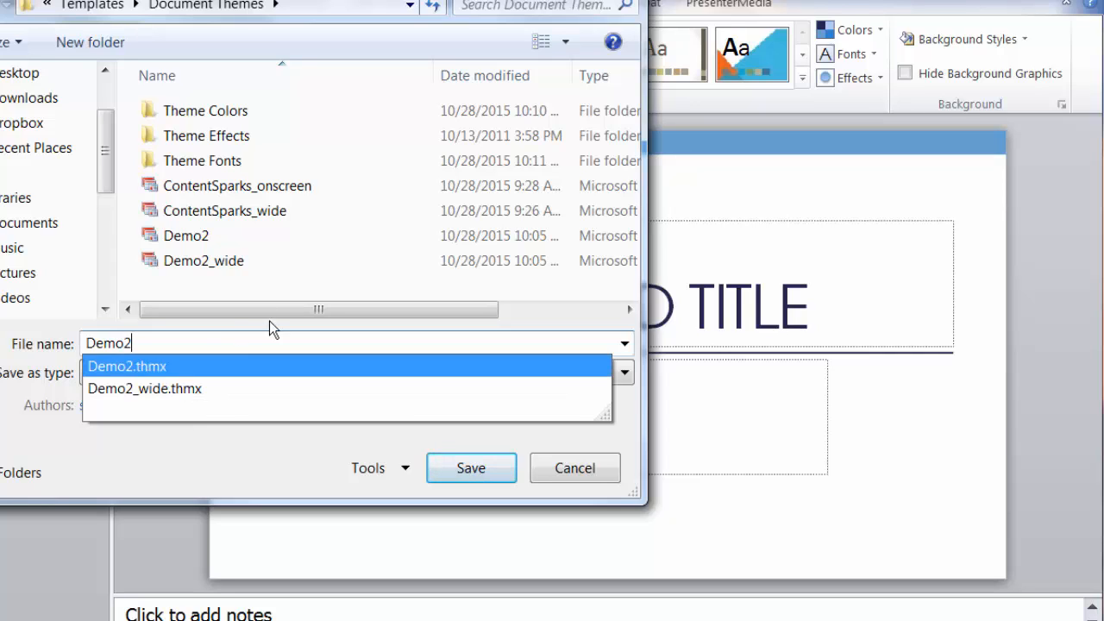
pyautogui.click(204, 261)
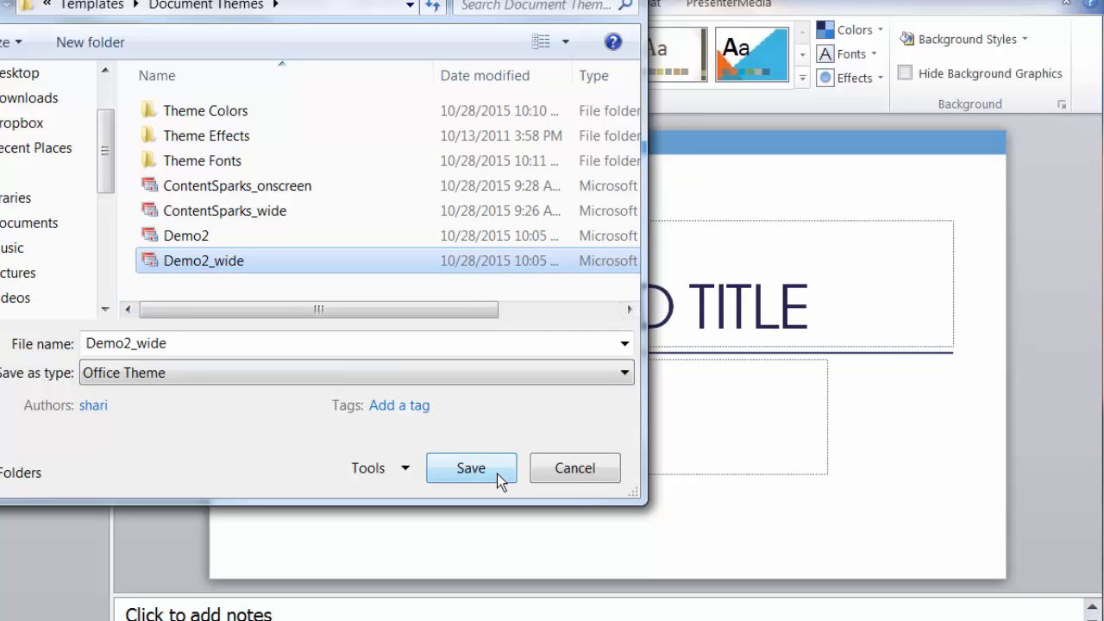
pyautogui.click(471, 468)
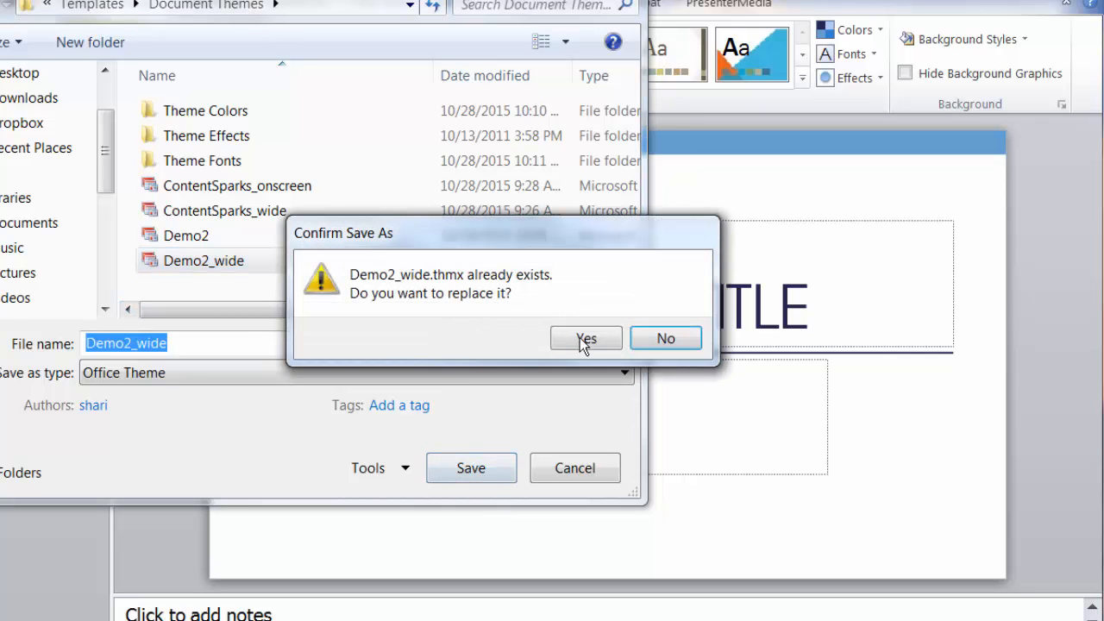
pyautogui.click(587, 338)
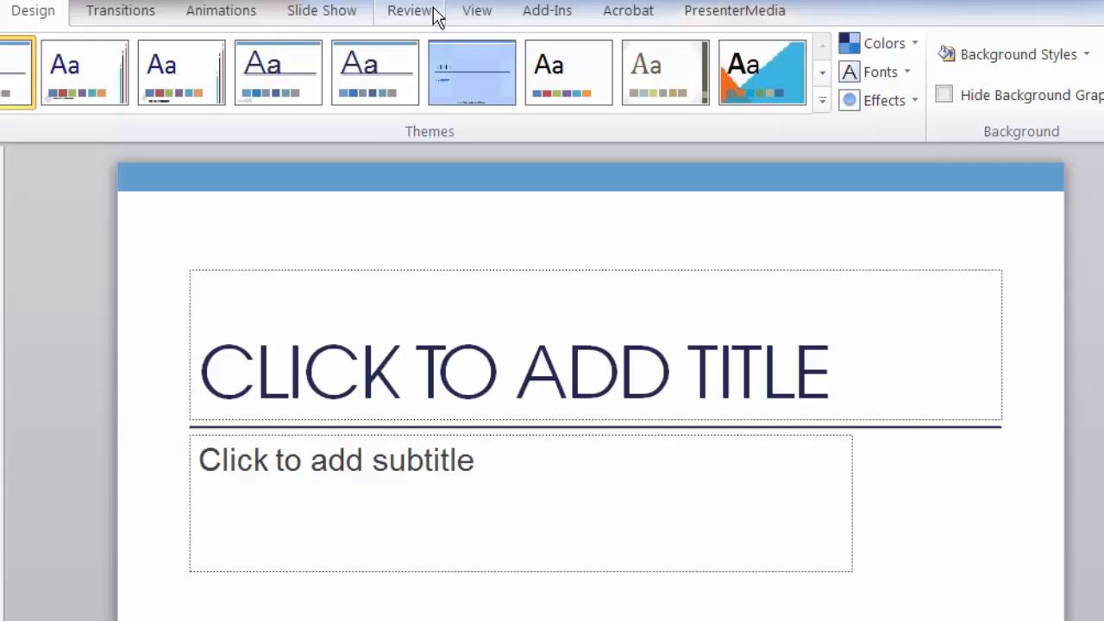
# Switch to Slide Master view and show the Insert ribbon options
pyautogui.click(476, 11)
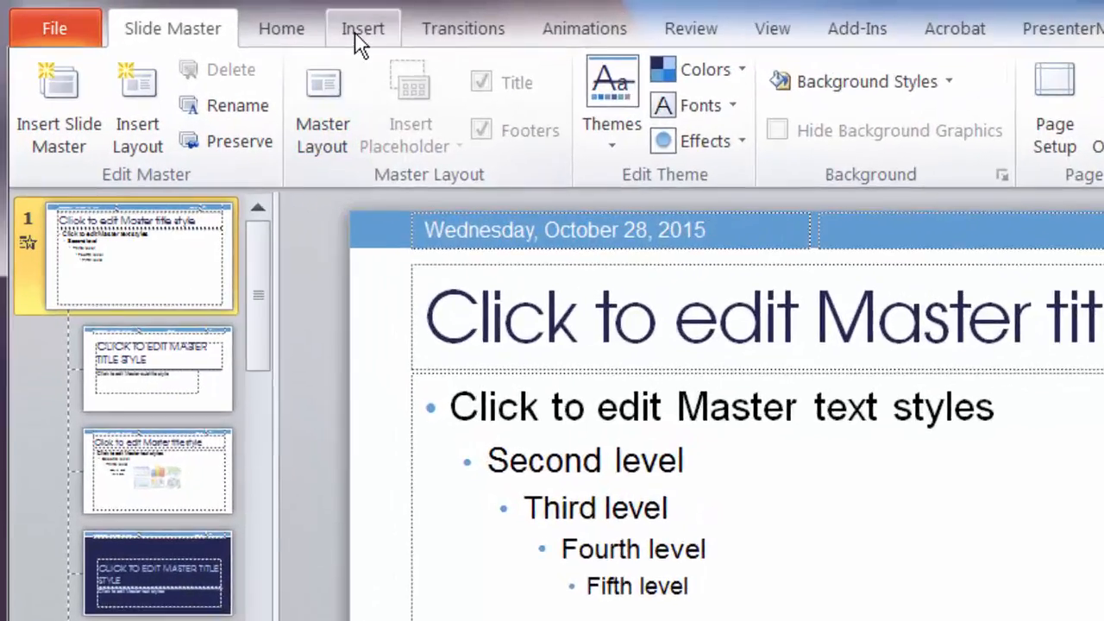
pyautogui.click(363, 27)
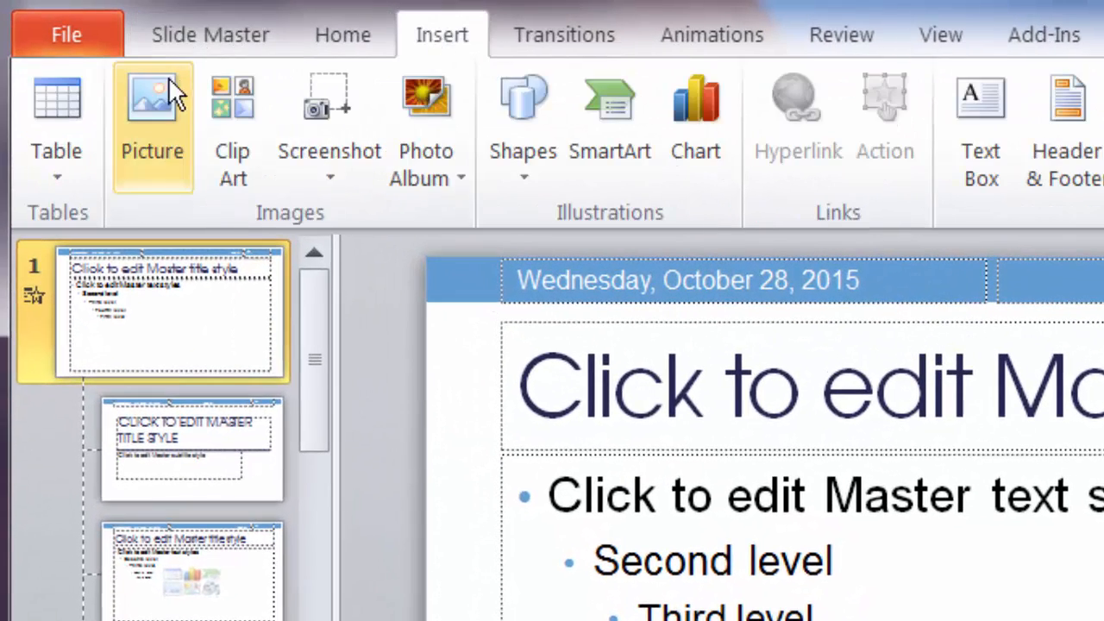
pyautogui.moveTo(354, 241)
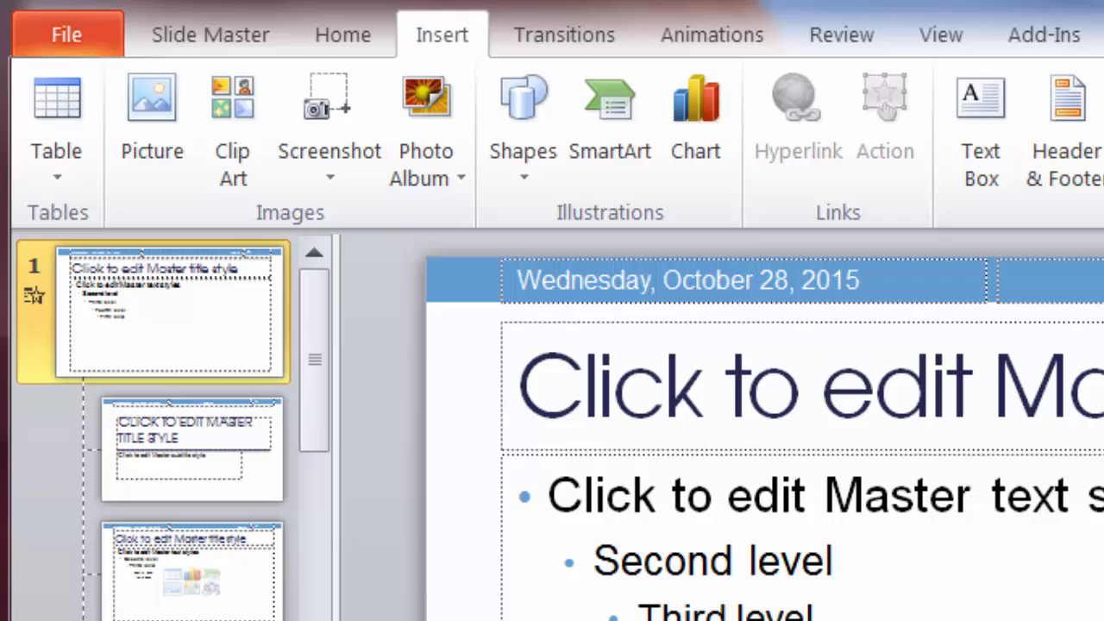
# Insert the ContentSparks_300w logo picture and move it to the master's bottom-left corner
pyautogui.click(152, 112)
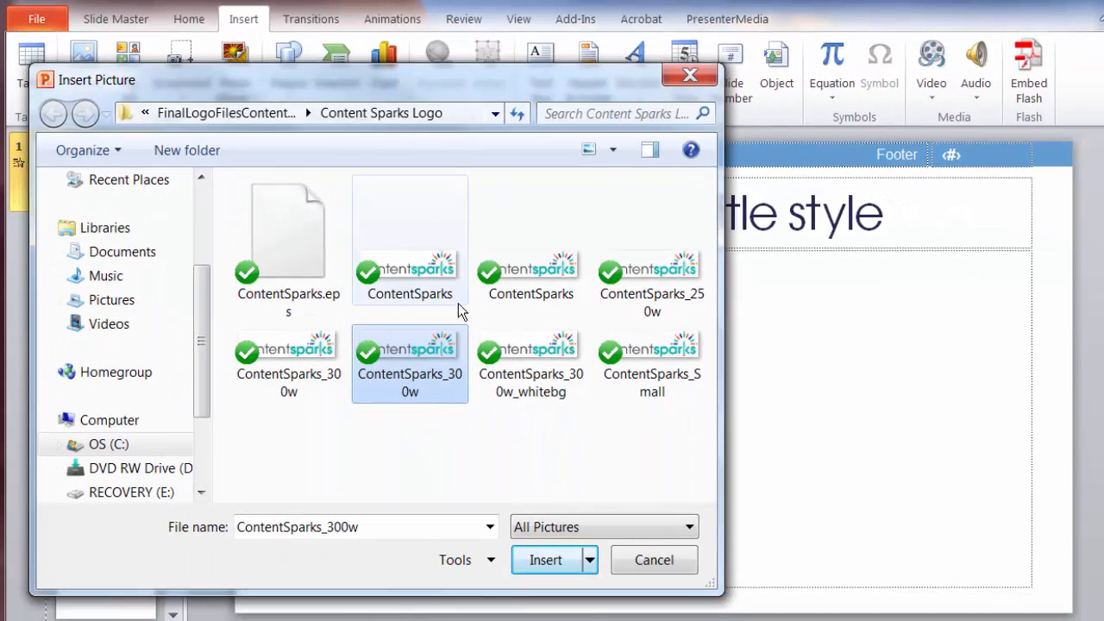
pyautogui.moveTo(533, 516)
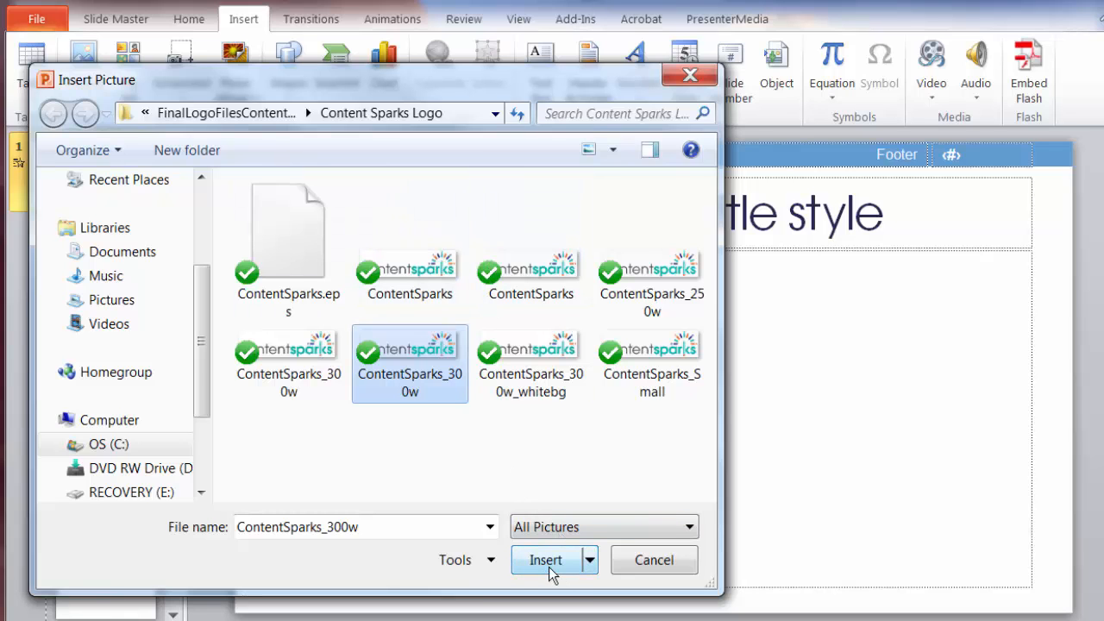
pyautogui.click(546, 559)
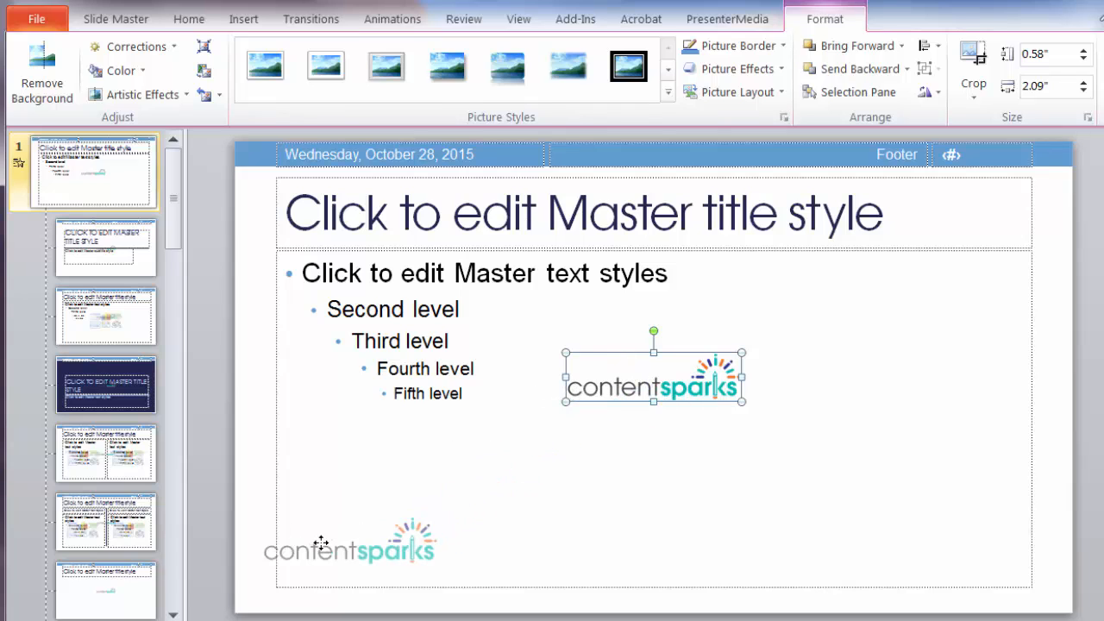
pyautogui.moveTo(349, 543); pyautogui.dragTo(336, 573)
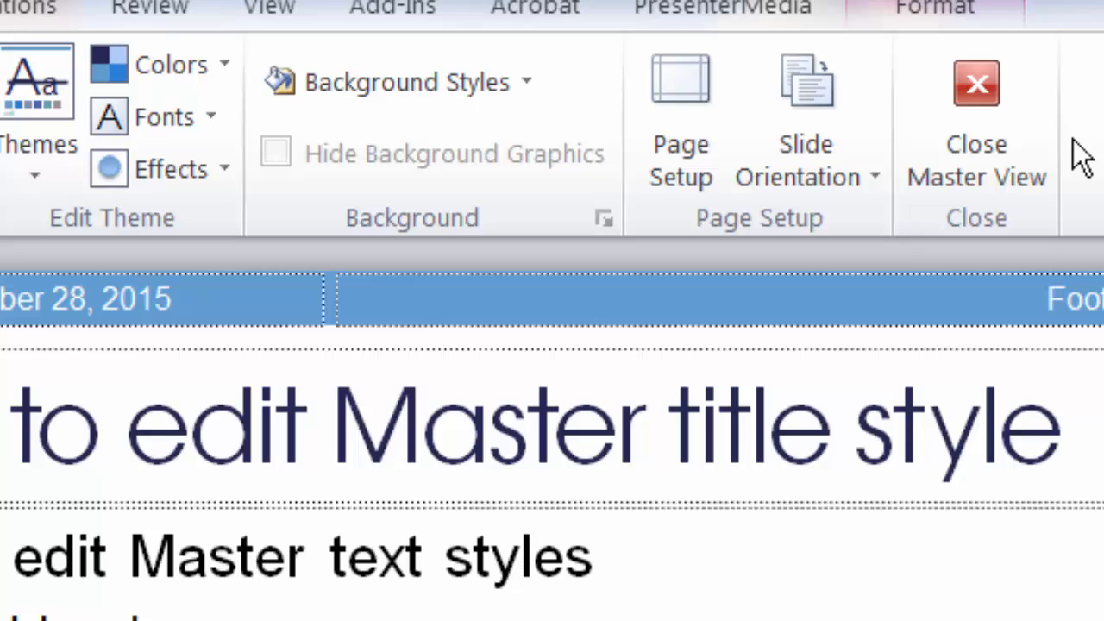
# Close Master view and add a Blank slide and a Comparison slide showing the logo
pyautogui.click(977, 155)
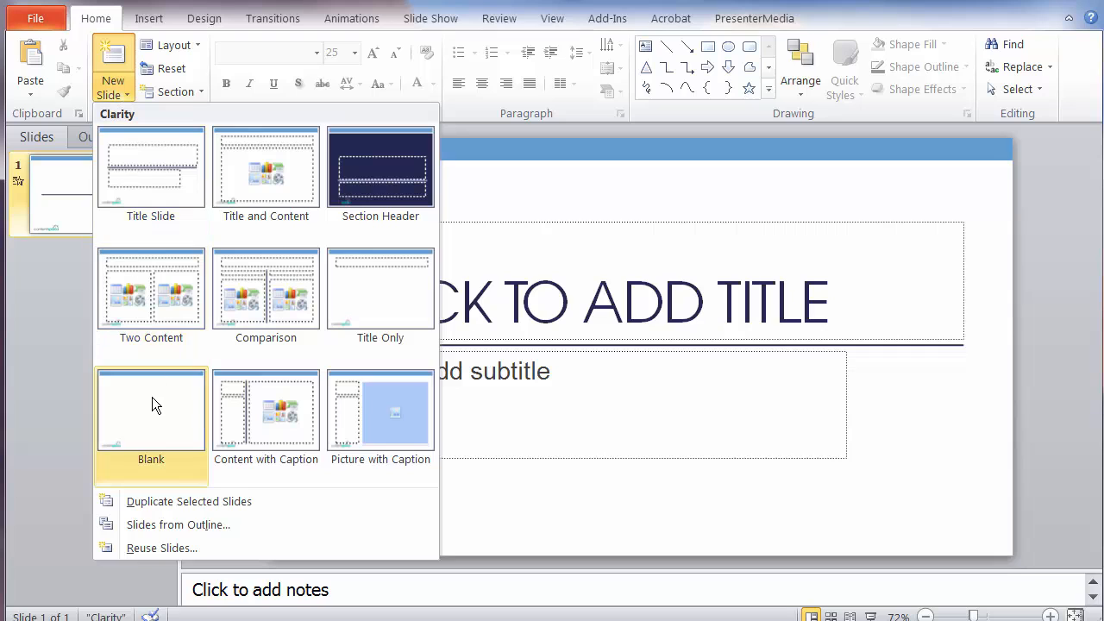
pyautogui.click(152, 410)
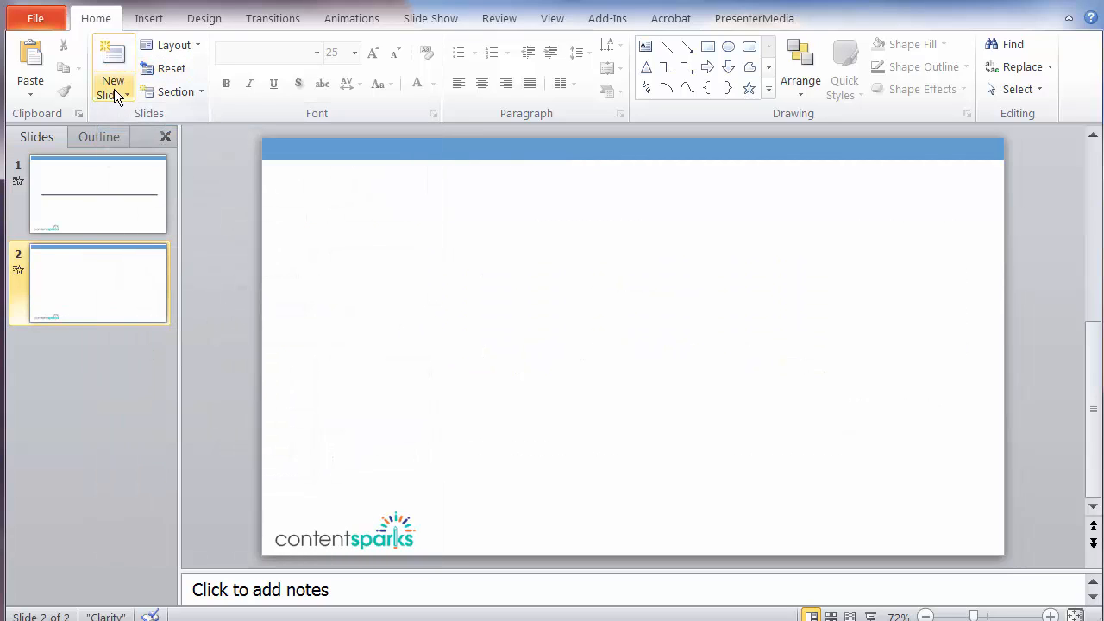
pyautogui.click(112, 77)
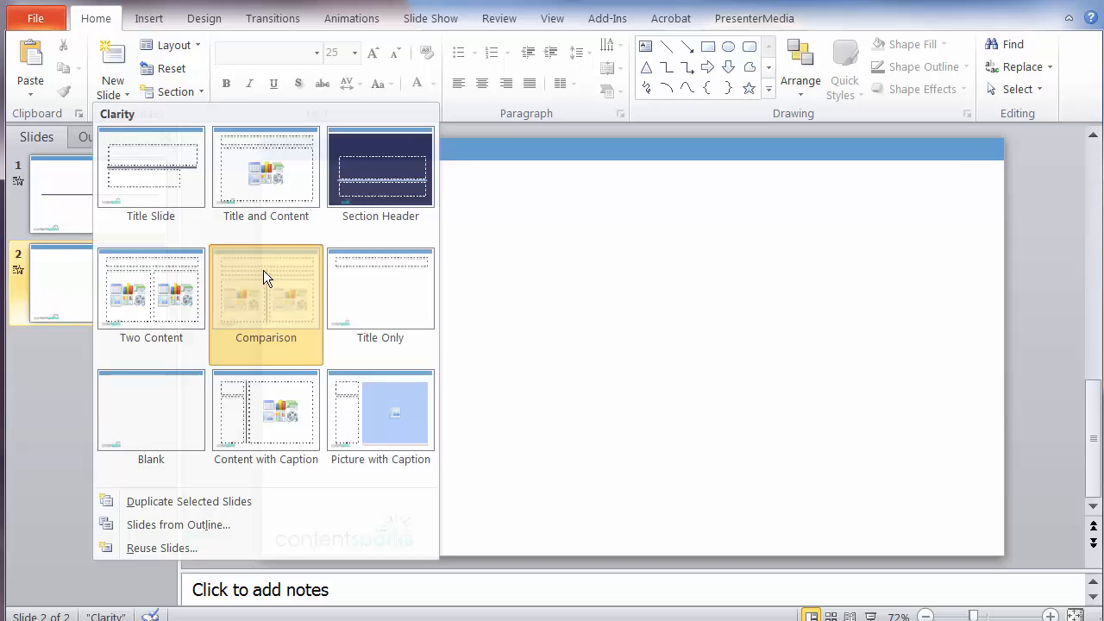
pyautogui.click(266, 290)
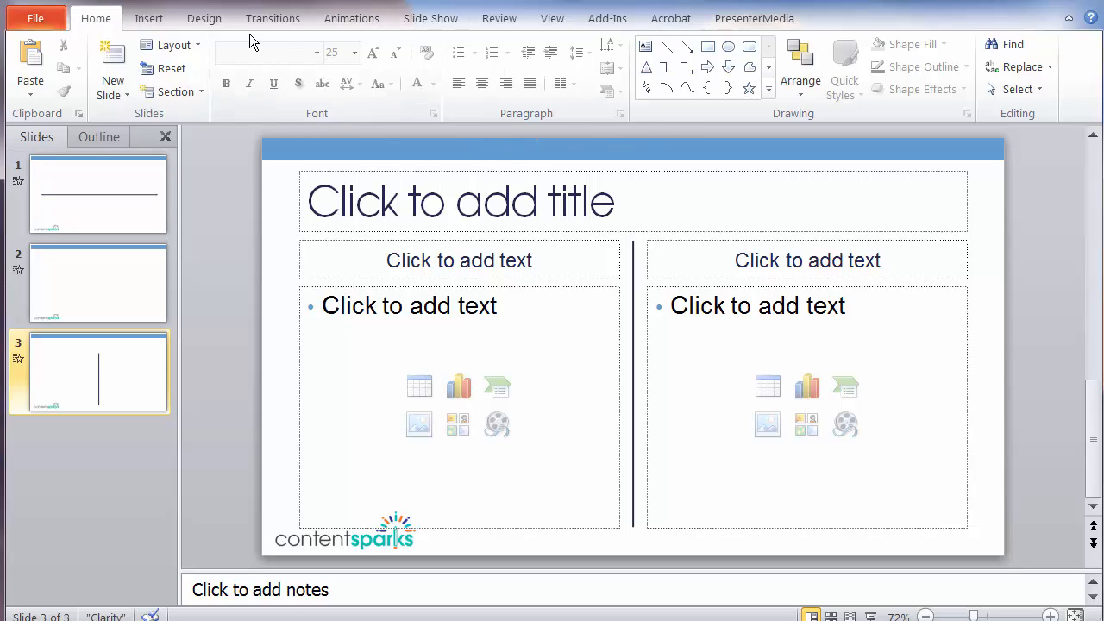
pyautogui.click(203, 17)
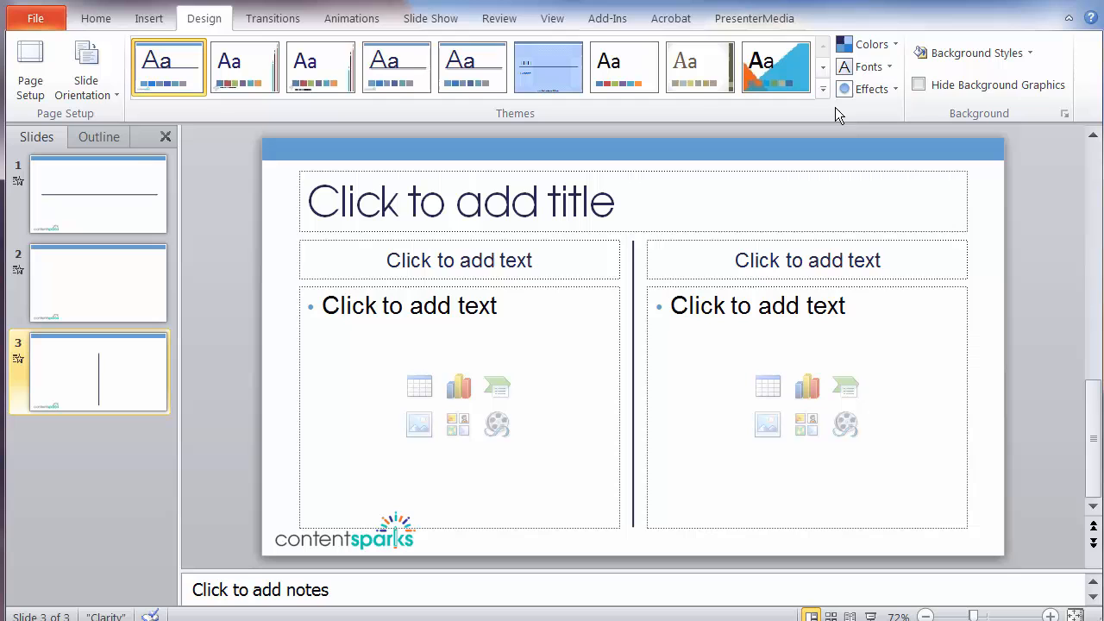
# Save the current logo-branded theme over the Demo2_wide theme file
pyautogui.click(821, 90)
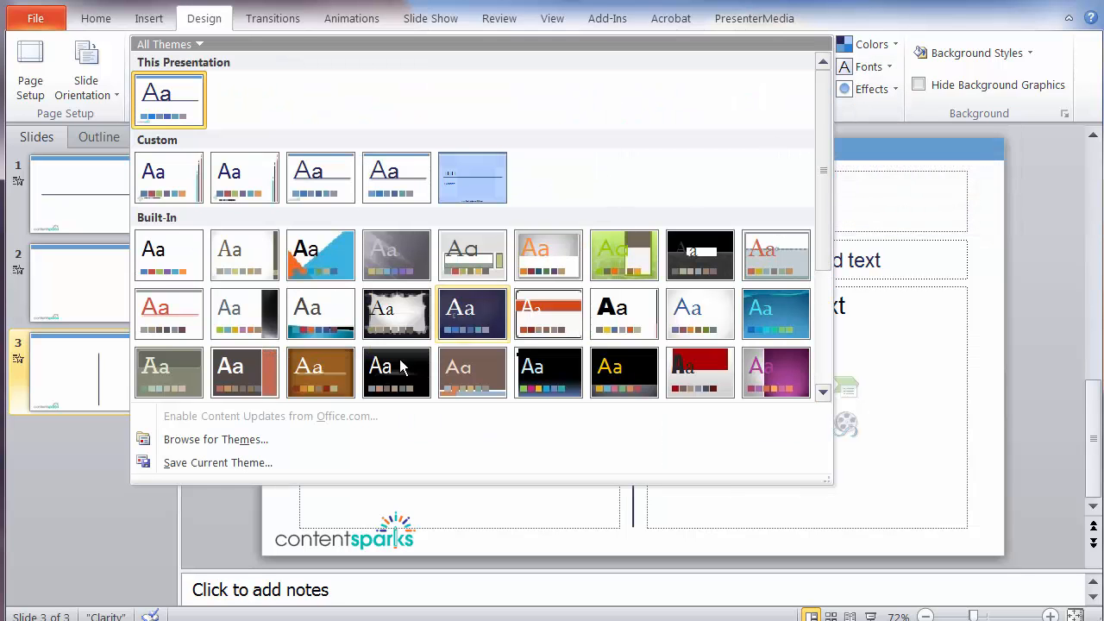
pyautogui.click(217, 463)
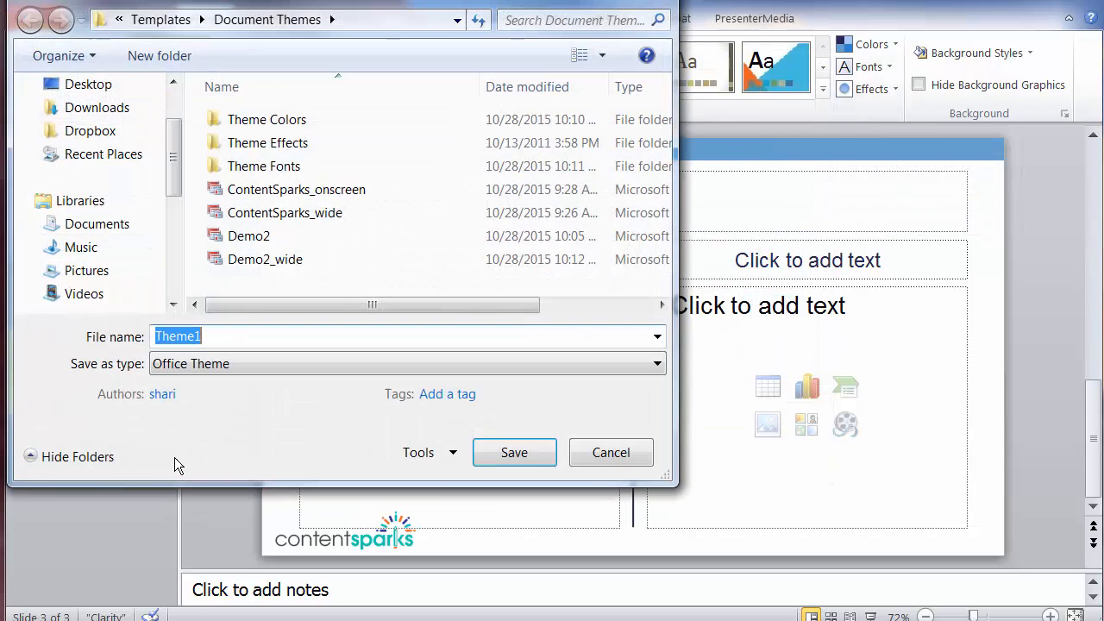
pyautogui.click(266, 259)
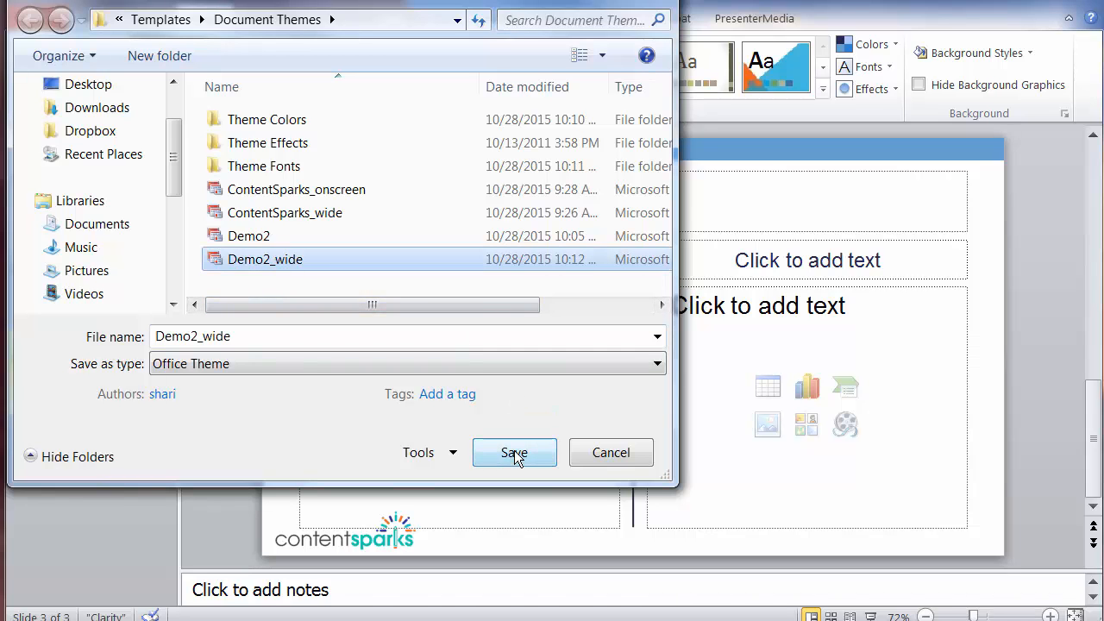
pyautogui.click(514, 452)
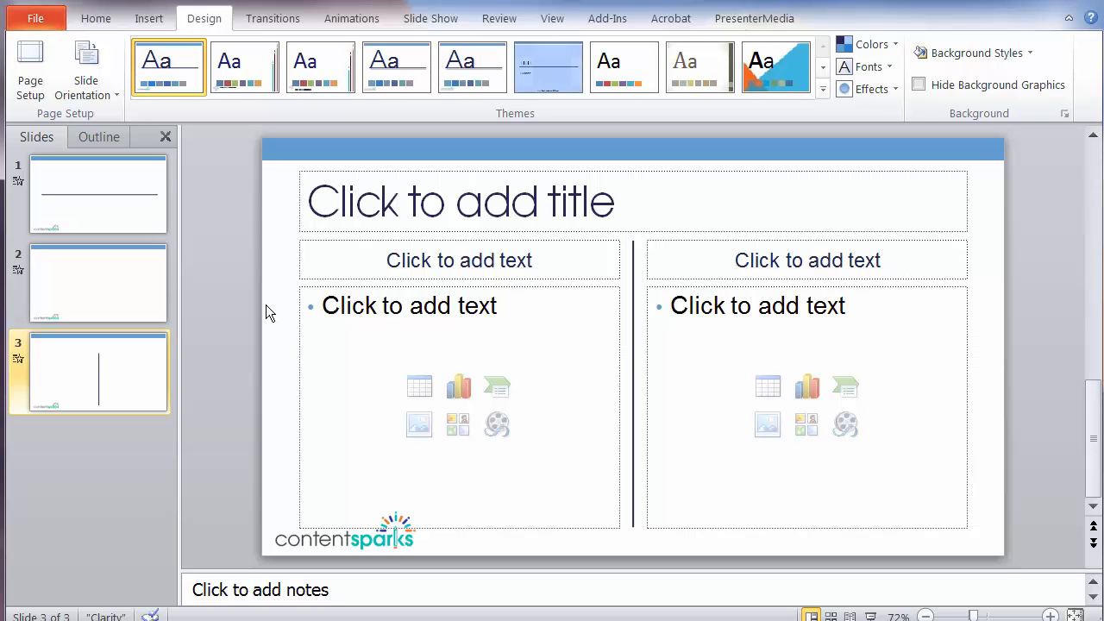
pyautogui.moveTo(222, 226)
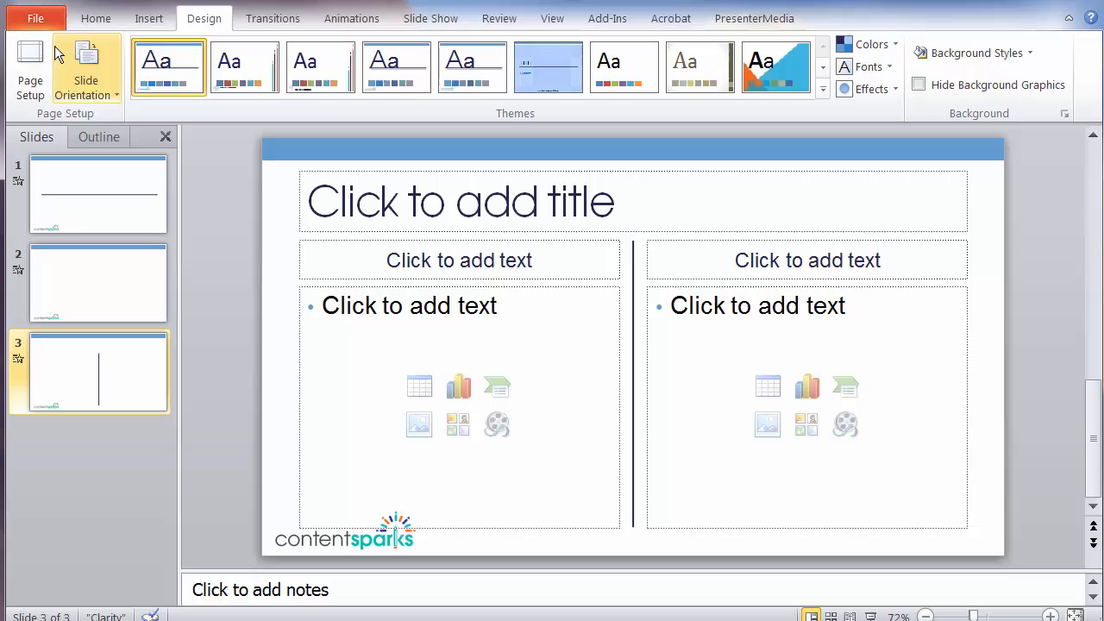
# Open the ServiceBiz_PromoSlideshow_rebrandable presentation from the 4_BONUS folder via File > Open
pyautogui.click(35, 18)
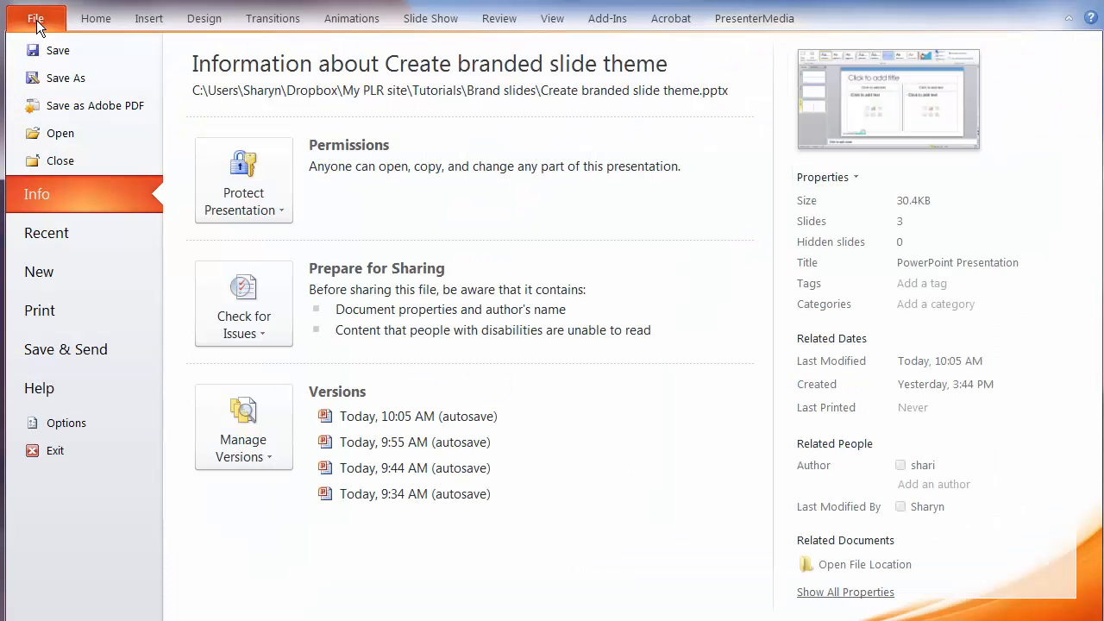
pyautogui.click(204, 18)
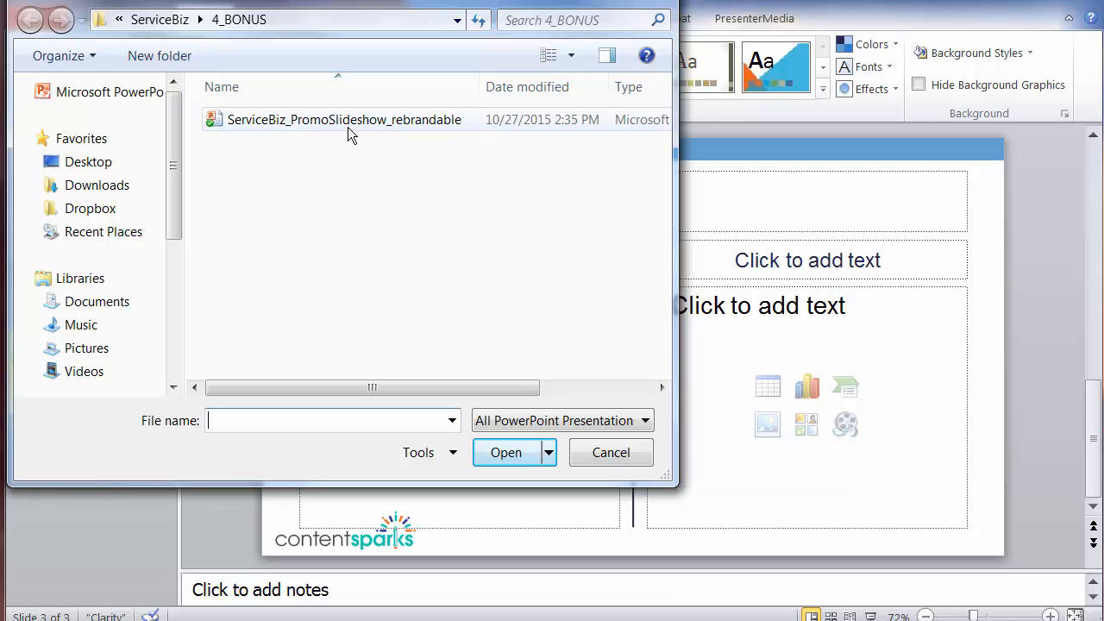
pyautogui.moveTo(321, 132)
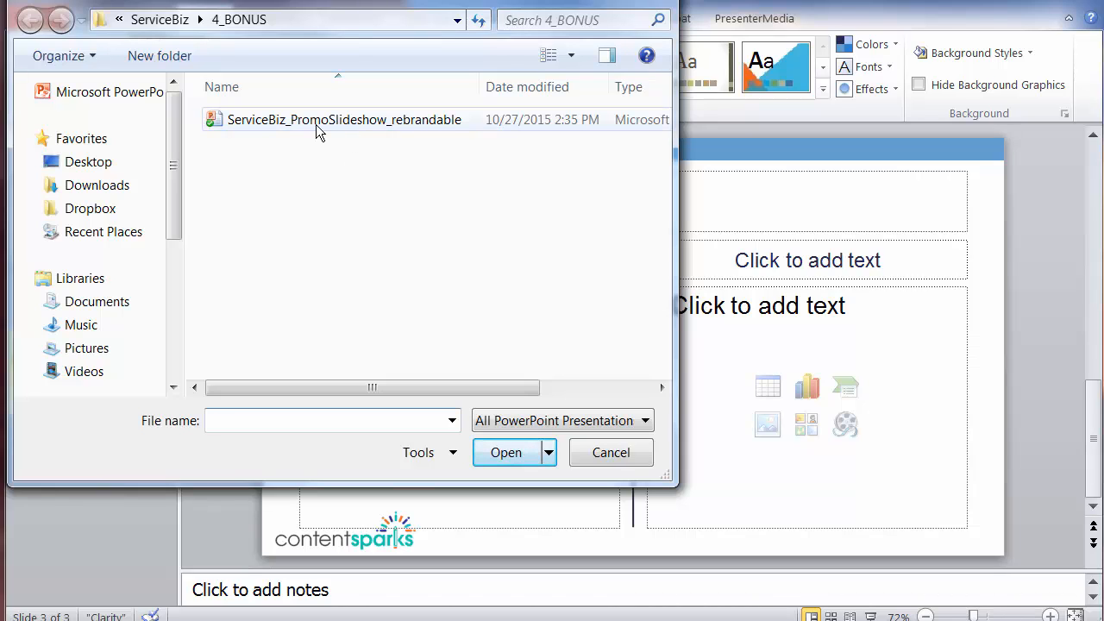
pyautogui.click(343, 119)
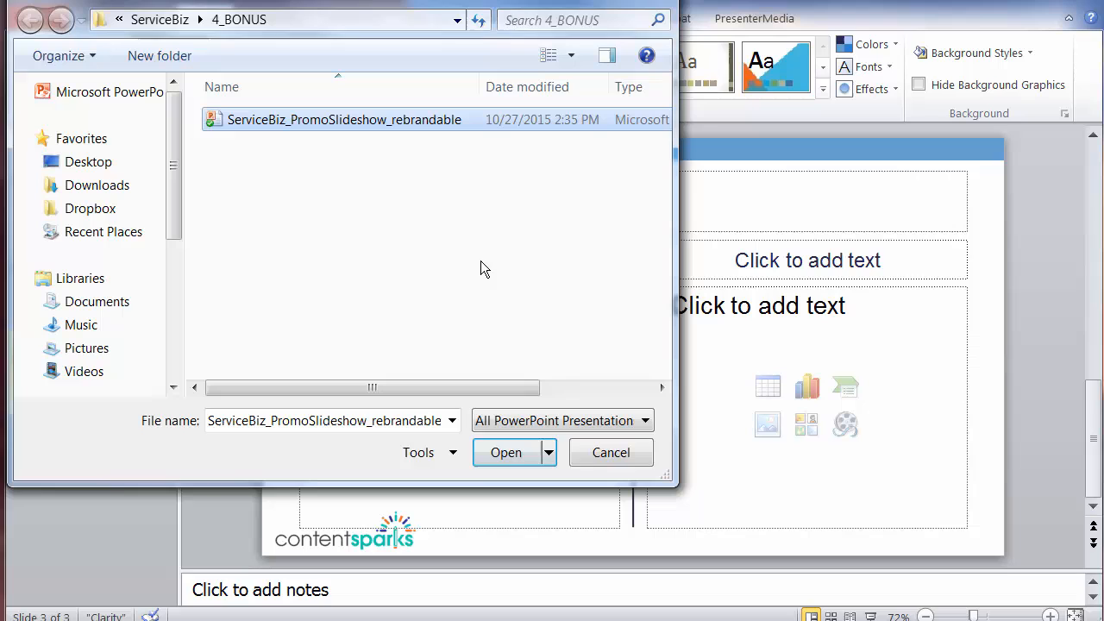
pyautogui.click(506, 452)
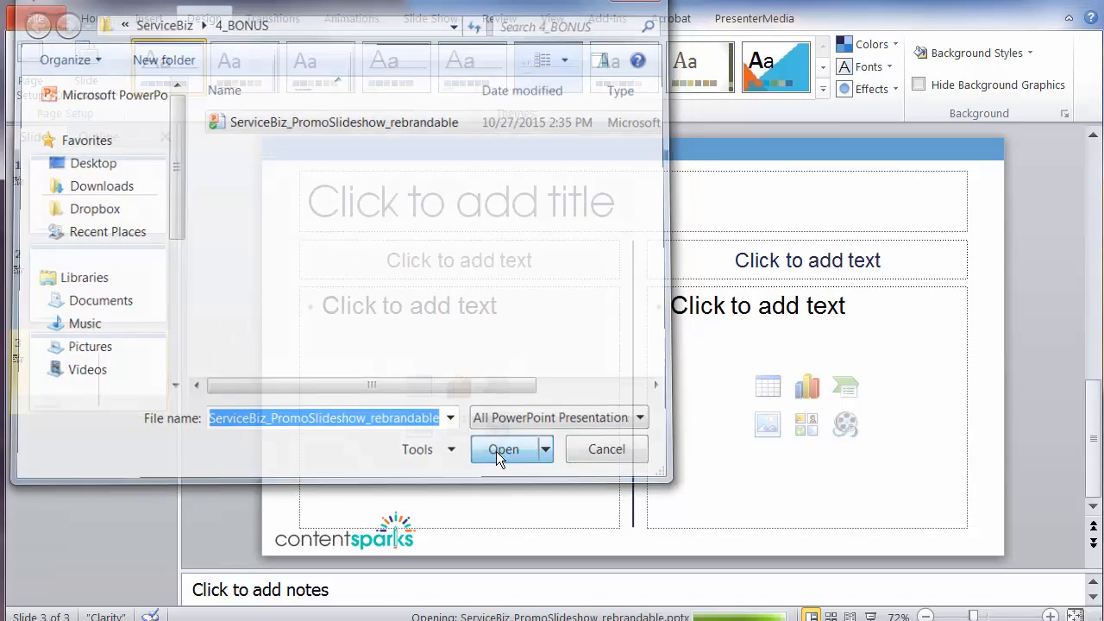
pyautogui.click(504, 449)
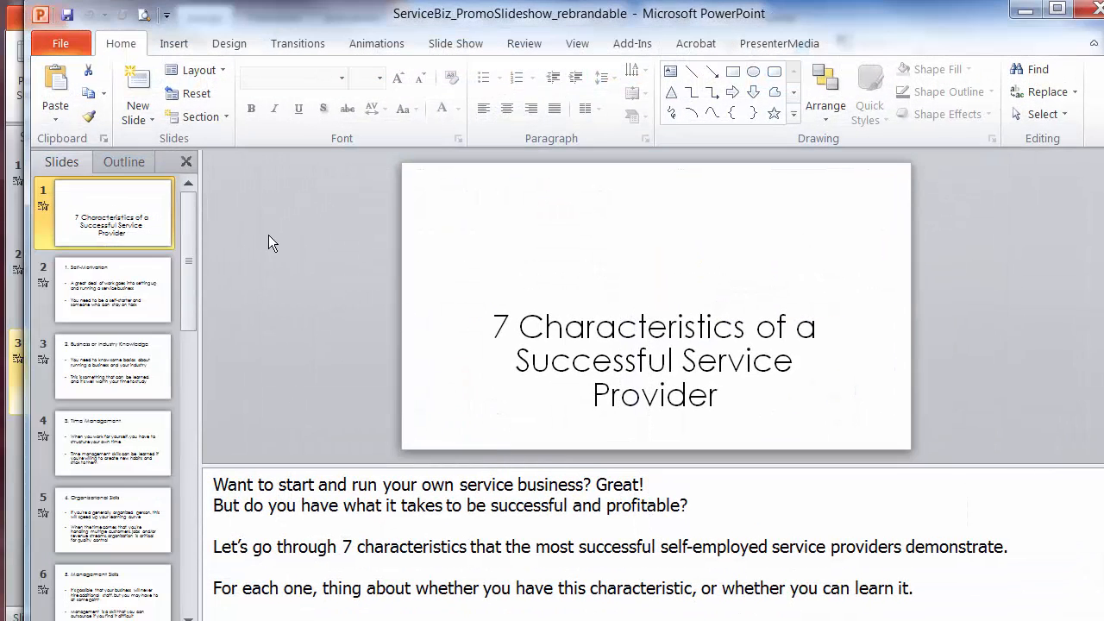
pyautogui.moveTo(686, 284)
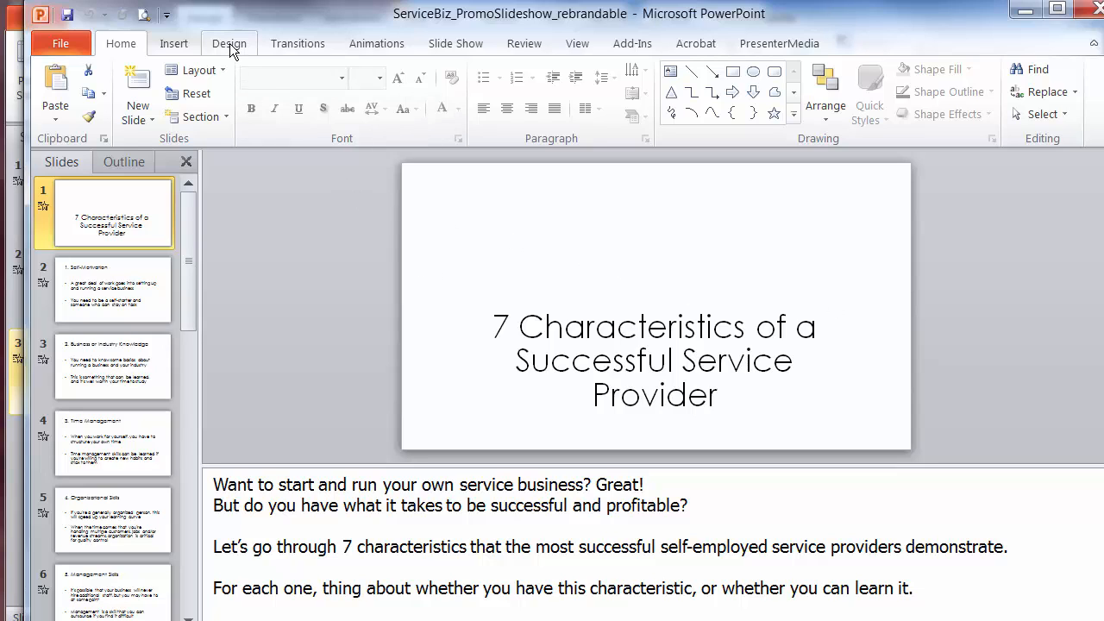
# Apply the Demo2_wide theme from the Design themes gallery to the presentation
pyautogui.click(227, 43)
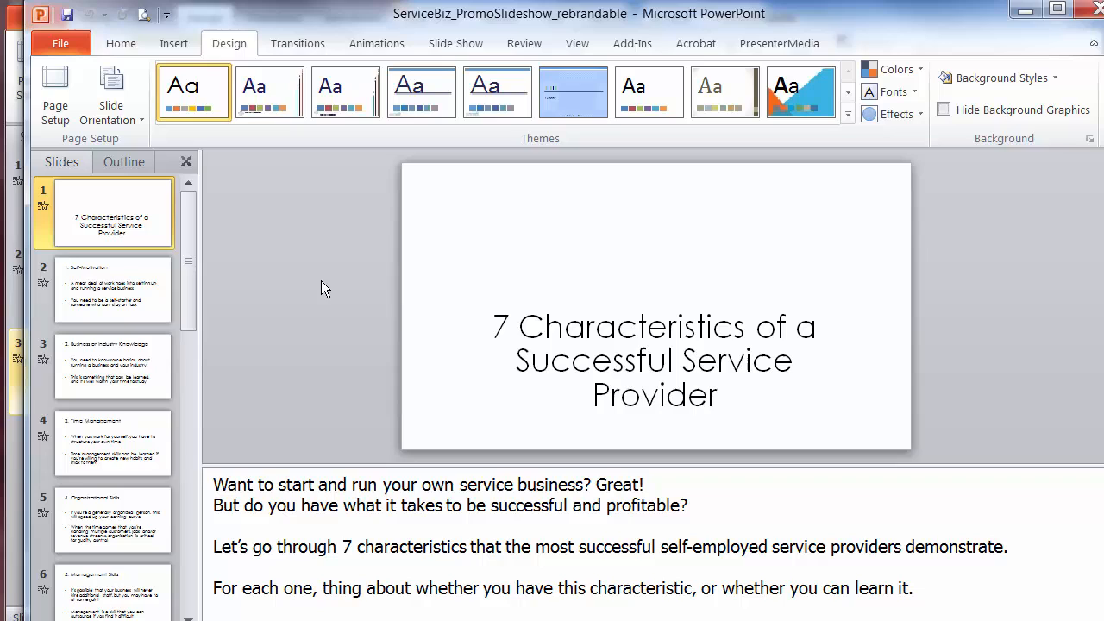
pyautogui.click(421, 93)
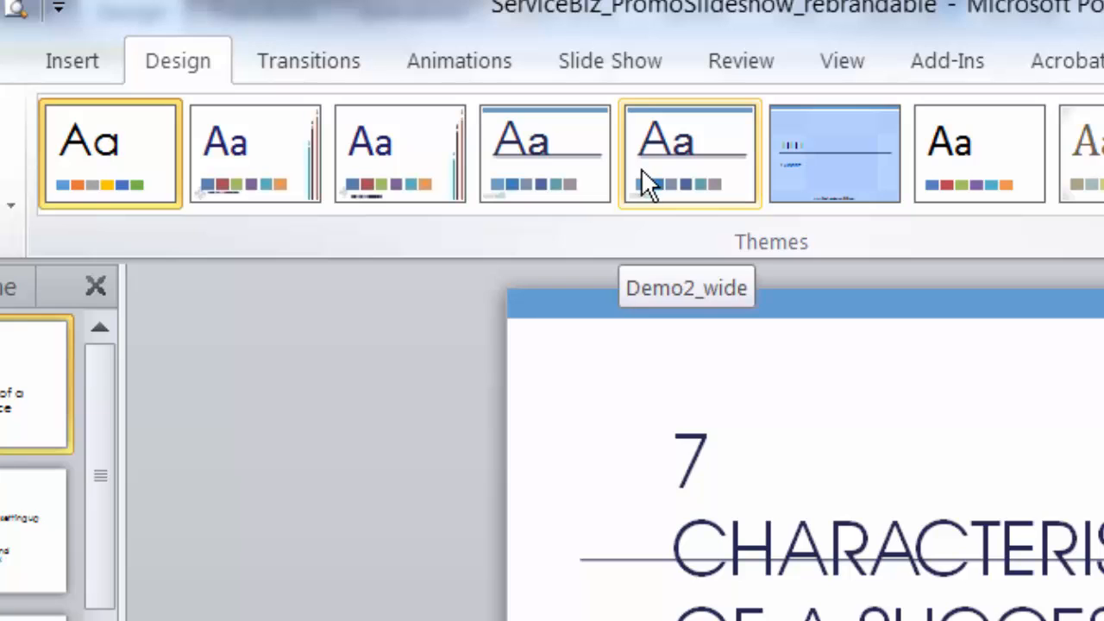
pyautogui.click(691, 151)
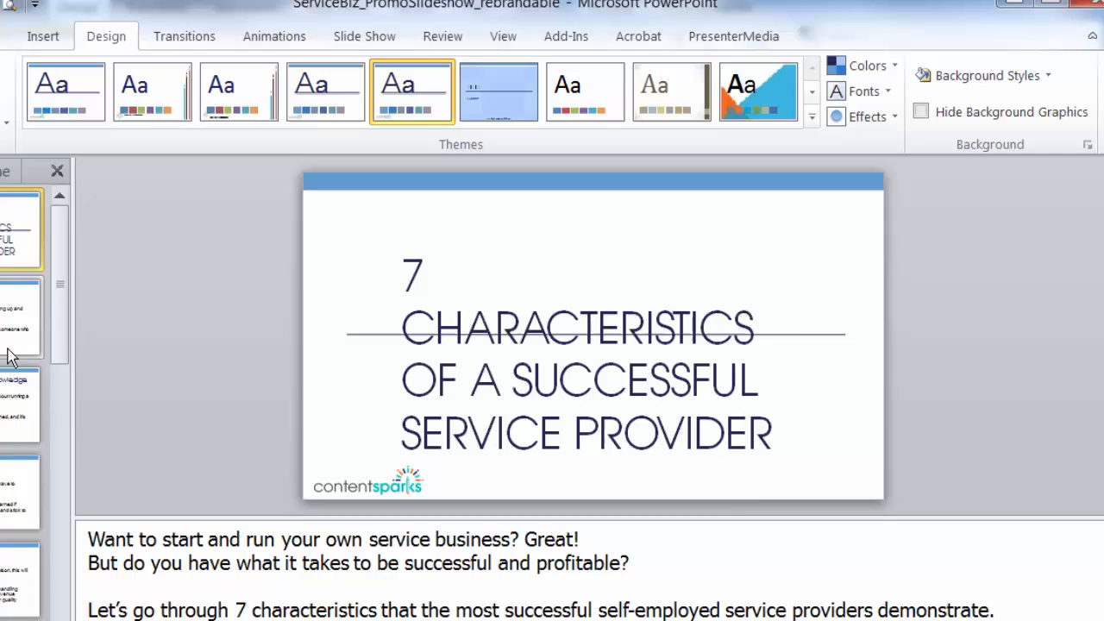
# Review the Time Management and Self-Motivation slides in the new theme, then return to the title slide
pyautogui.click(17, 492)
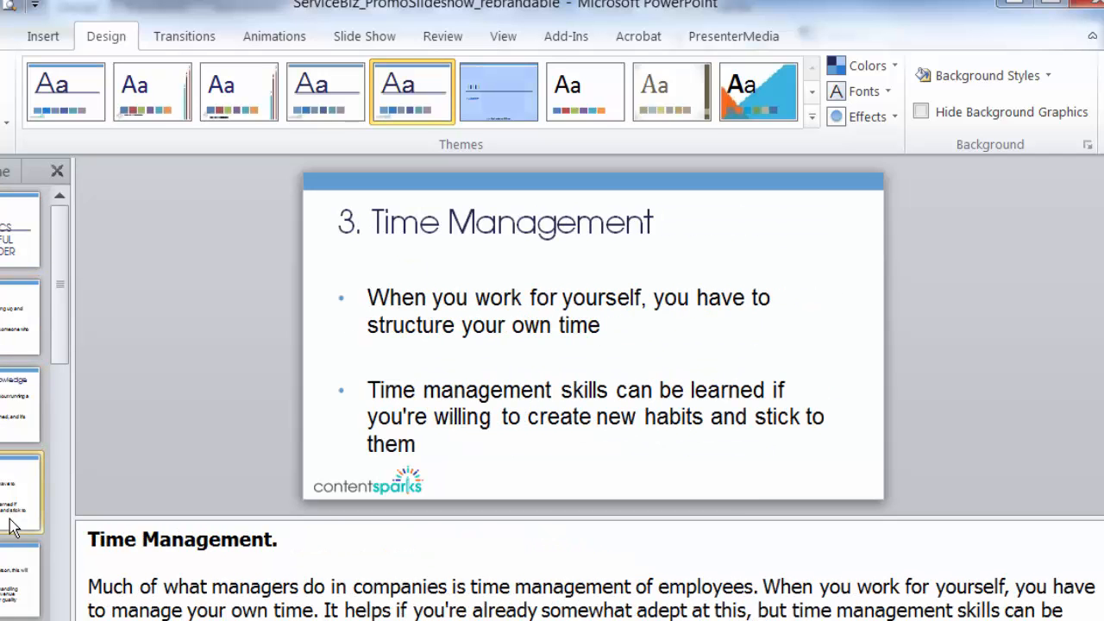
pyautogui.click(19, 319)
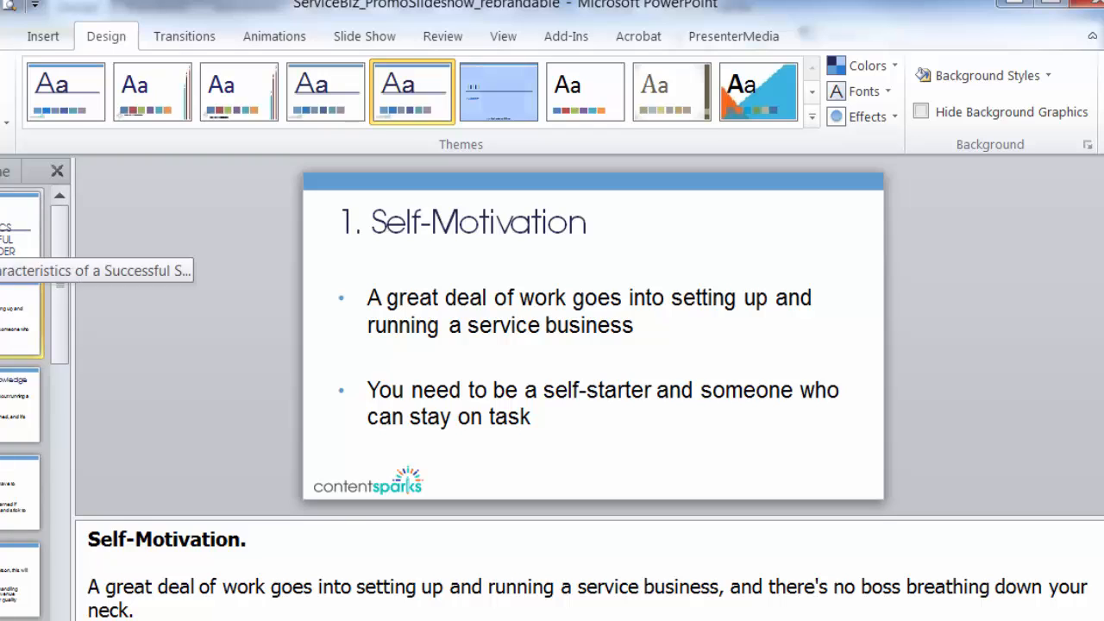
pyautogui.click(19, 228)
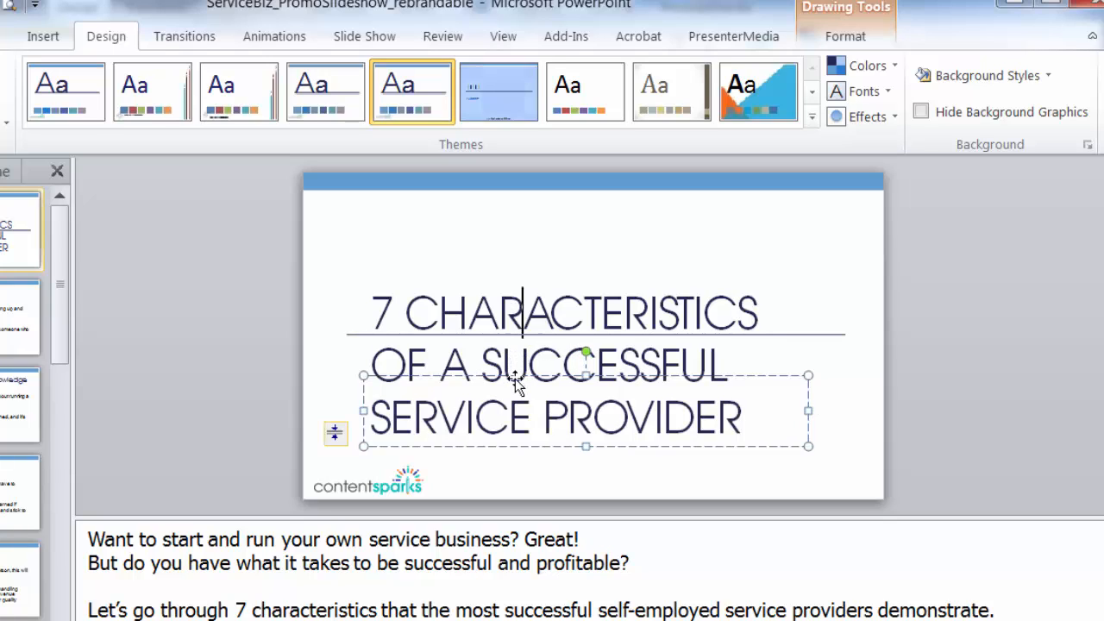
# Deselect the title text box and display the Time Management slide
pyautogui.click(256, 362)
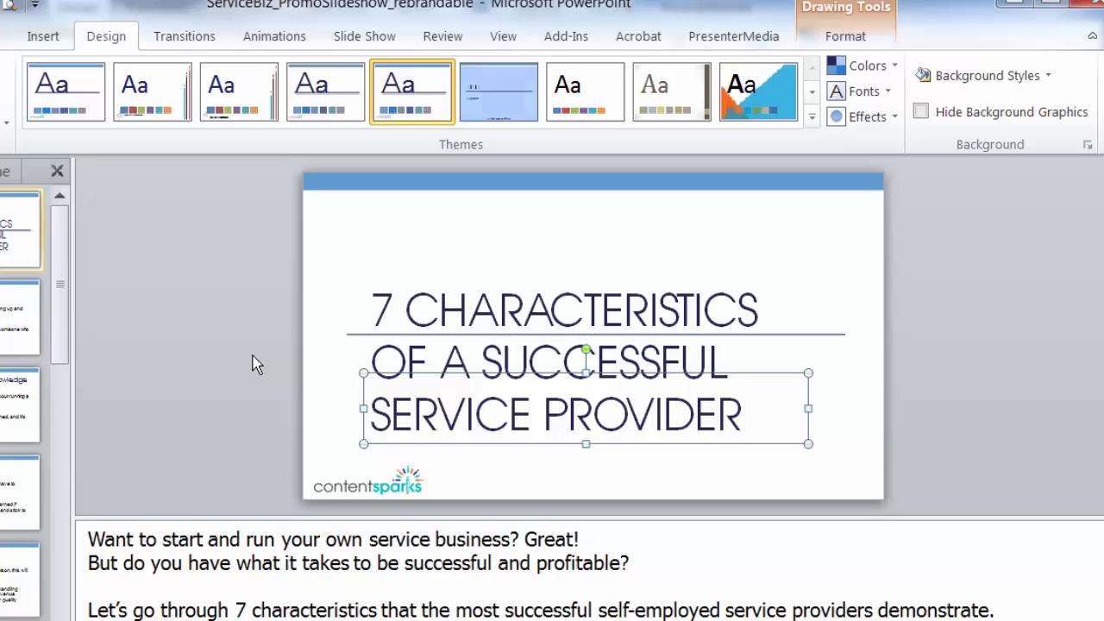
pyautogui.click(19, 318)
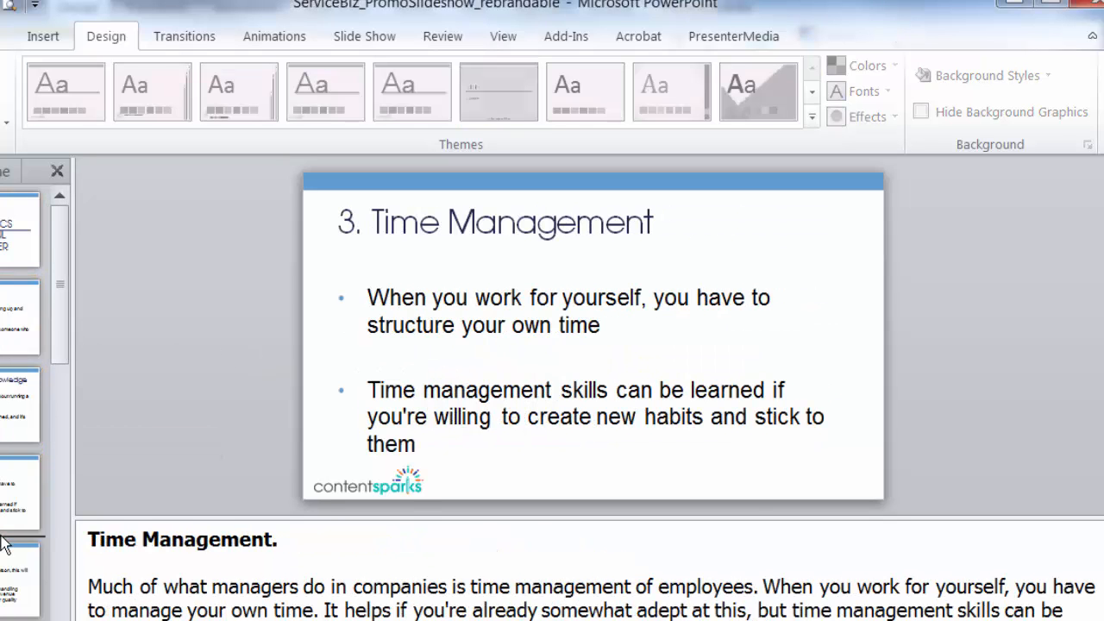
# Inspect the closing promo slide's eCover picture and Service Business Success text box, then show the Marketing Skills slide
pyautogui.scroll(-3)
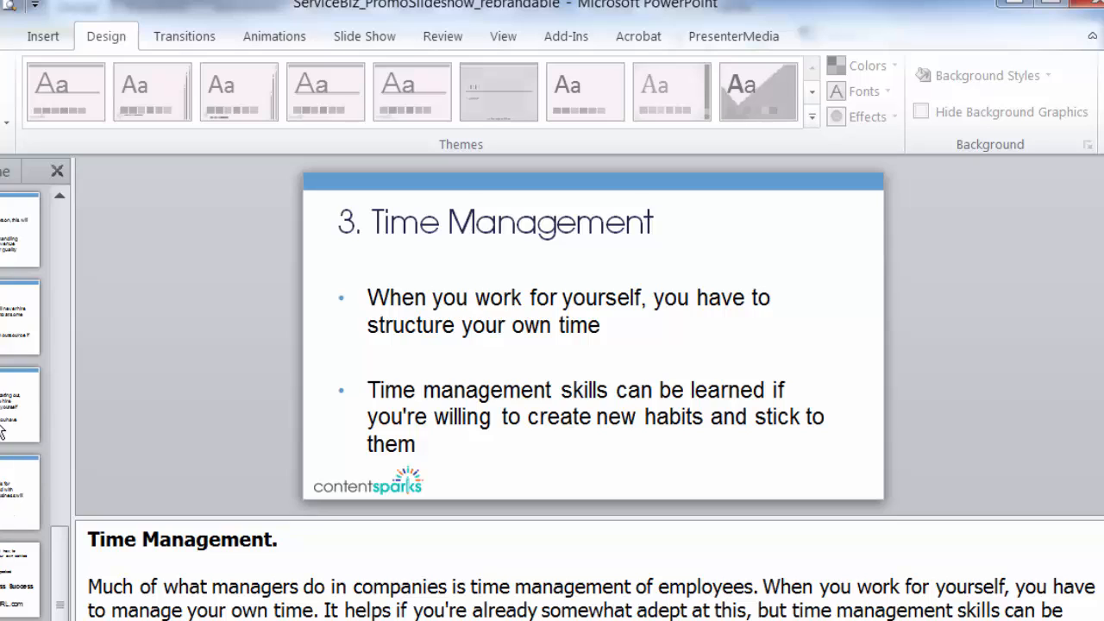
pyautogui.click(19, 578)
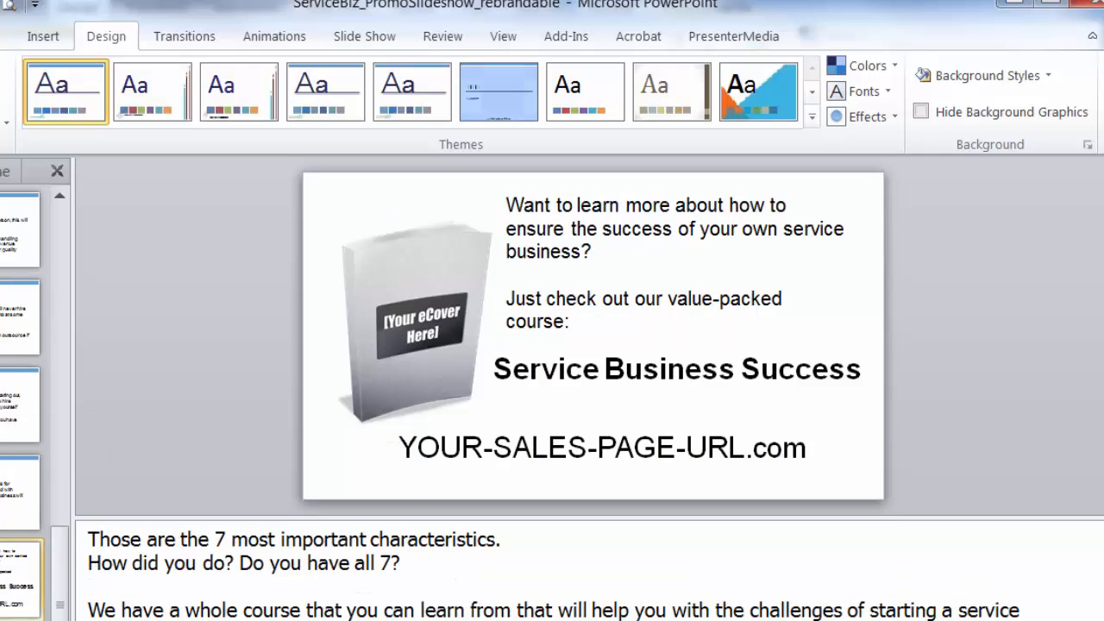
pyautogui.moveTo(492, 290)
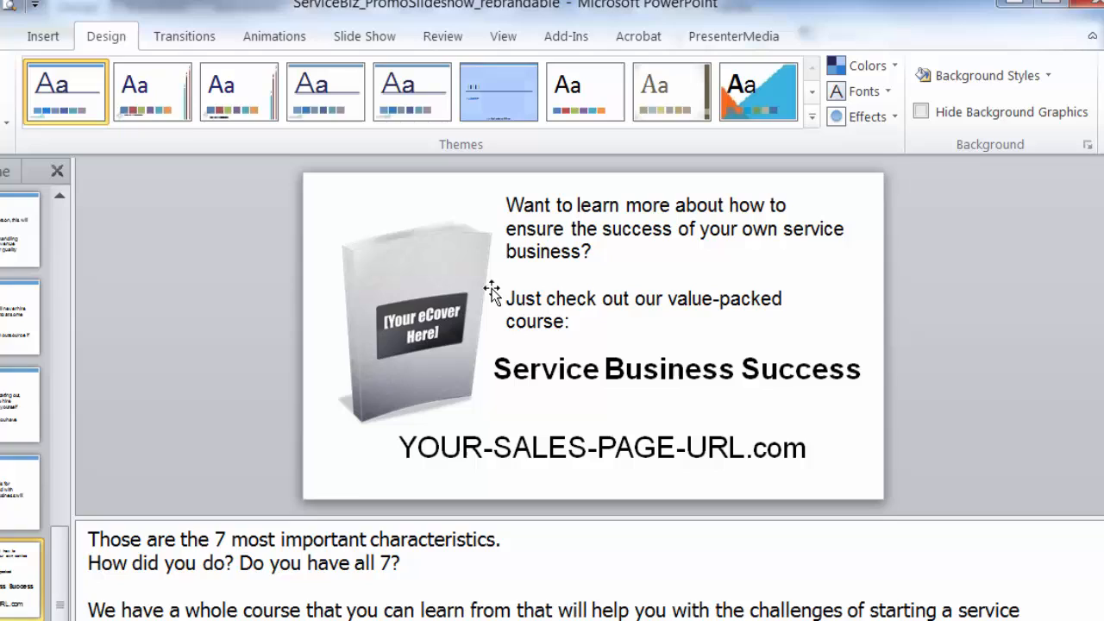
pyautogui.click(415, 325)
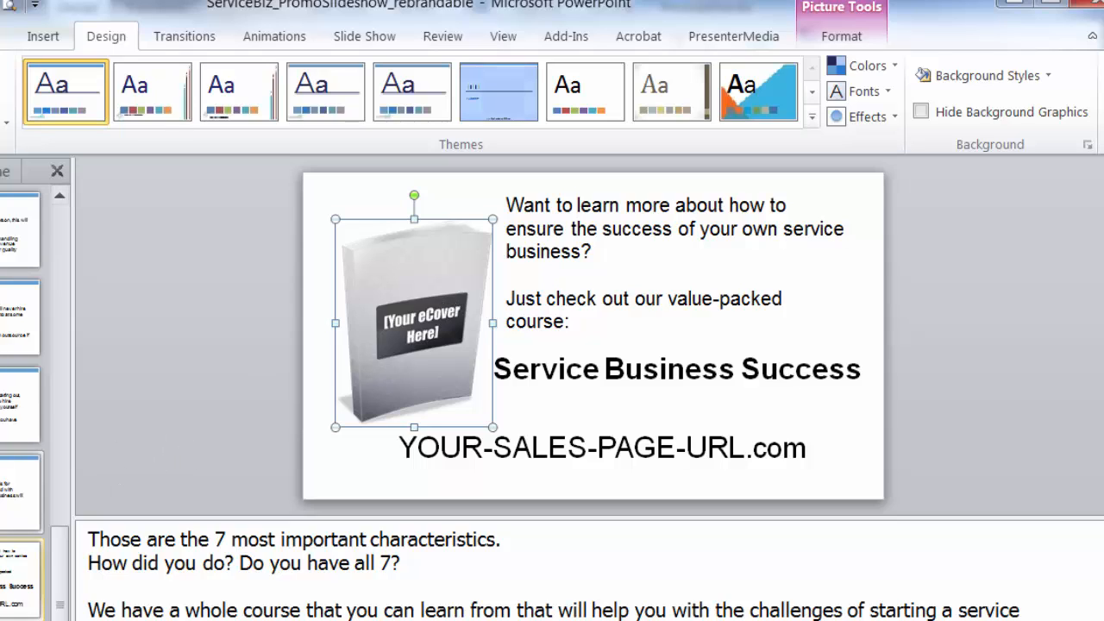
pyautogui.click(20, 487)
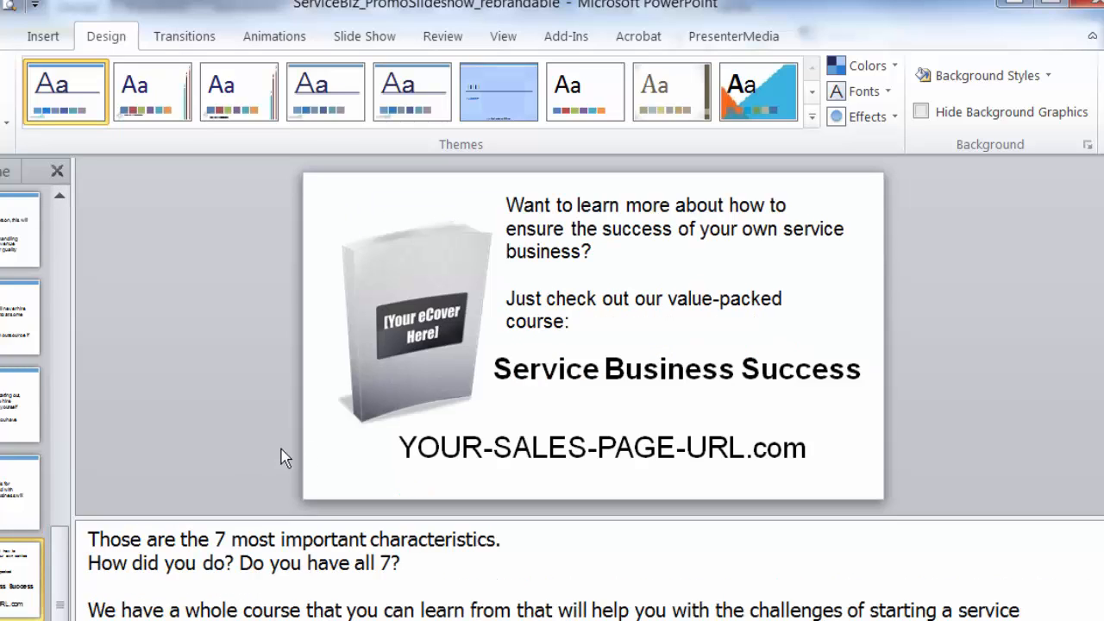
pyautogui.moveTo(353, 425)
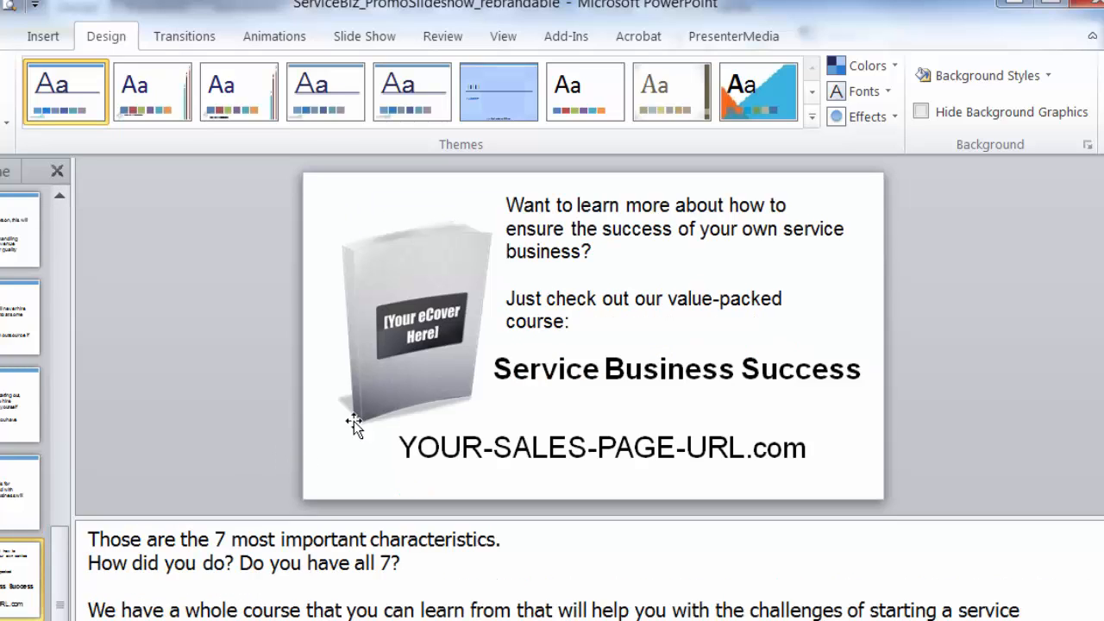
pyautogui.moveTo(319, 412)
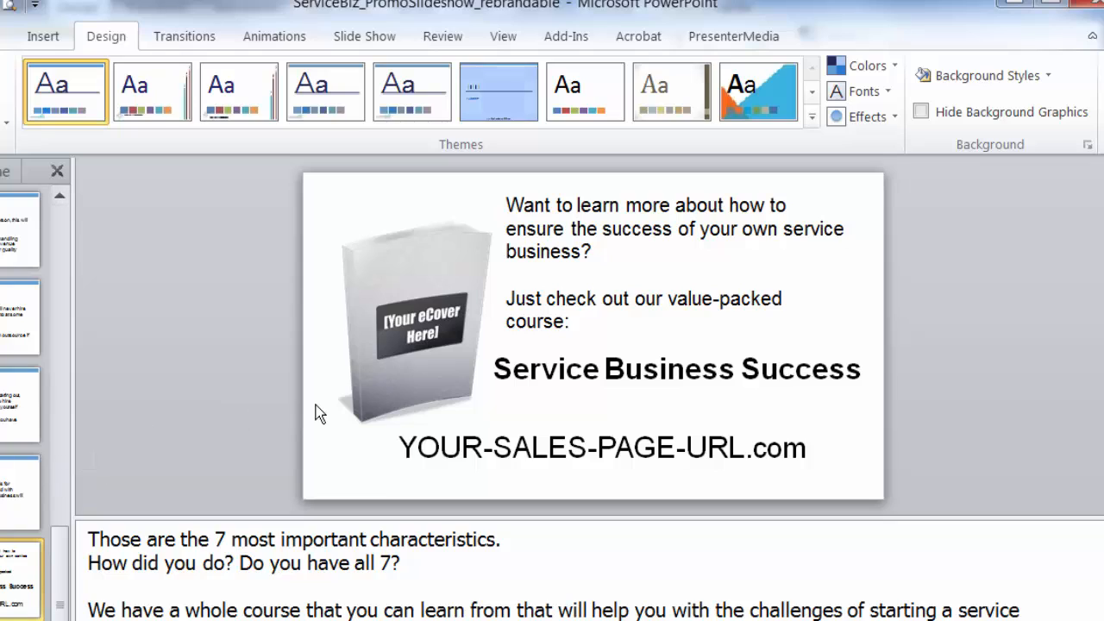
pyautogui.moveTo(455, 357)
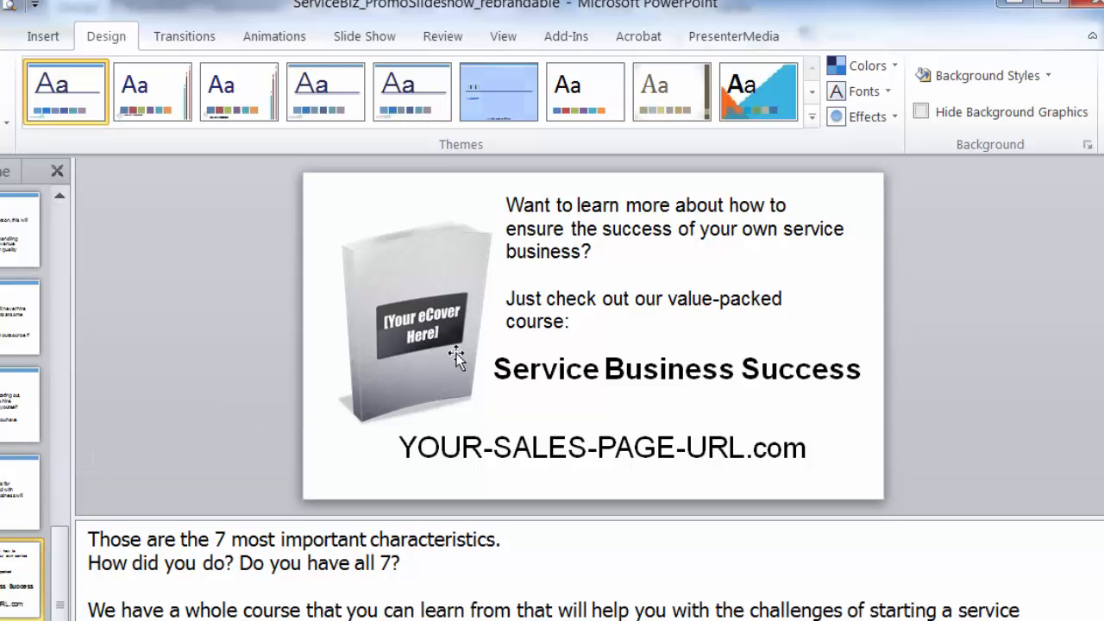
pyautogui.click(676, 369)
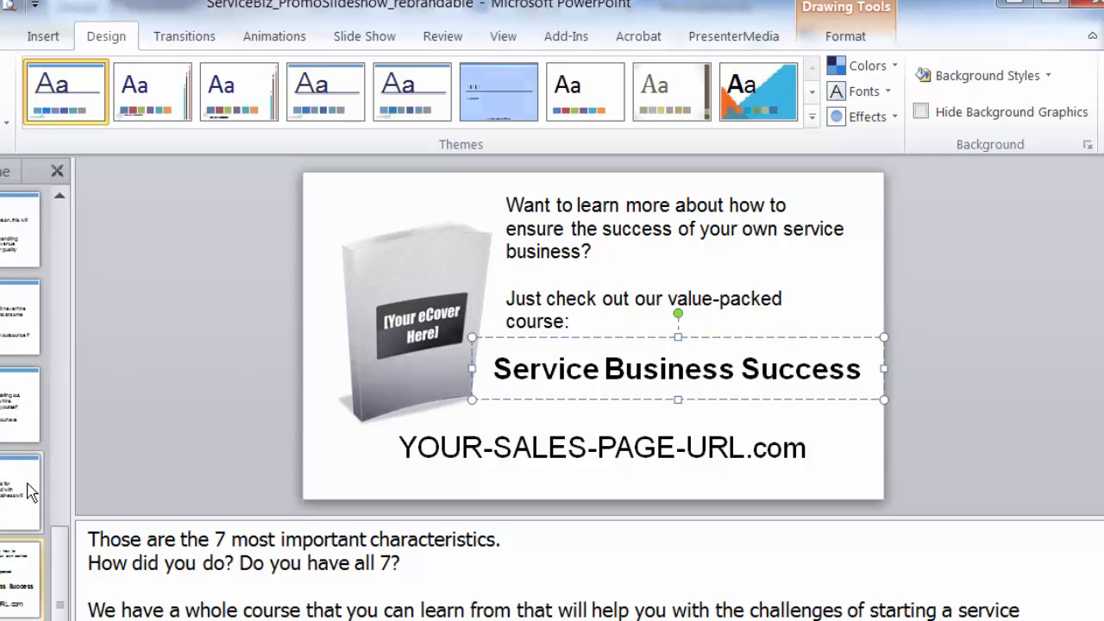
pyautogui.click(21, 405)
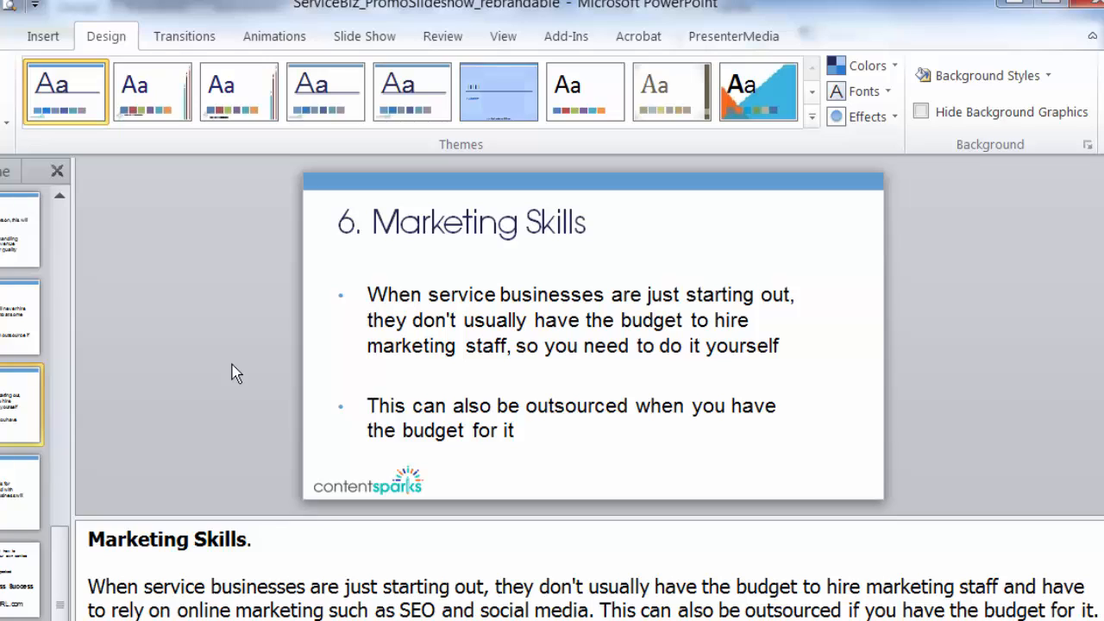
pyautogui.moveTo(231, 373)
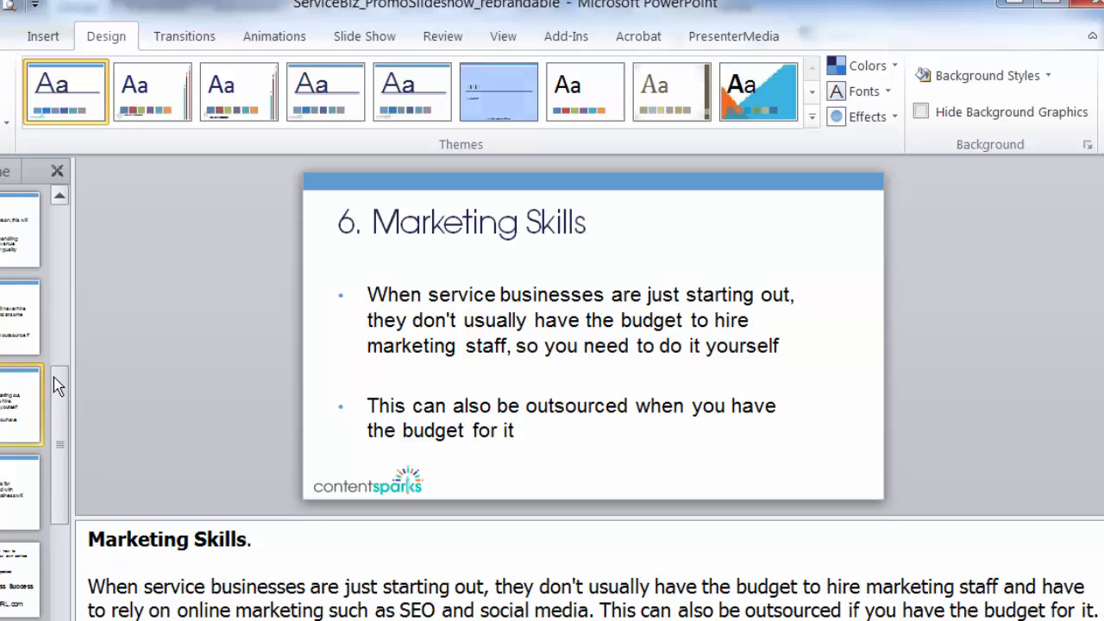
# Scroll the Slides pane while the Marketing Skills slide stays displayed
pyautogui.scroll(-3)
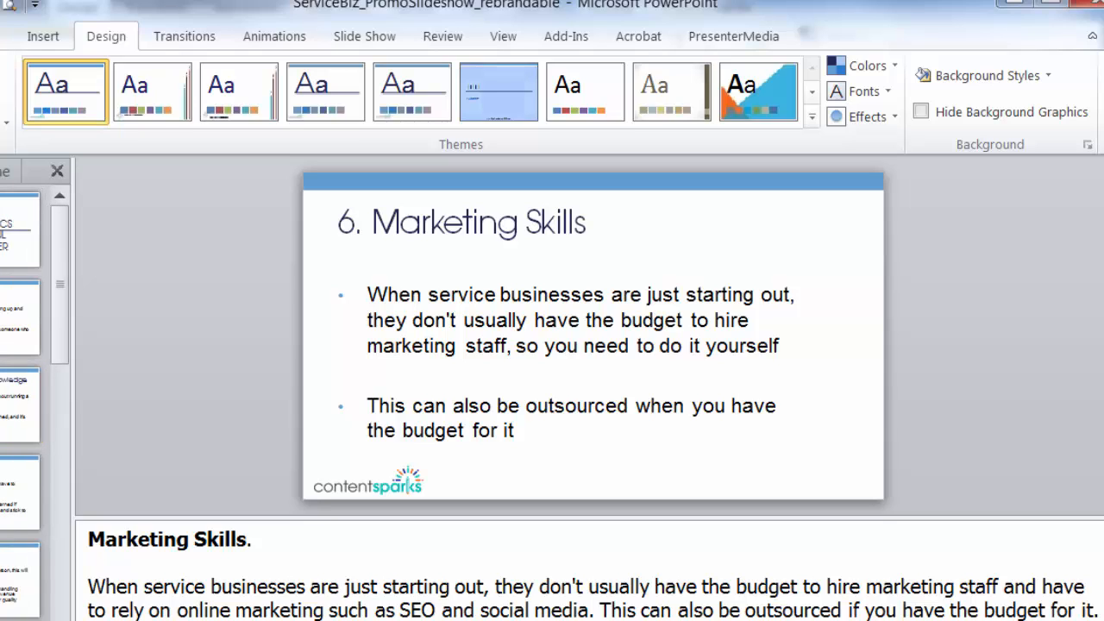
pyautogui.moveTo(155, 366)
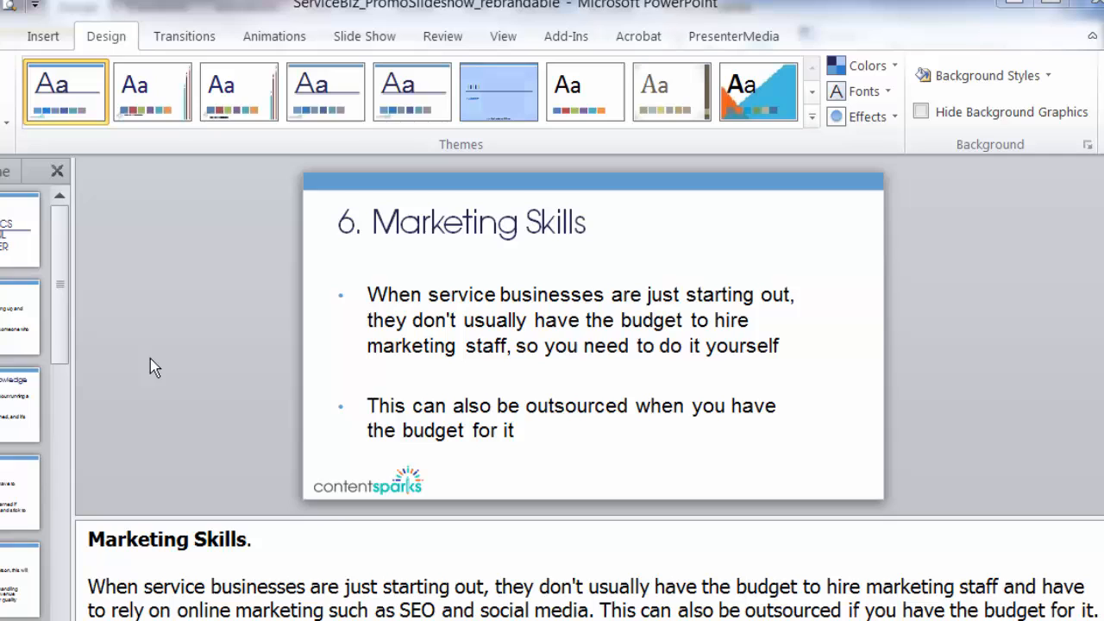
pyautogui.moveTo(959, 101)
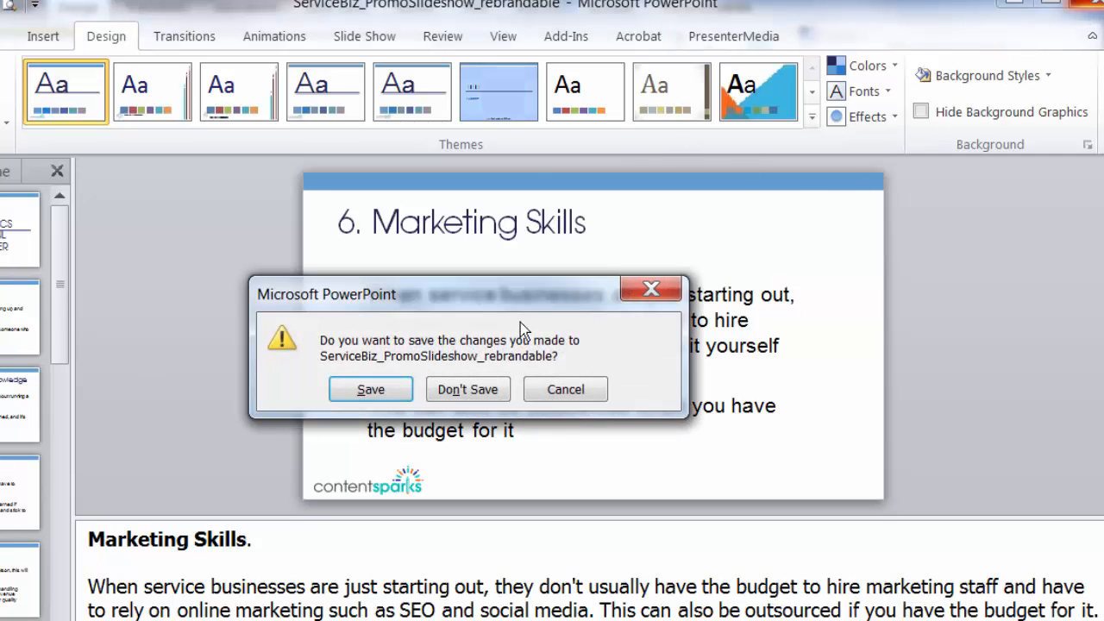
# Answer the save prompt and open ServiceBiz_Slideshow from the facilitator materials slideshow folder
pyautogui.click(468, 390)
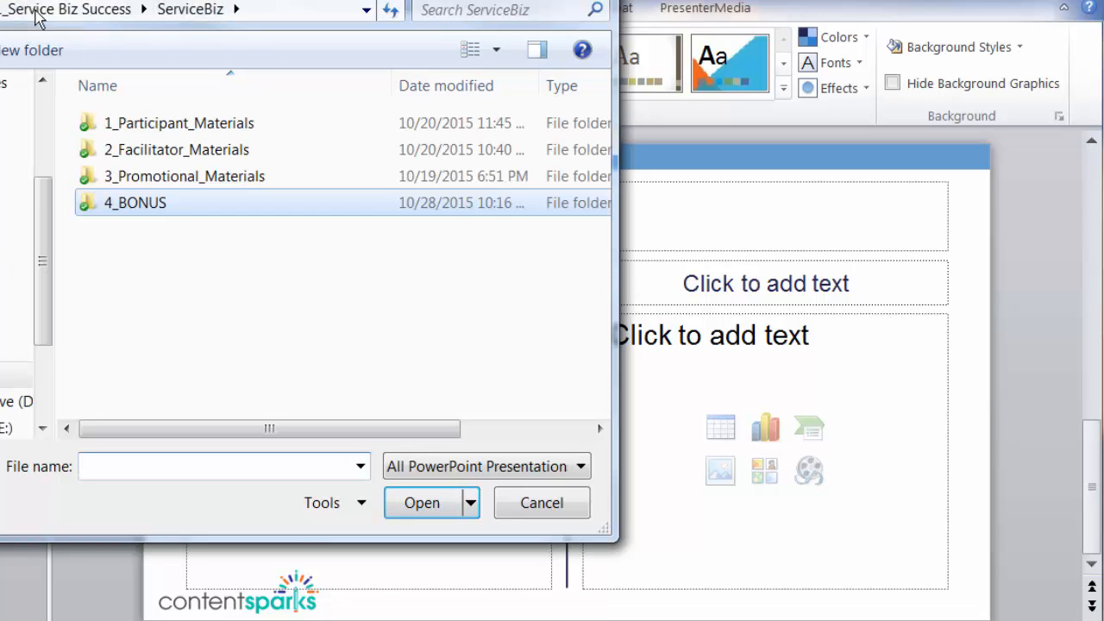
pyautogui.doubleClick(176, 148)
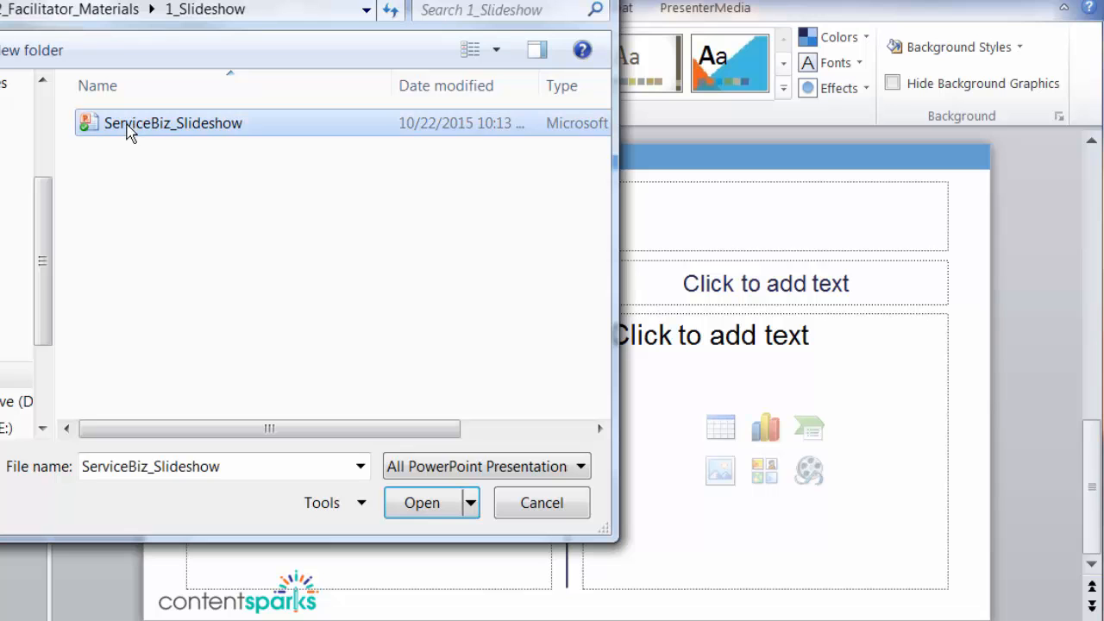
pyautogui.click(421, 504)
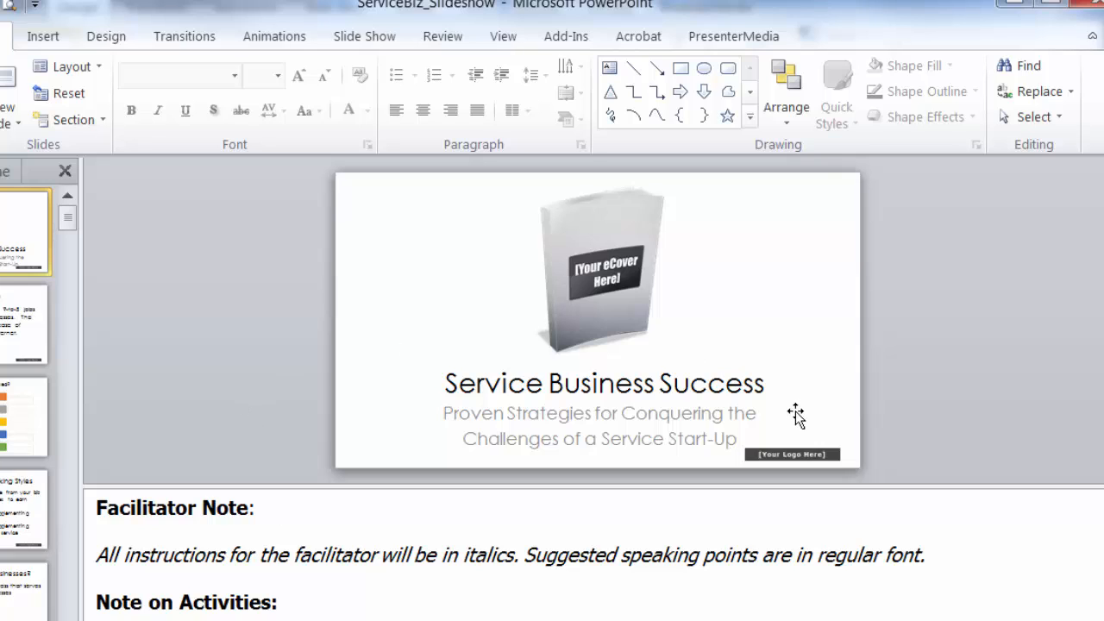
pyautogui.moveTo(638, 265)
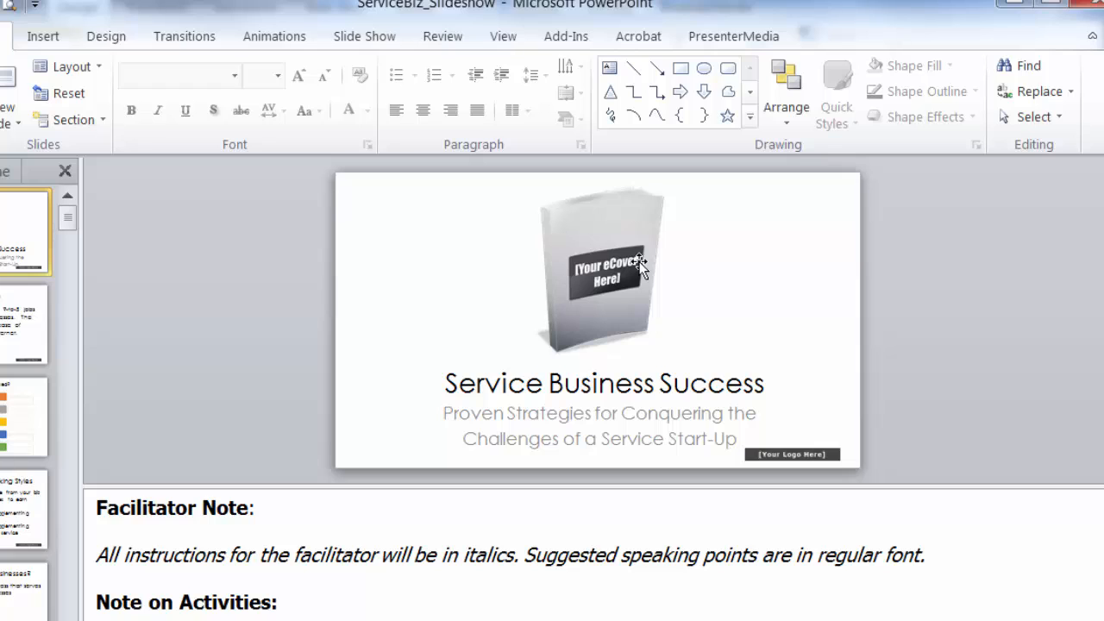
pyautogui.moveTo(630, 270)
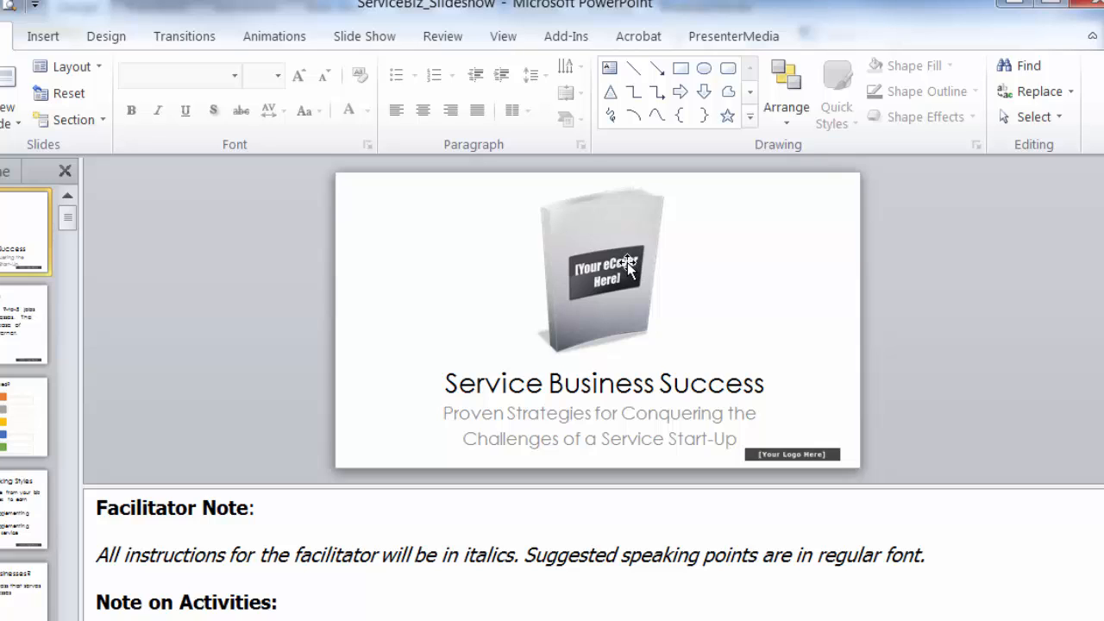
pyautogui.moveTo(817, 459)
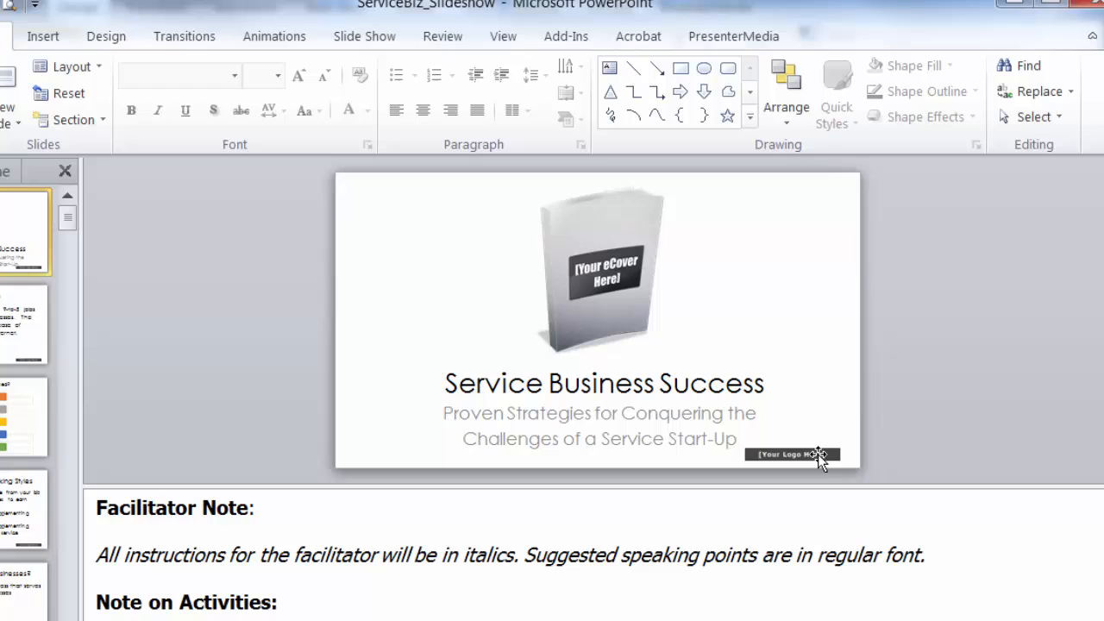
pyautogui.moveTo(214, 278)
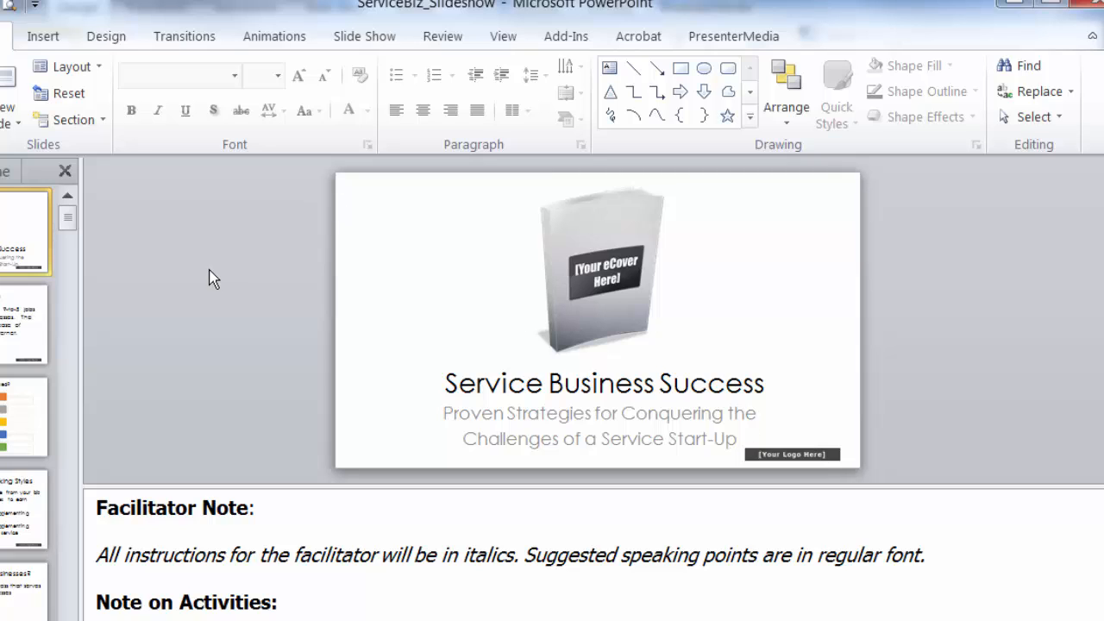
pyautogui.moveTo(223, 273)
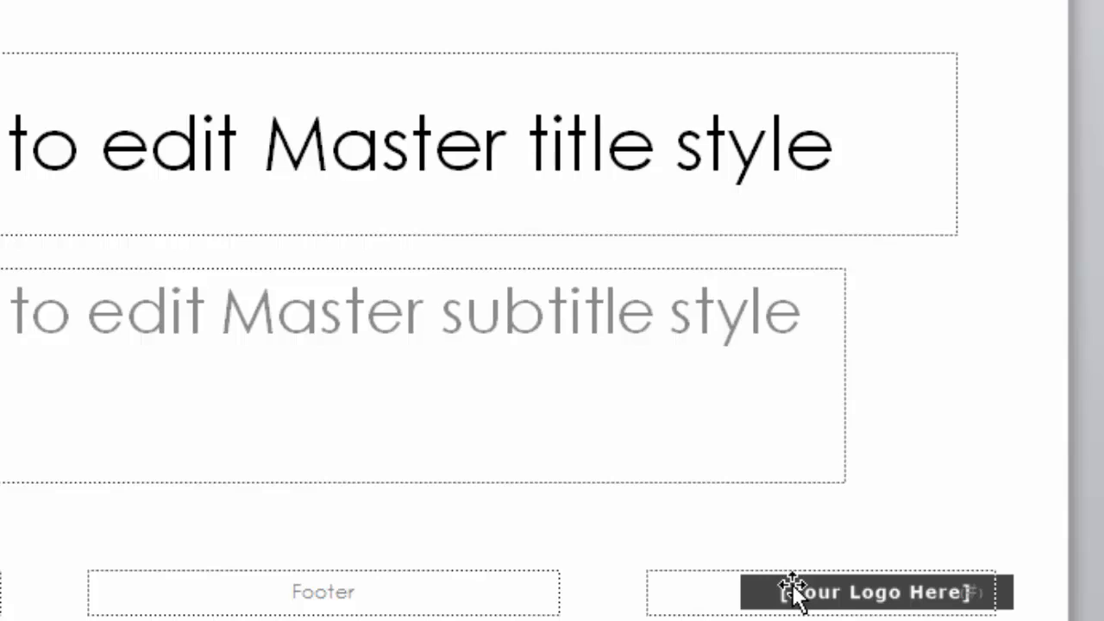
pyautogui.moveTo(819, 592)
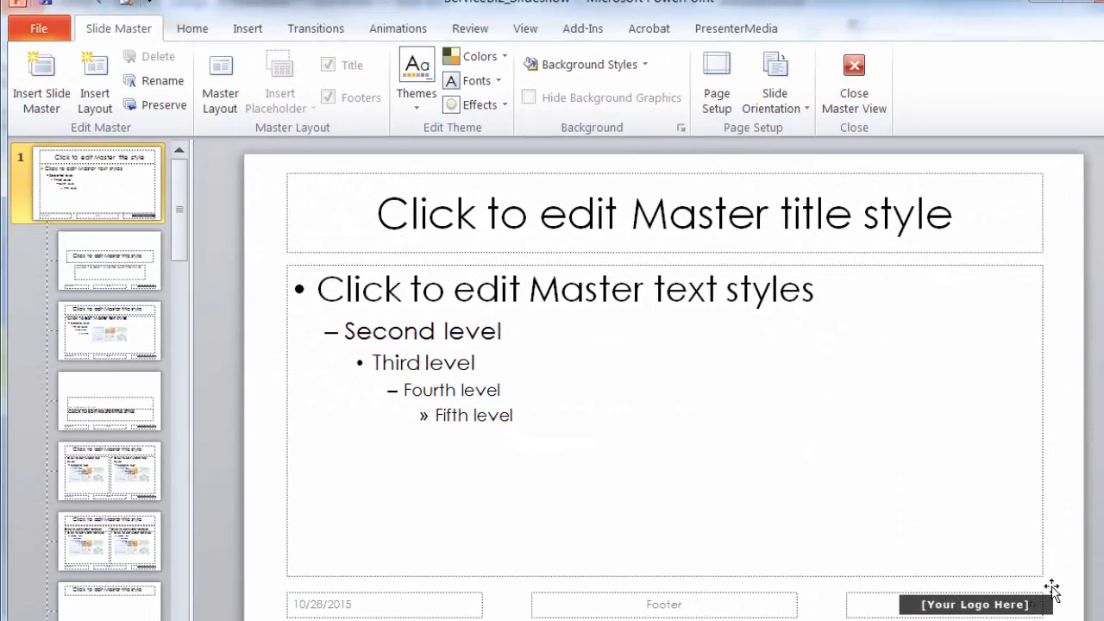
# Select the [Your Logo Here] placeholder on the slide master for deletion
pyautogui.click(975, 604)
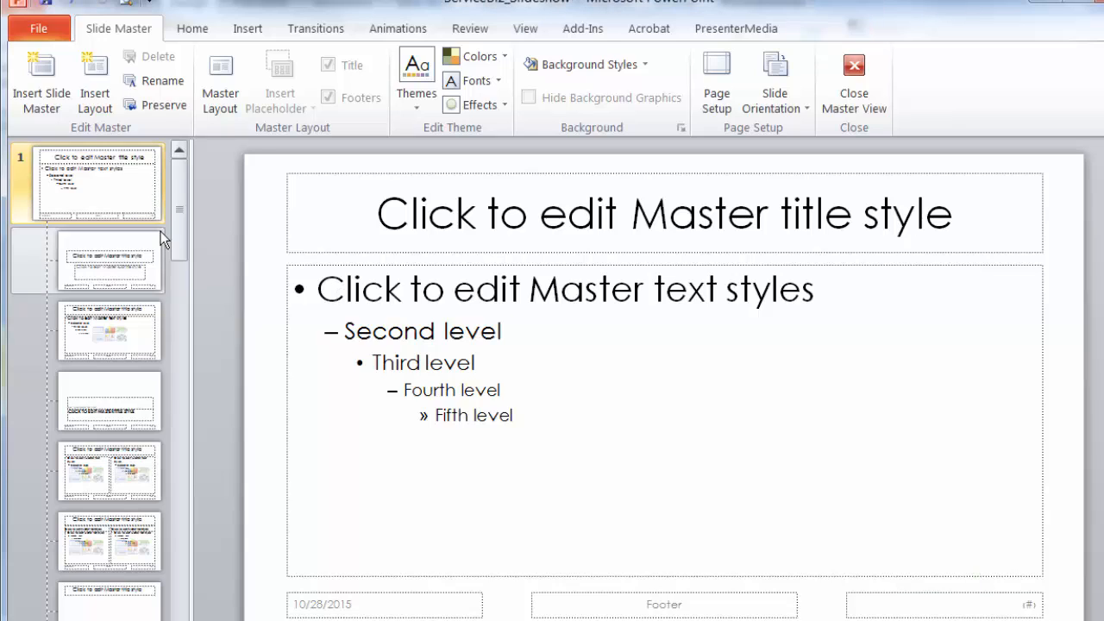
pyautogui.moveTo(84, 274)
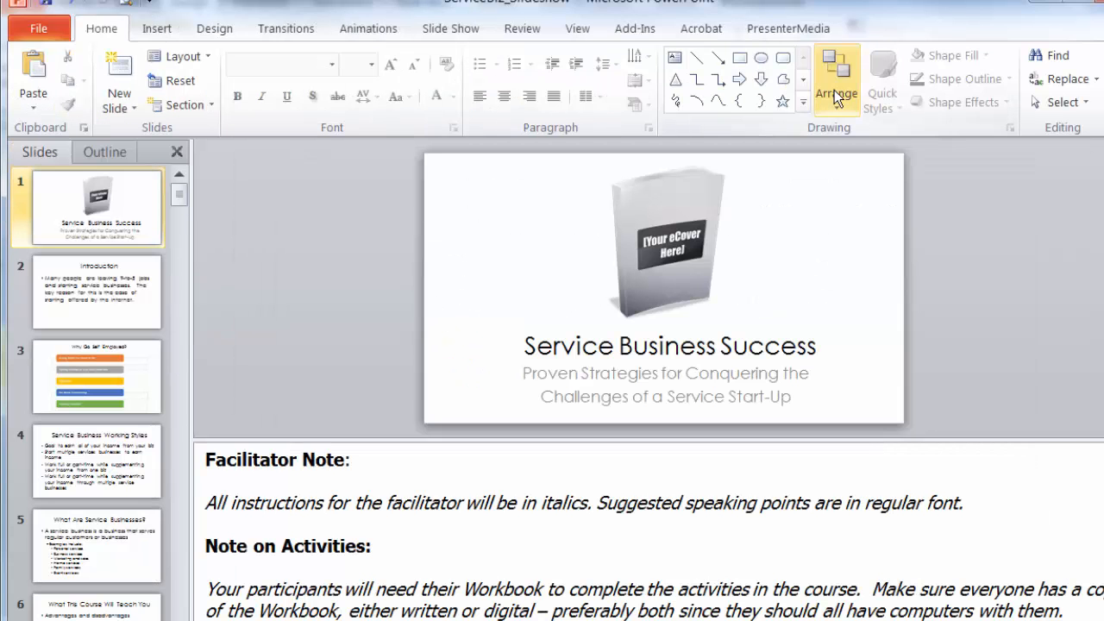
pyautogui.moveTo(290, 203)
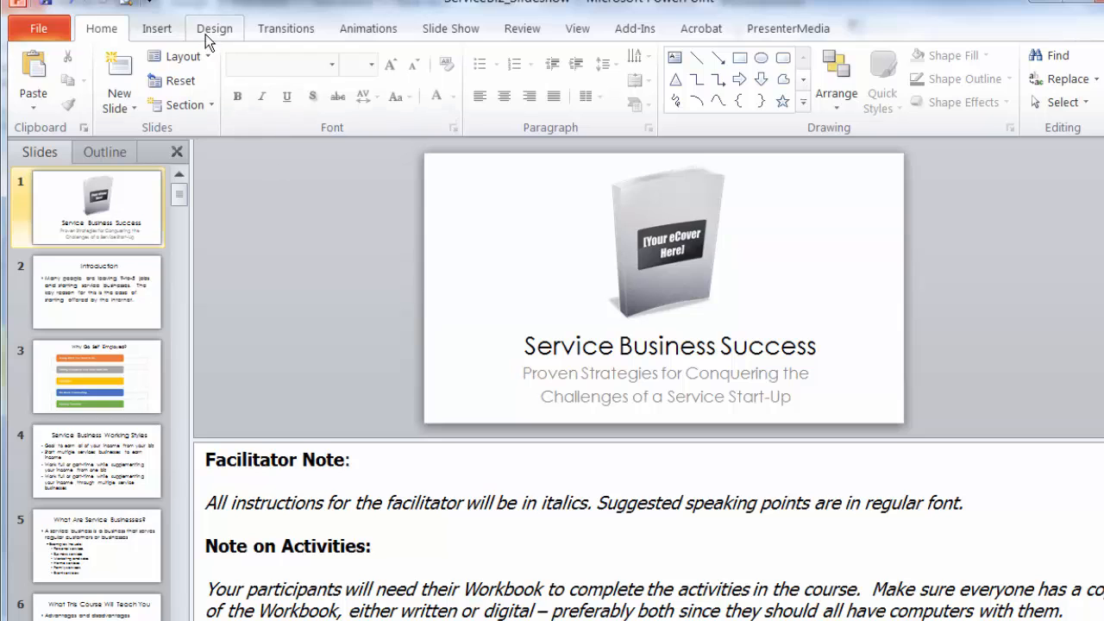
# From the Design themes, preview ContentSparks_wide, then apply the blue-band ContentSparks theme with the rule line
pyautogui.click(214, 27)
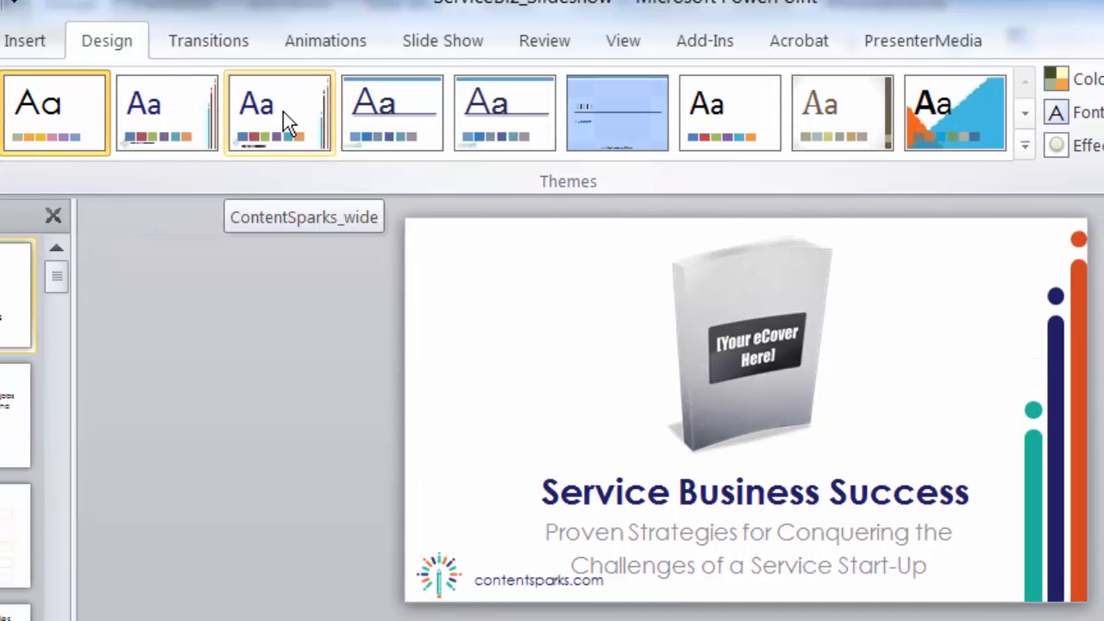
pyautogui.click(392, 113)
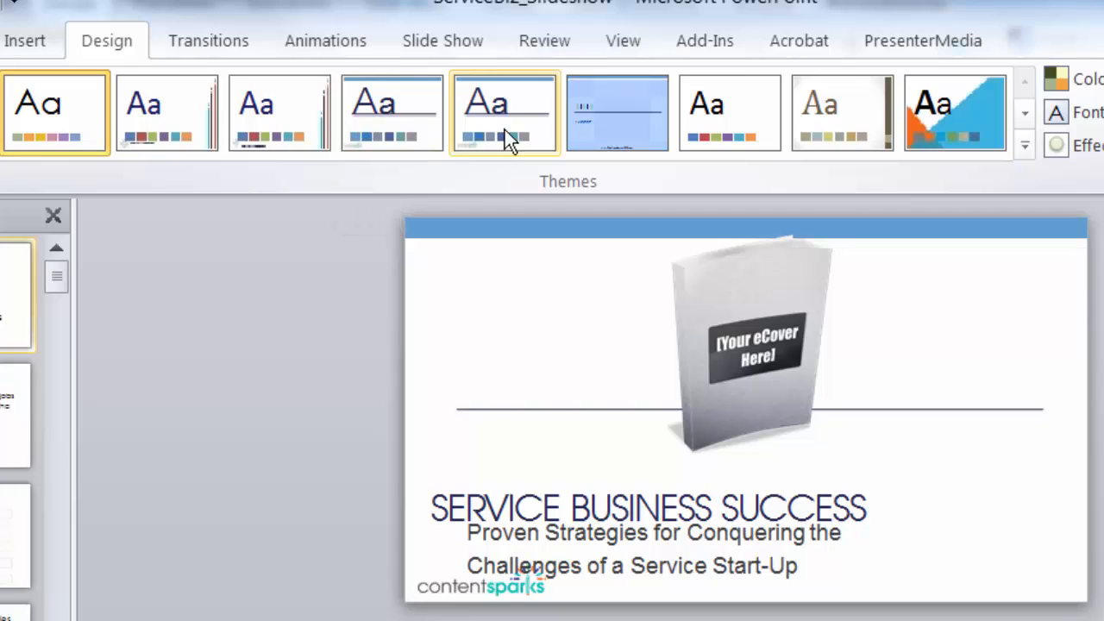
pyautogui.click(504, 112)
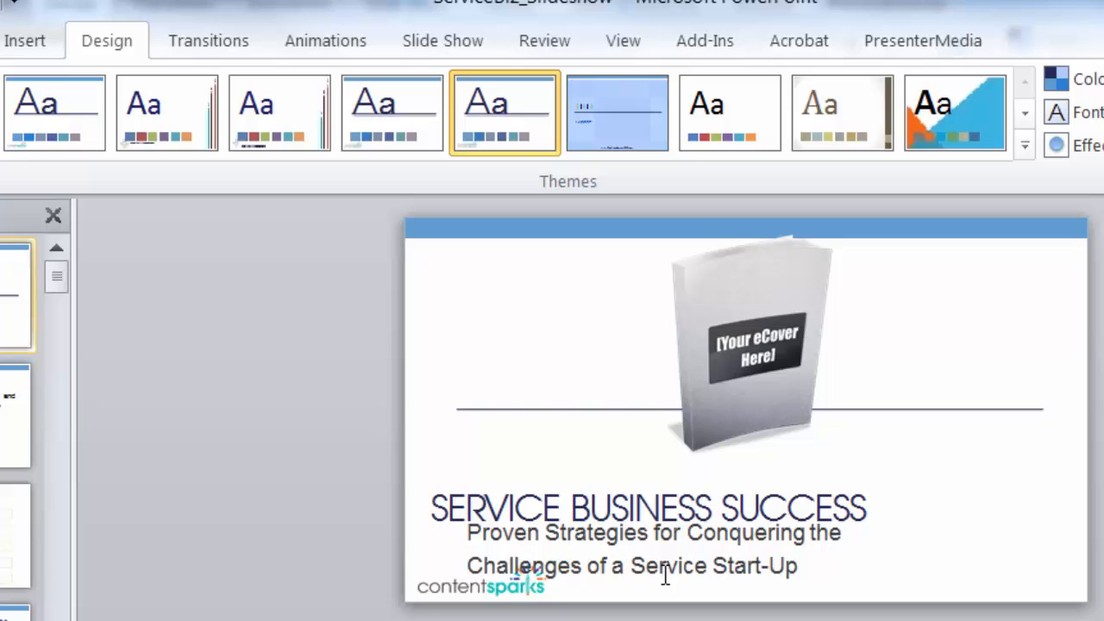
pyautogui.moveTo(697, 499)
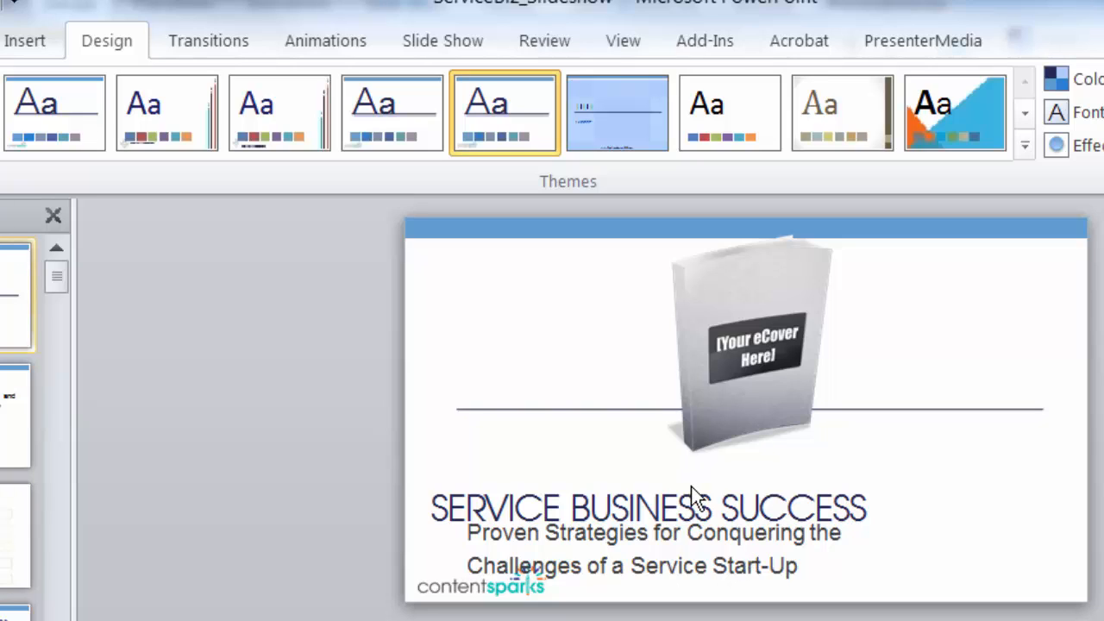
pyautogui.moveTo(617, 522)
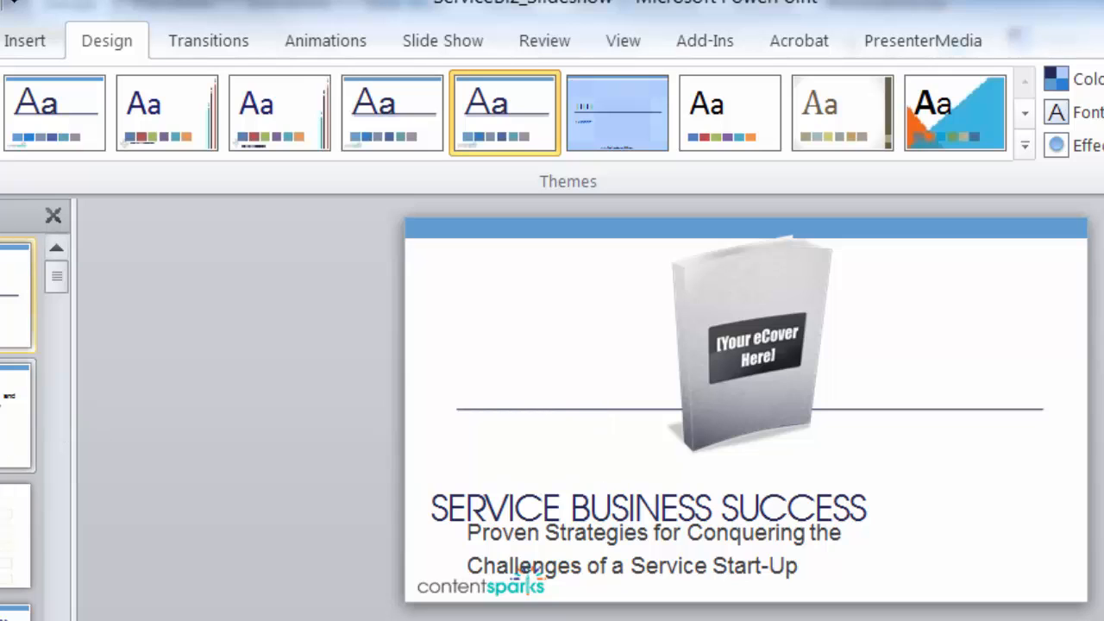
# Check the Questions slide in the new theme and return to the title slide
pyautogui.click(17, 414)
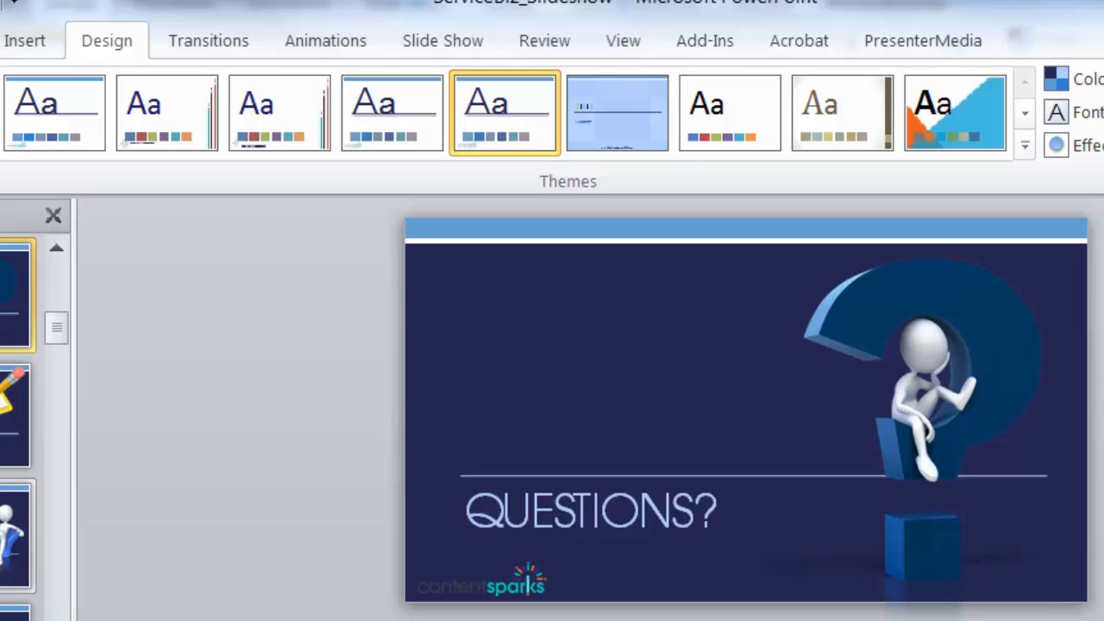
pyautogui.moveTo(584, 432)
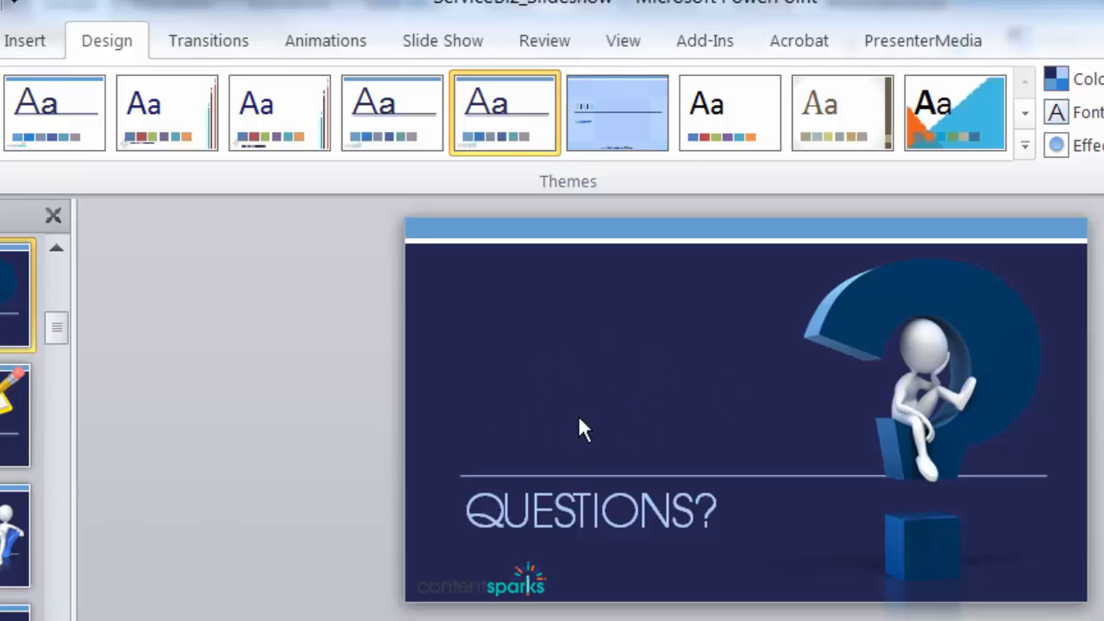
pyautogui.moveTo(457, 473)
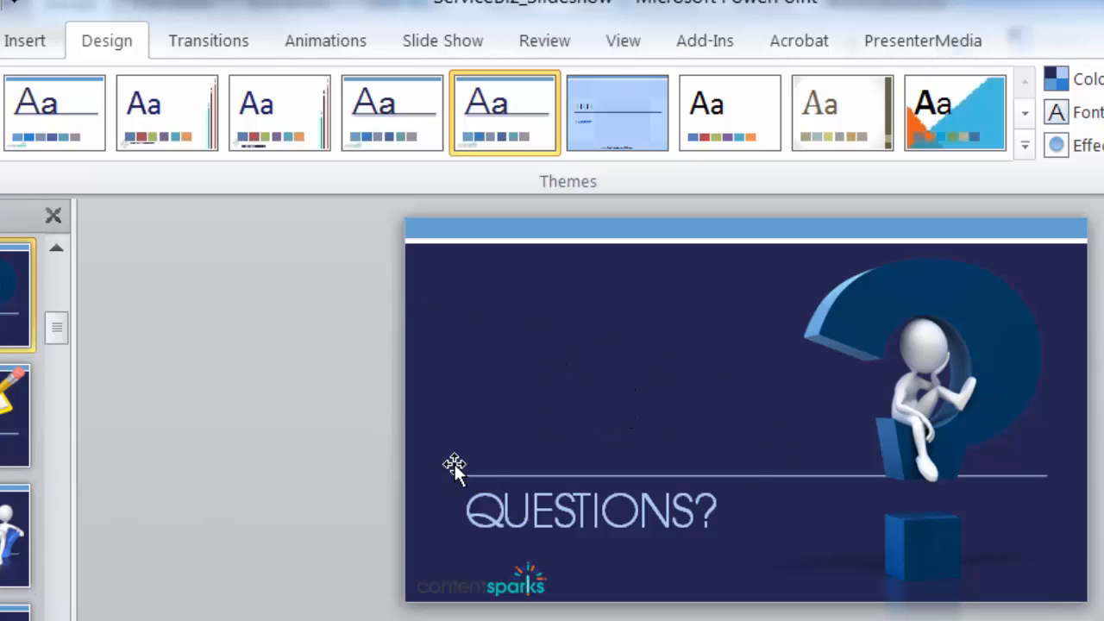
pyautogui.moveTo(314, 424)
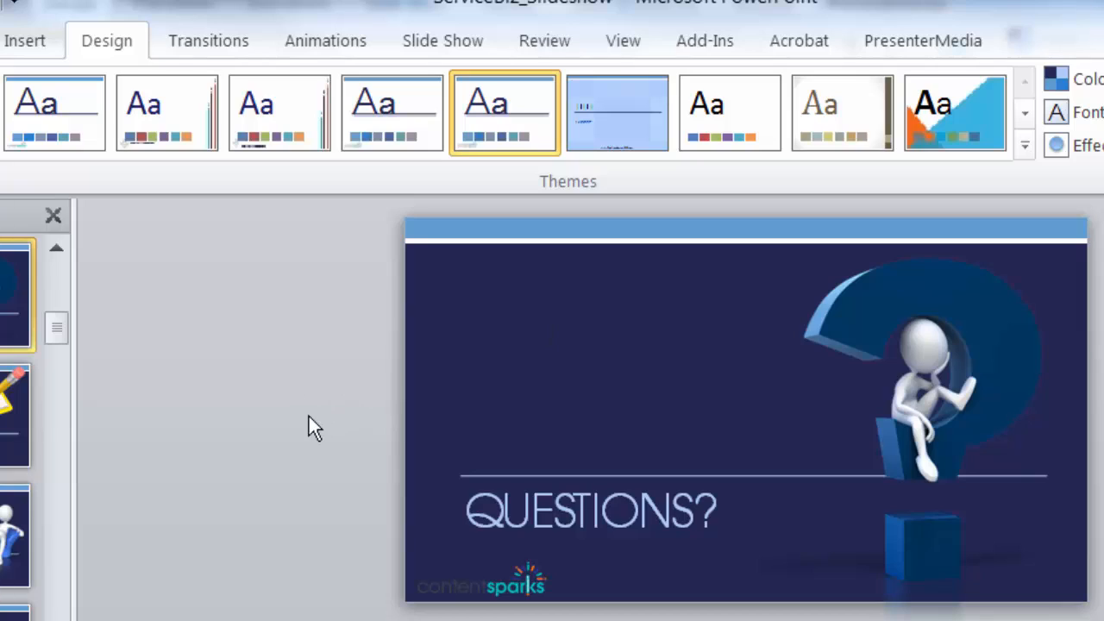
pyautogui.moveTo(380, 450)
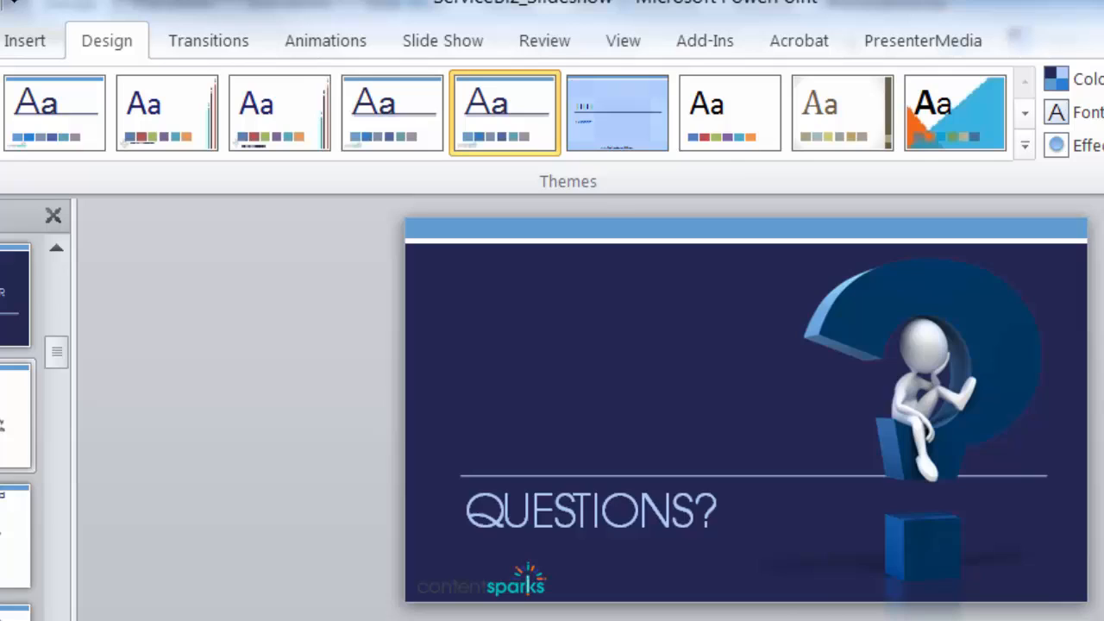
pyautogui.click(15, 414)
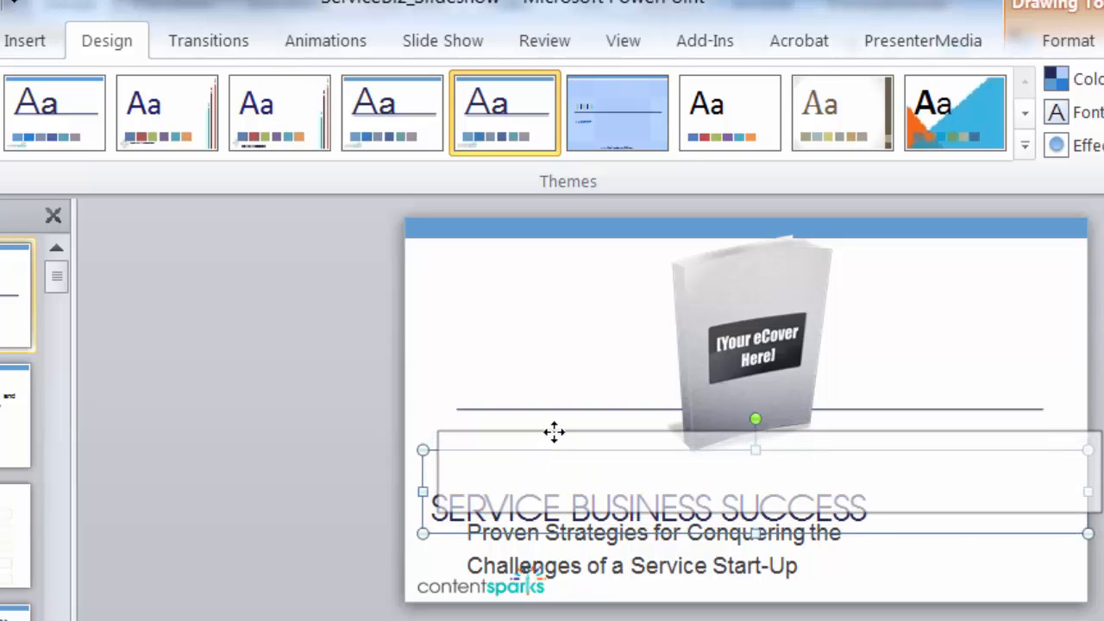
# Reposition the title placeholder above the subtitle so the two no longer overlap
pyautogui.moveTo(556, 431); pyautogui.dragTo(600, 517)
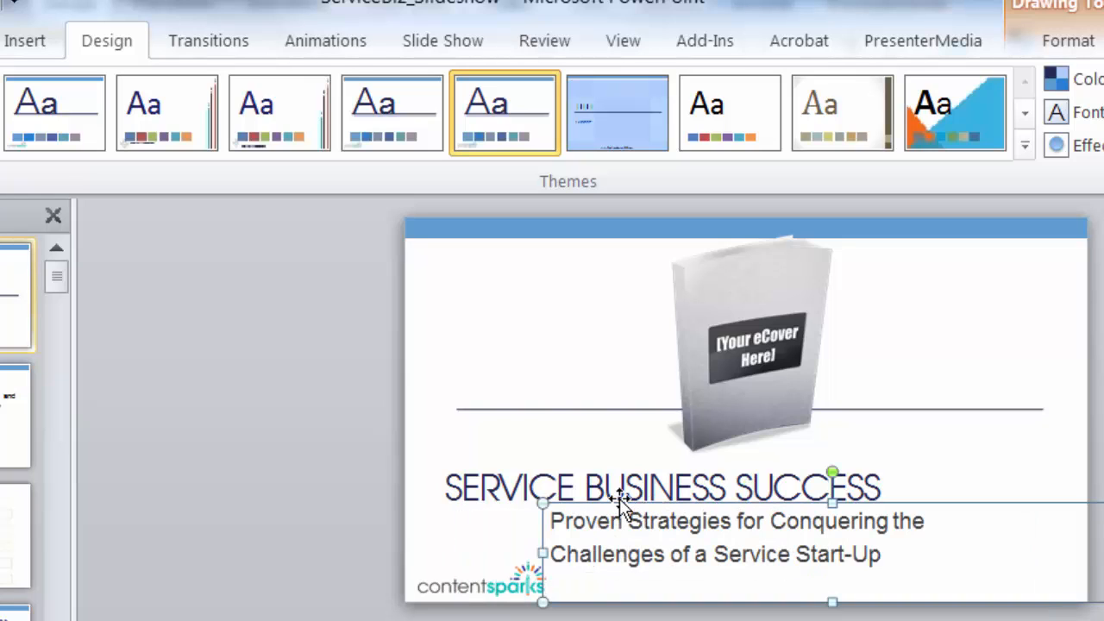
pyautogui.click(17, 414)
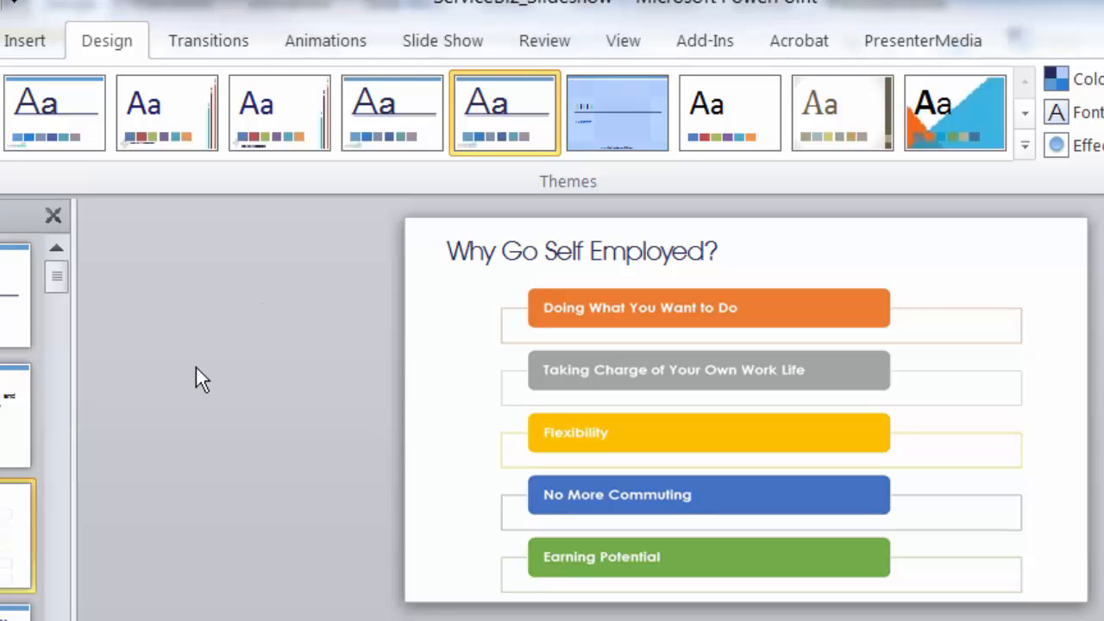
pyautogui.moveTo(166, 323)
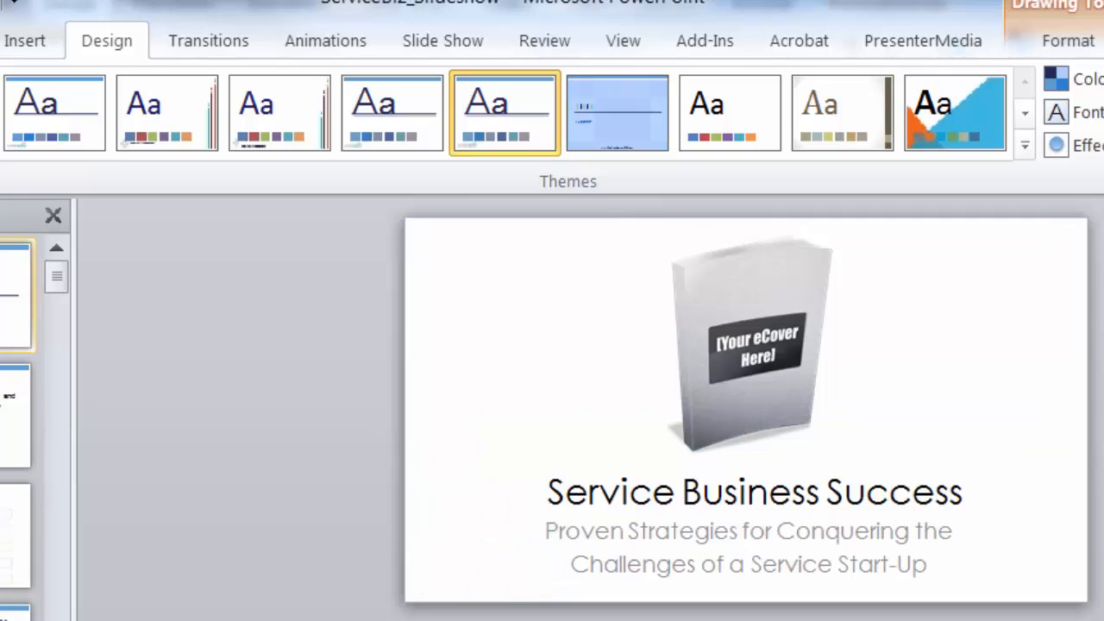
# Apply the ContentSparks_wide theme with coloured vertical bars to the whole presentation
pyautogui.click(55, 113)
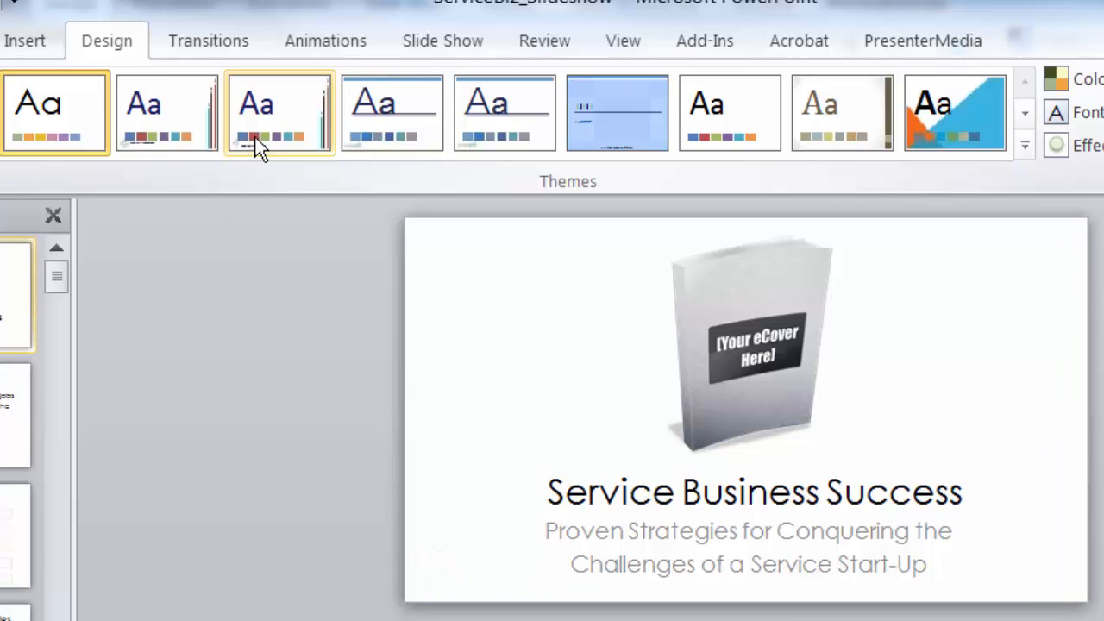
pyautogui.click(279, 112)
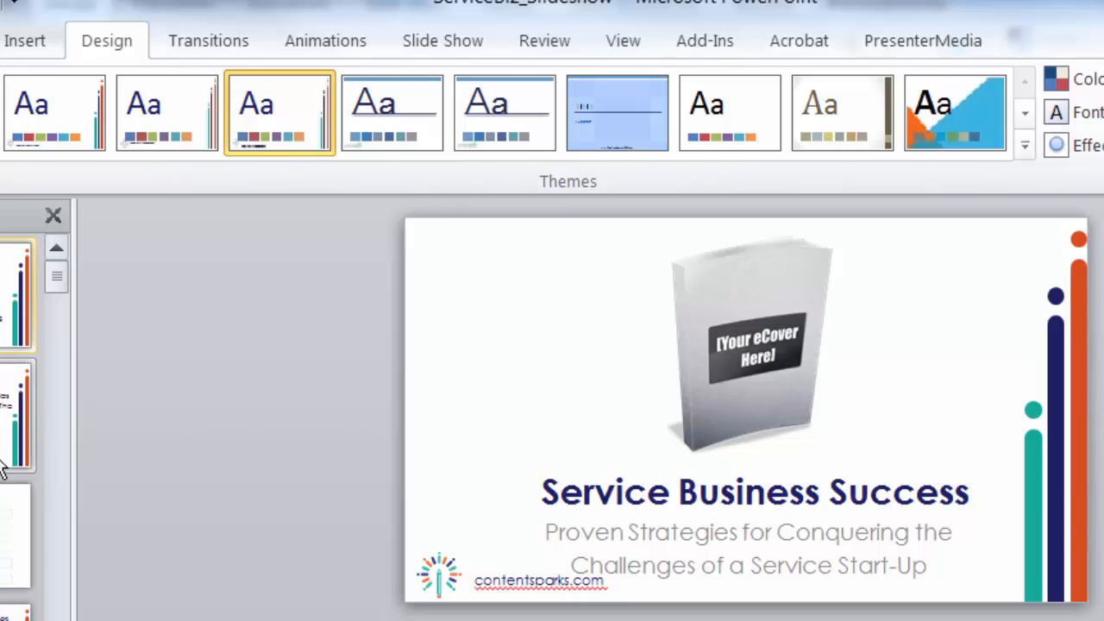
# Review the Why Go Self Employed slide and select the fourth slide
pyautogui.click(16, 535)
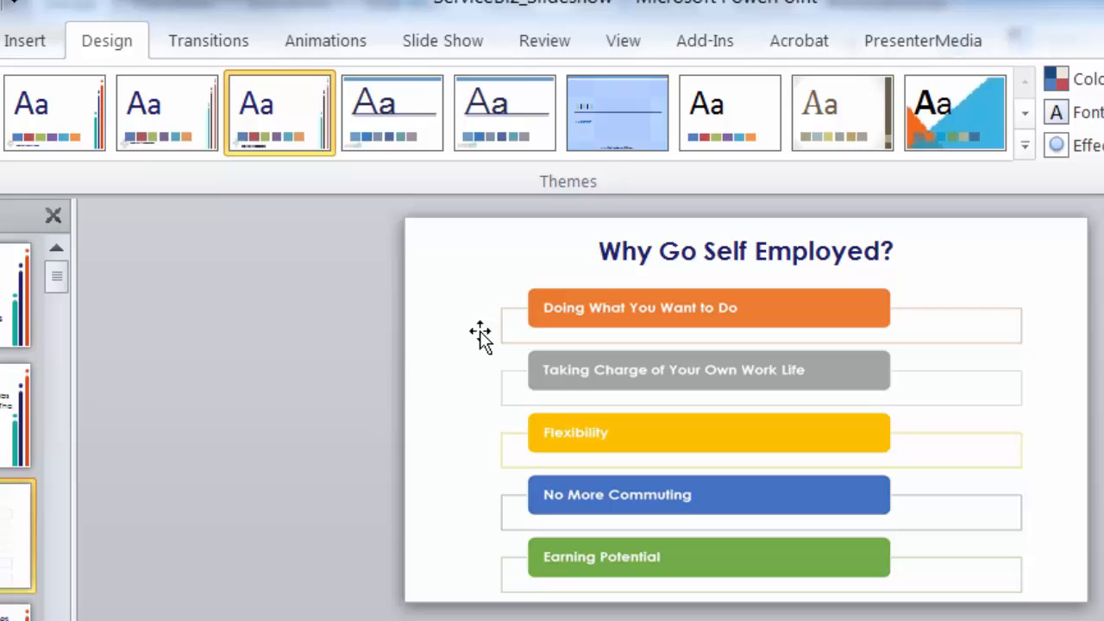
pyautogui.moveTo(583, 431)
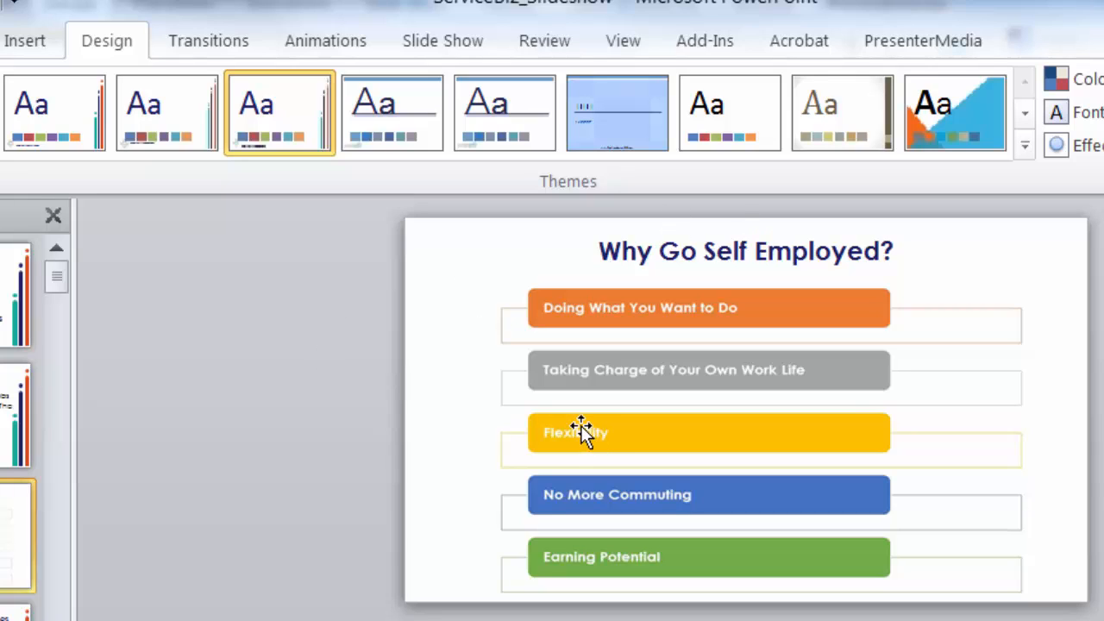
pyautogui.moveTo(260, 497)
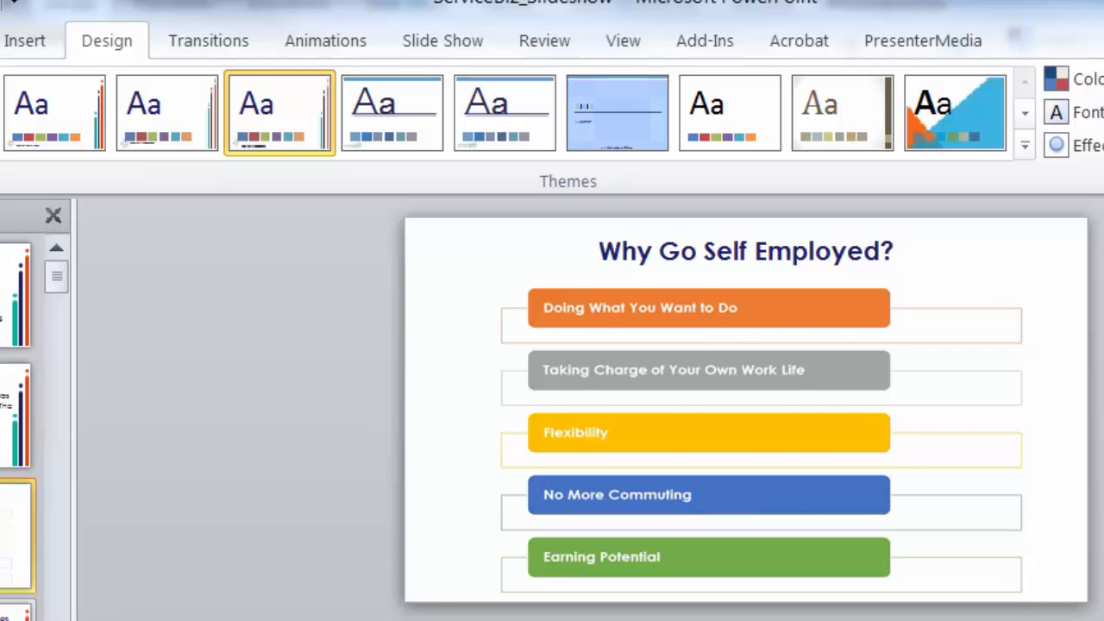
pyautogui.click(127, 549)
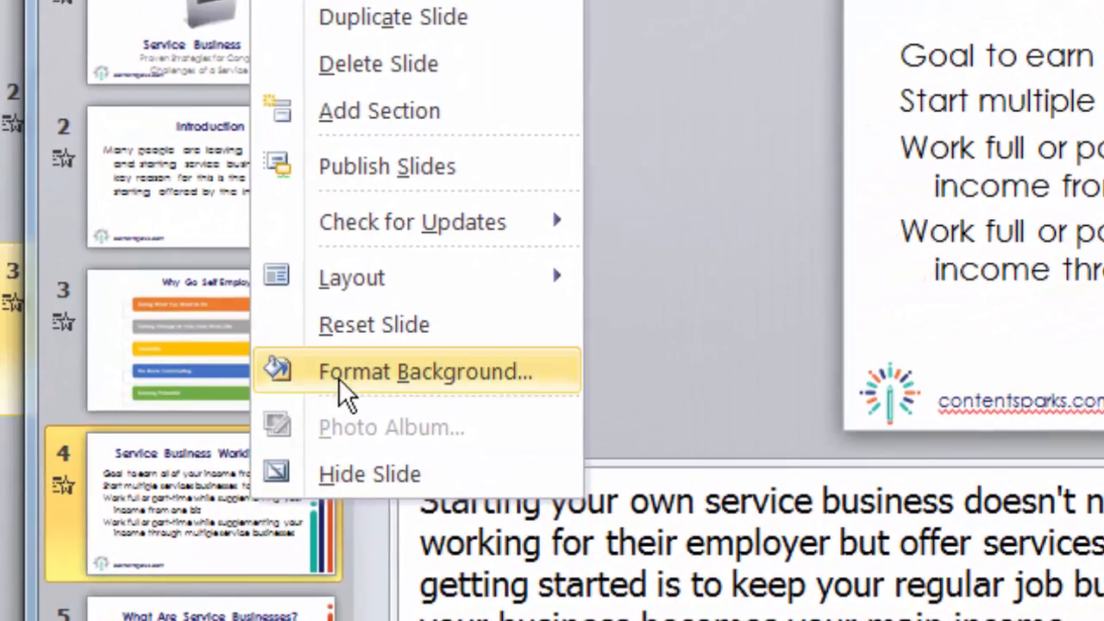
# In Format Background for slide 4, tick Hide background graphics and close
pyautogui.click(424, 371)
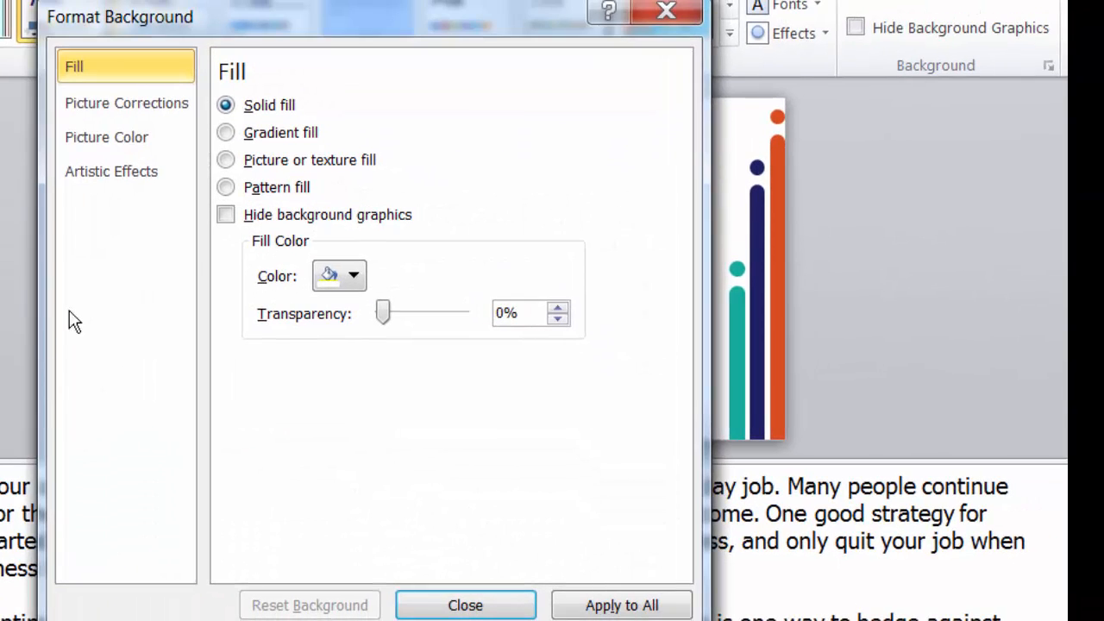
pyautogui.click(225, 214)
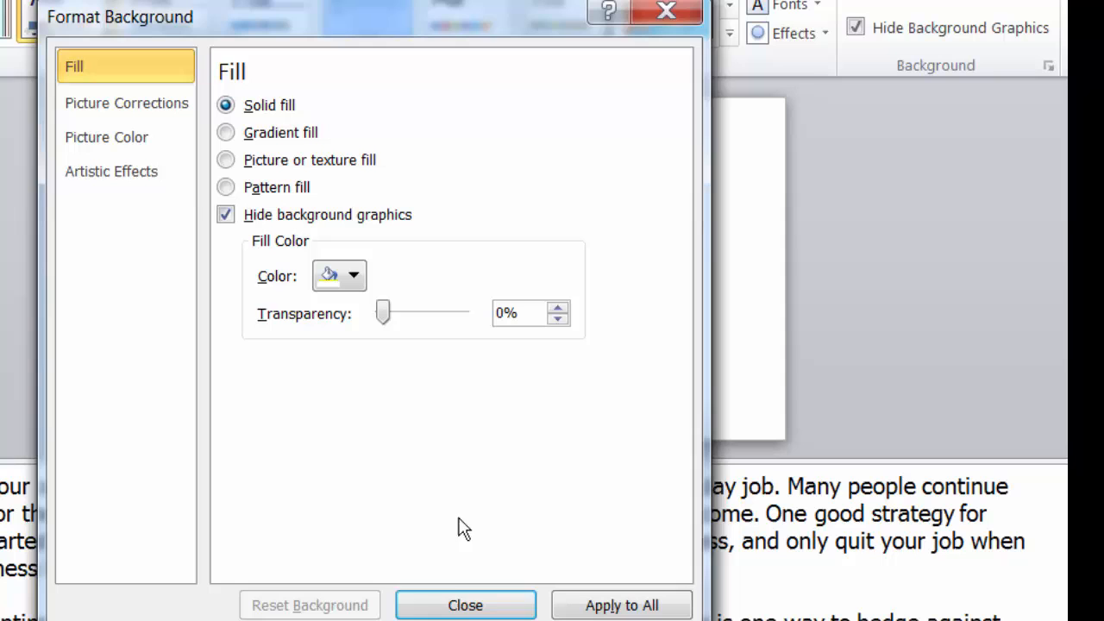
pyautogui.click(466, 604)
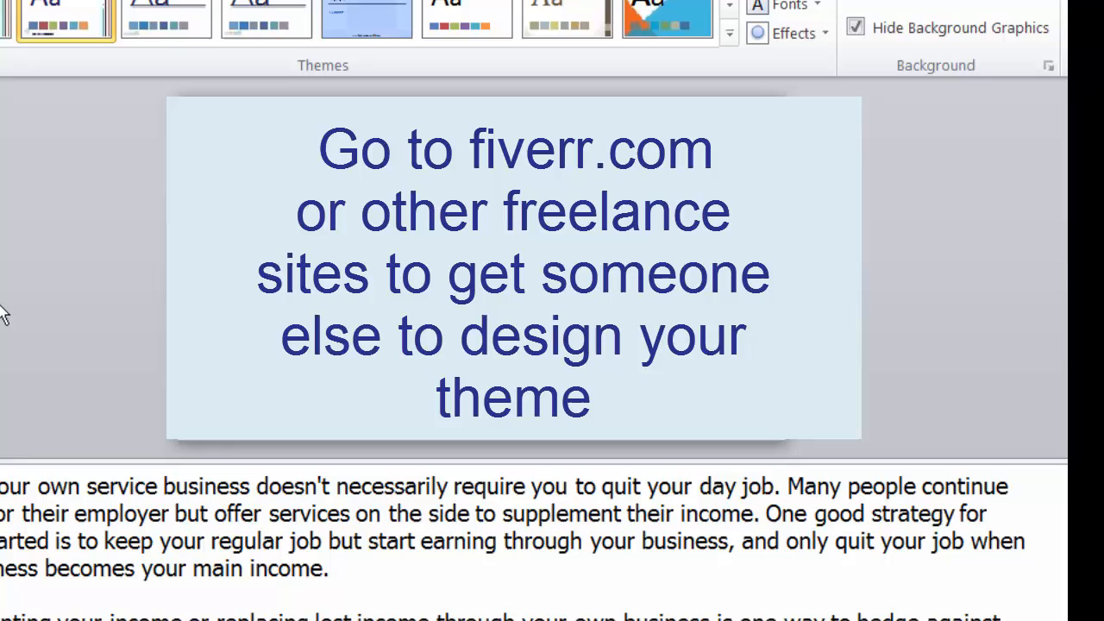
pyautogui.moveTo(38, 335)
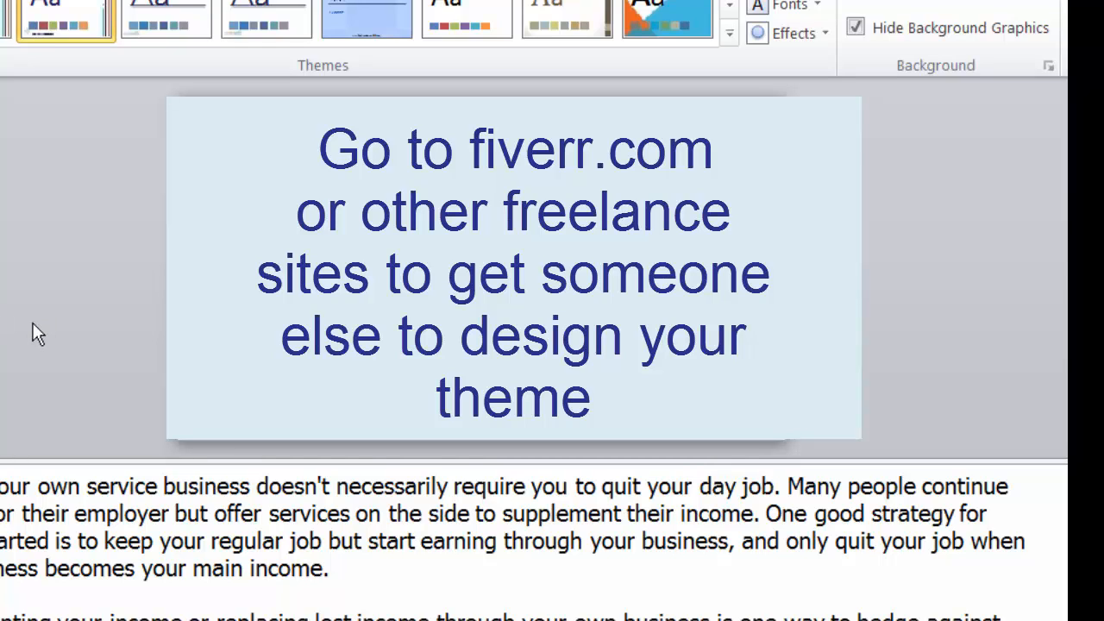